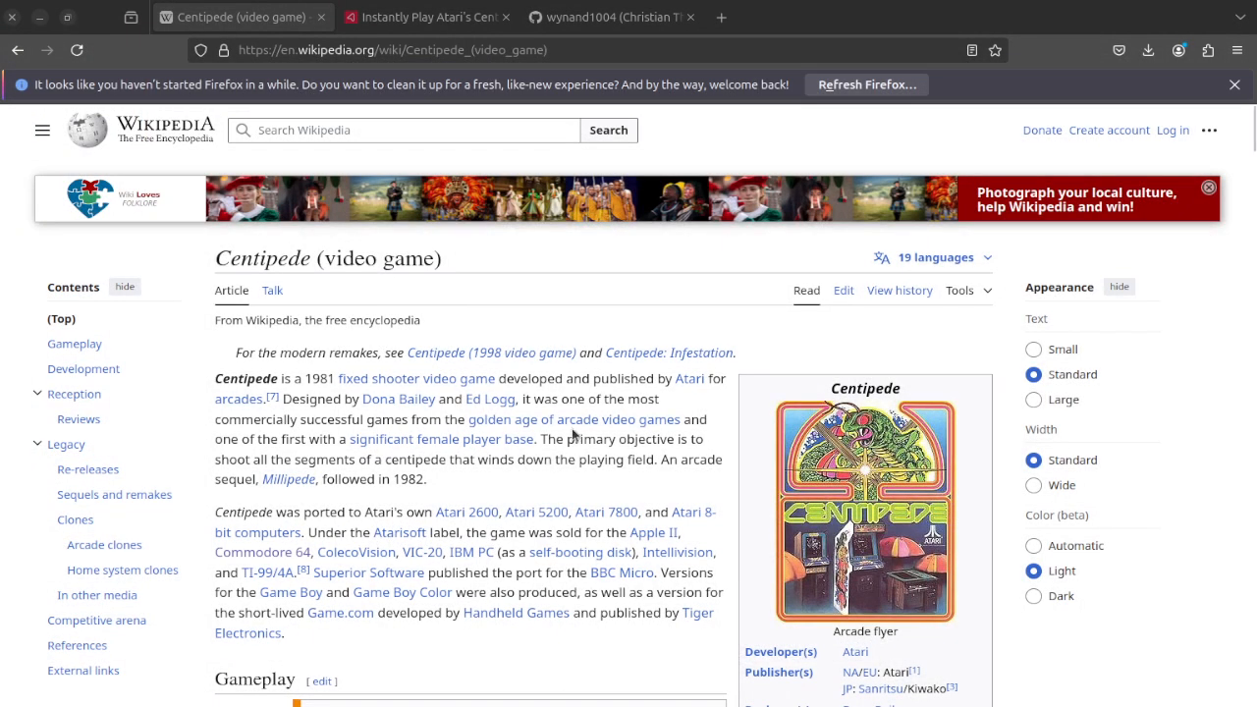
{"action": "mouse_move", "coordinate": [579, 503]}
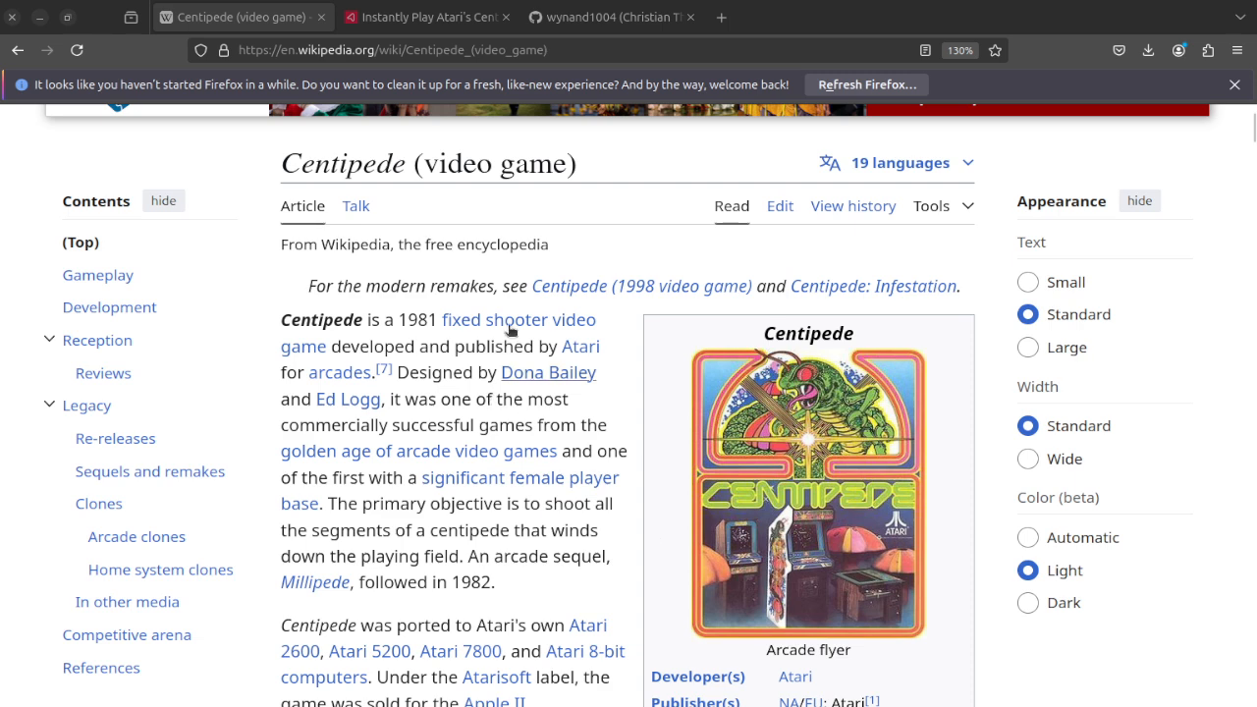
Start Arkadium's Centipede, play a round to 450 points, then reload the page to stop
{"action": "left_click", "coordinate": [426, 15]}
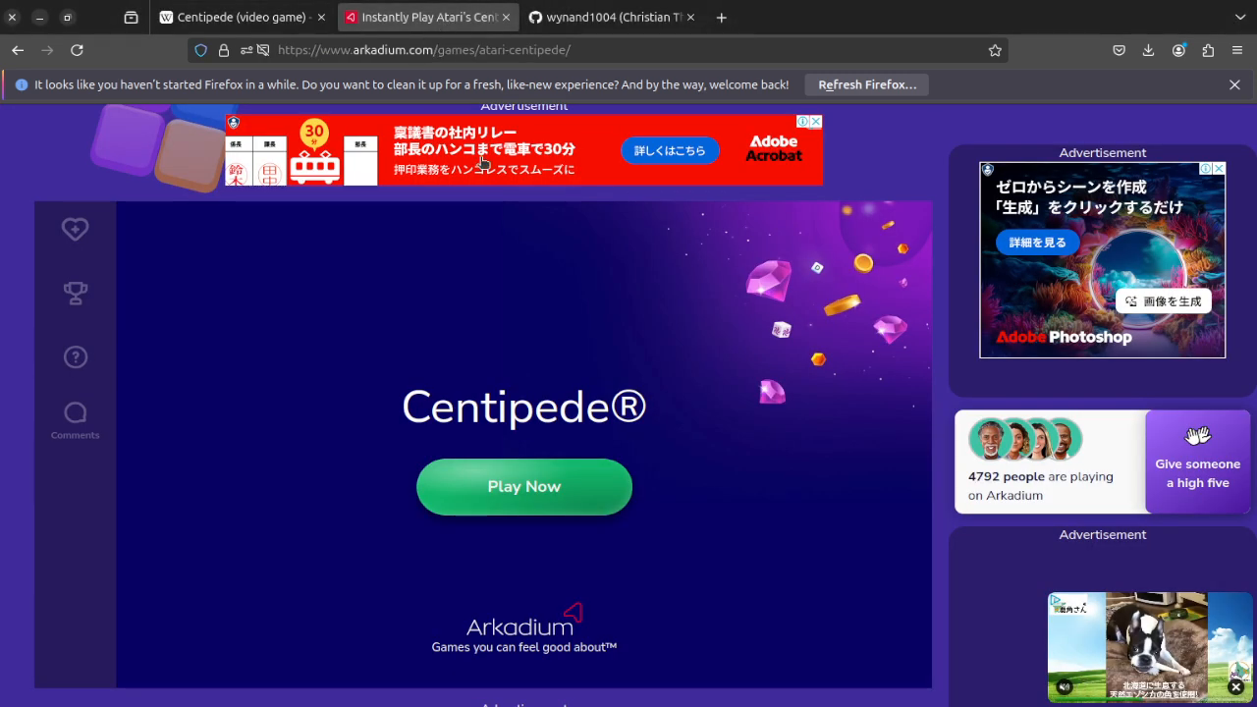
{"action": "mouse_move", "coordinate": [508, 294]}
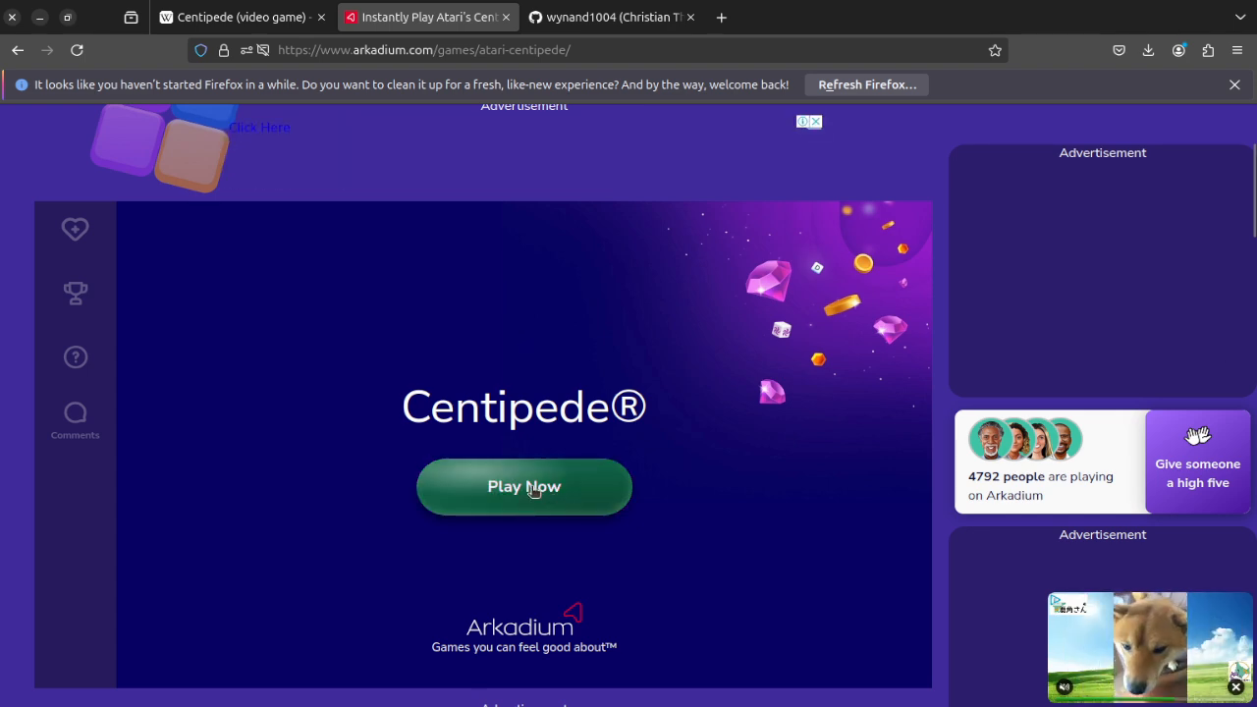
{"action": "left_click", "coordinate": [522, 487]}
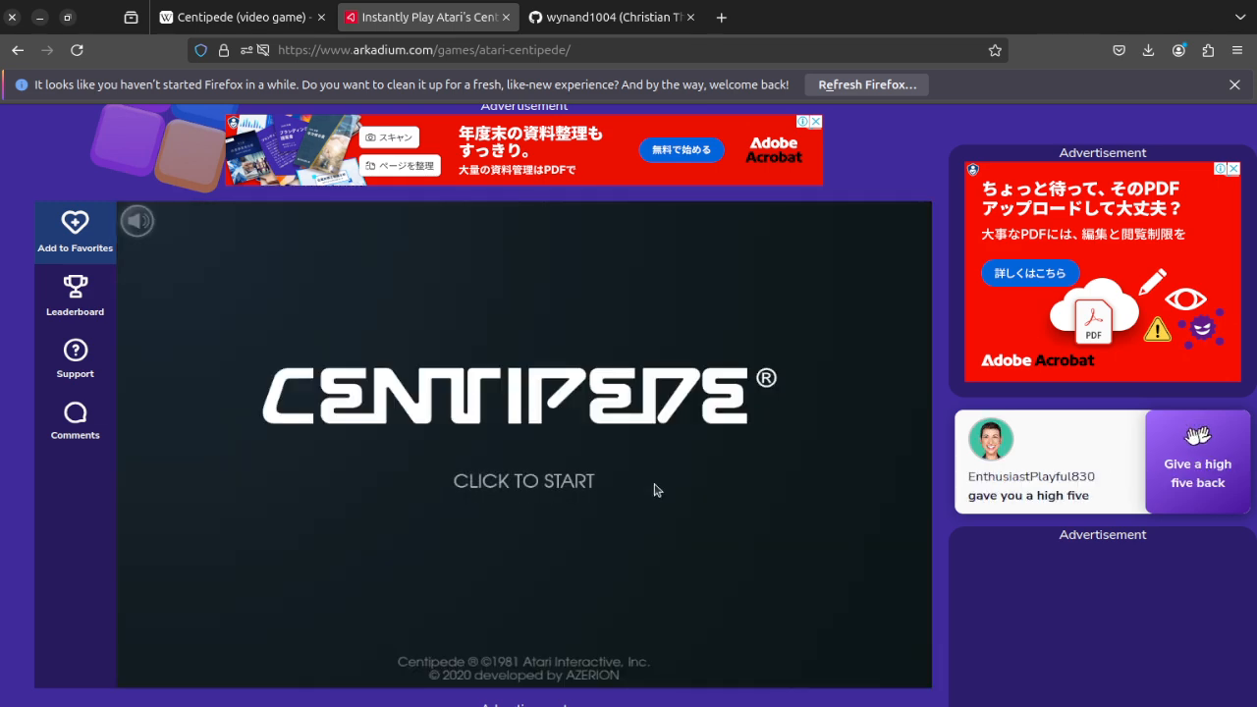
{"action": "left_click", "coordinate": [522, 479]}
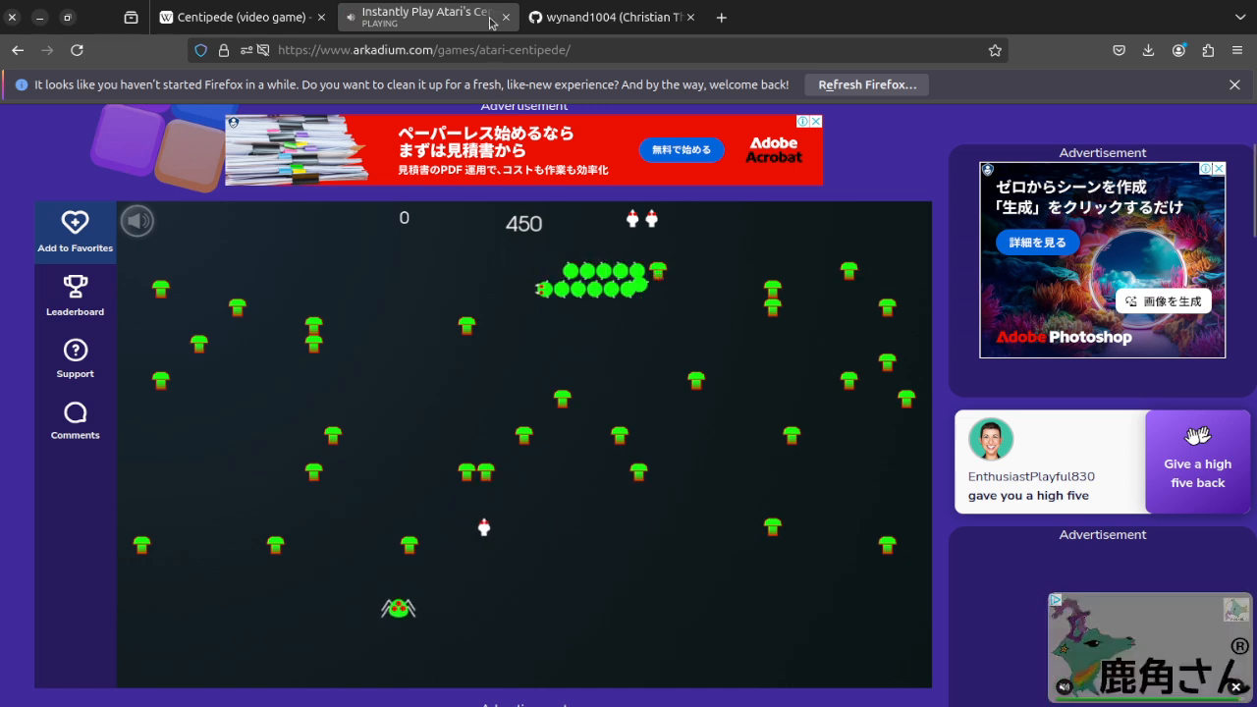
{"action": "left_click", "coordinate": [77, 51]}
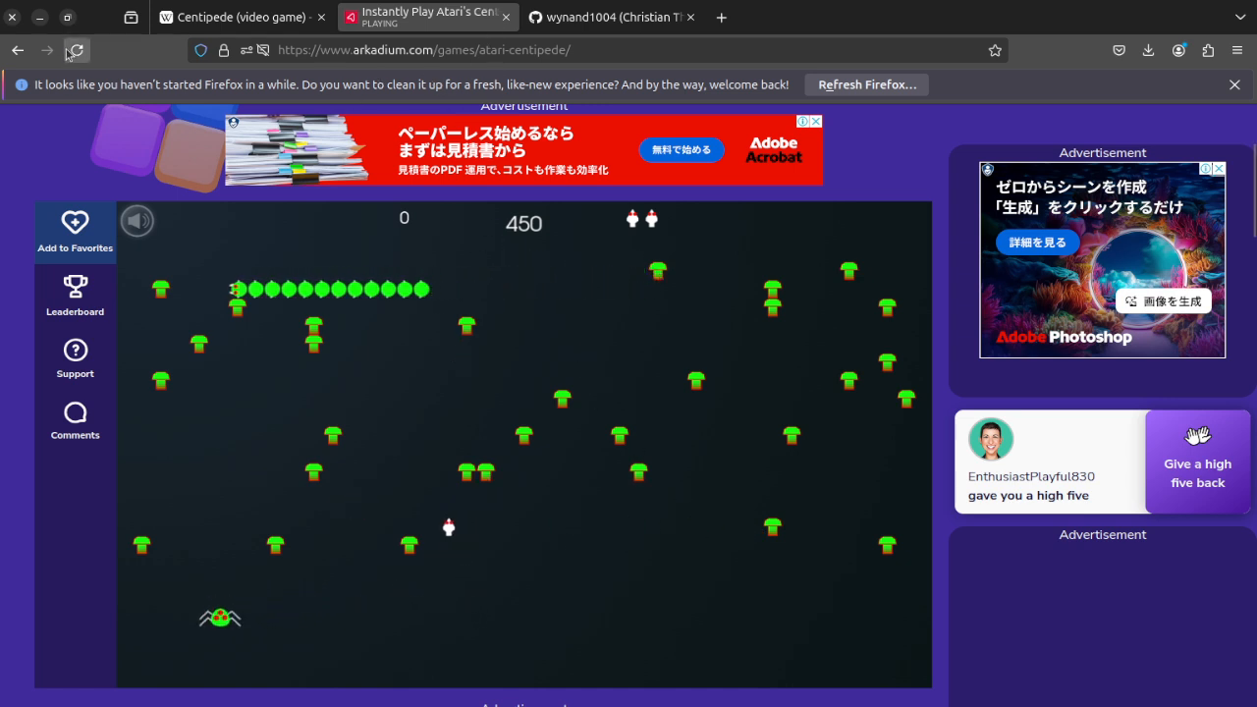
{"action": "left_click", "coordinate": [76, 51]}
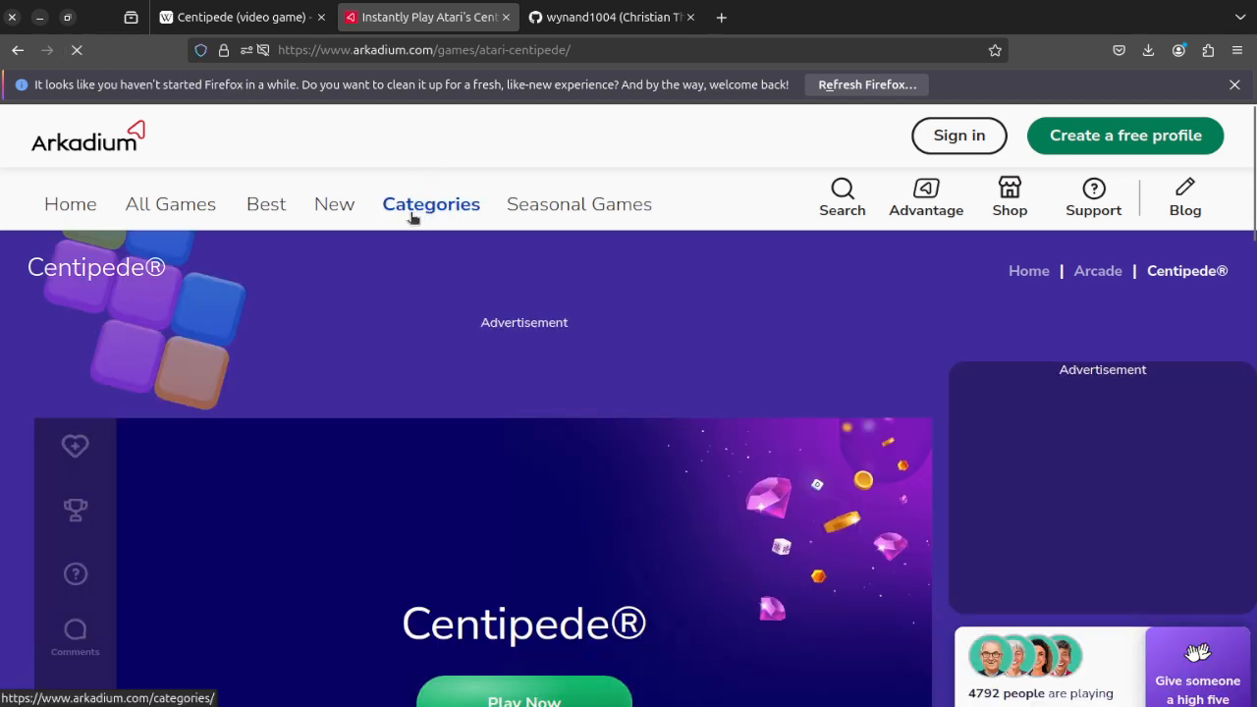
{"action": "mouse_move", "coordinate": [605, 16]}
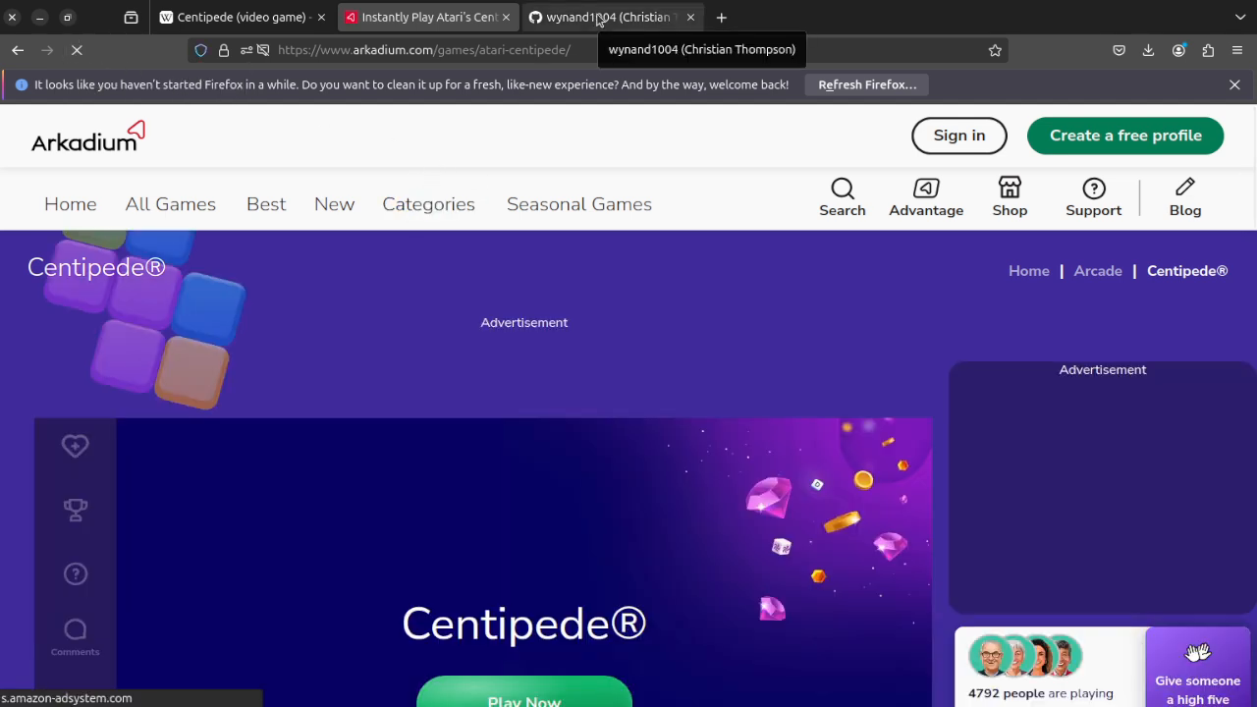
From wynand1004's GitHub profile, go into the Projects repository's Centipede folder
{"action": "left_click", "coordinate": [609, 16]}
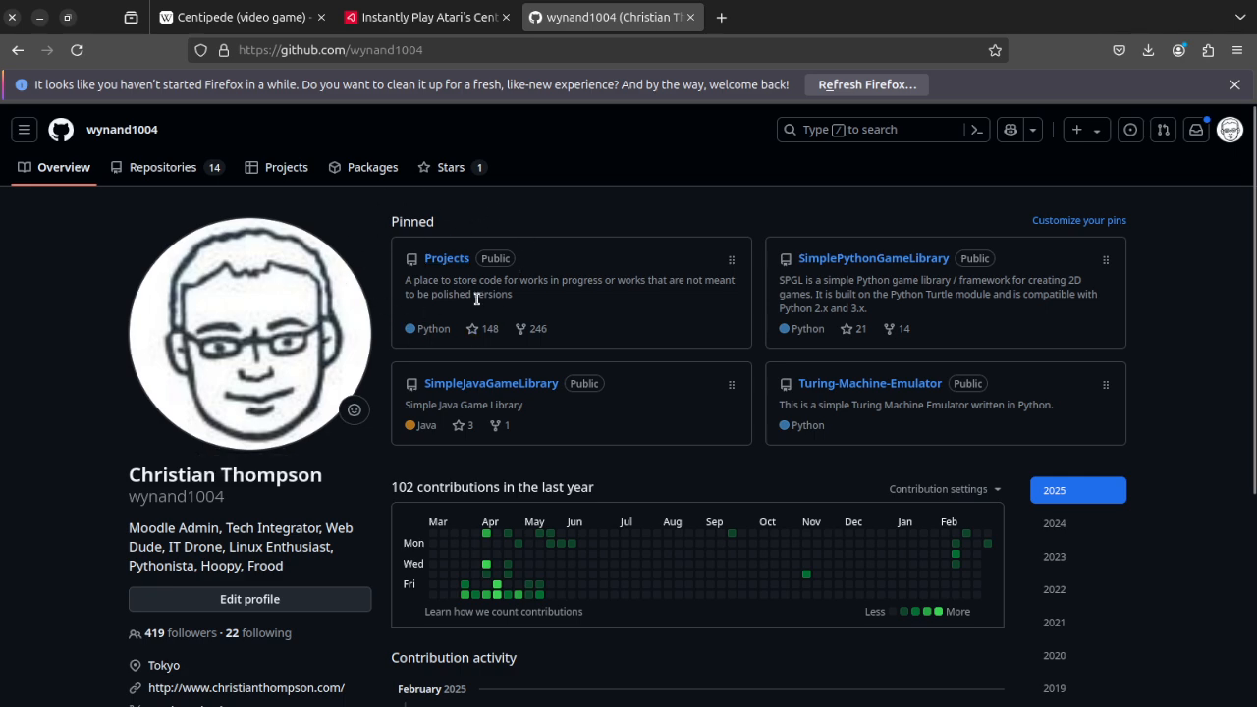
{"action": "left_click", "coordinate": [446, 259]}
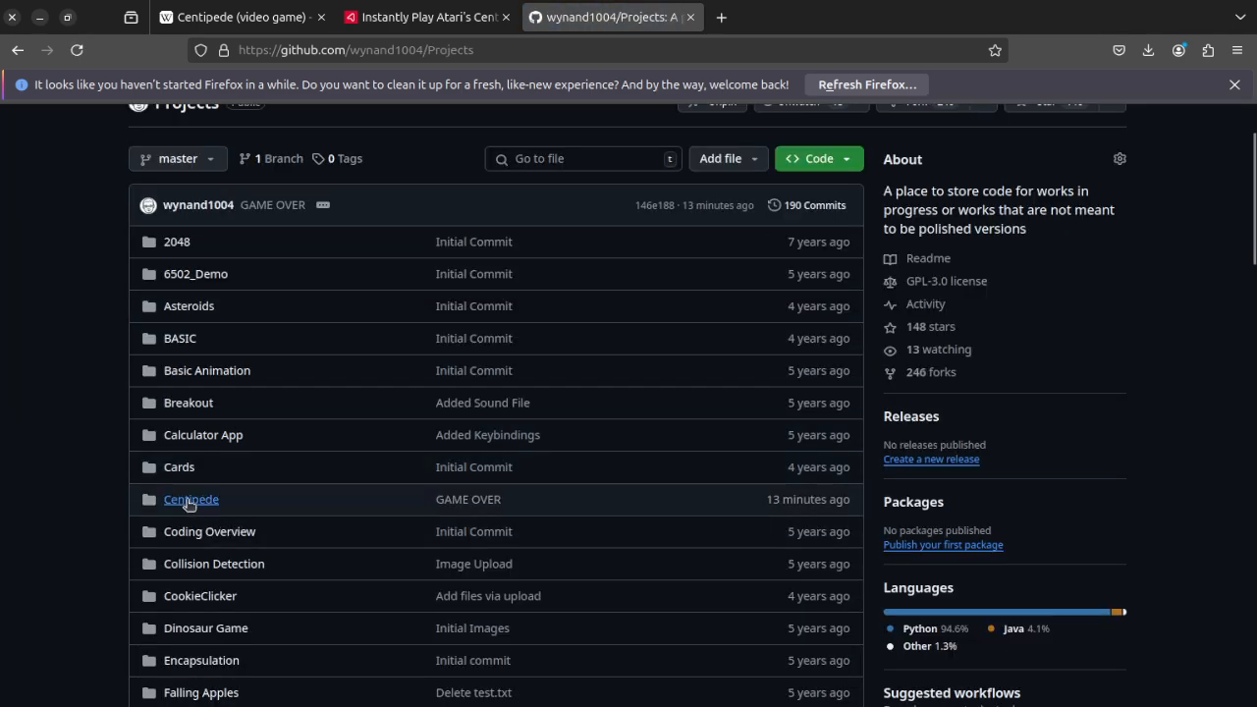
{"action": "left_click", "coordinate": [190, 499]}
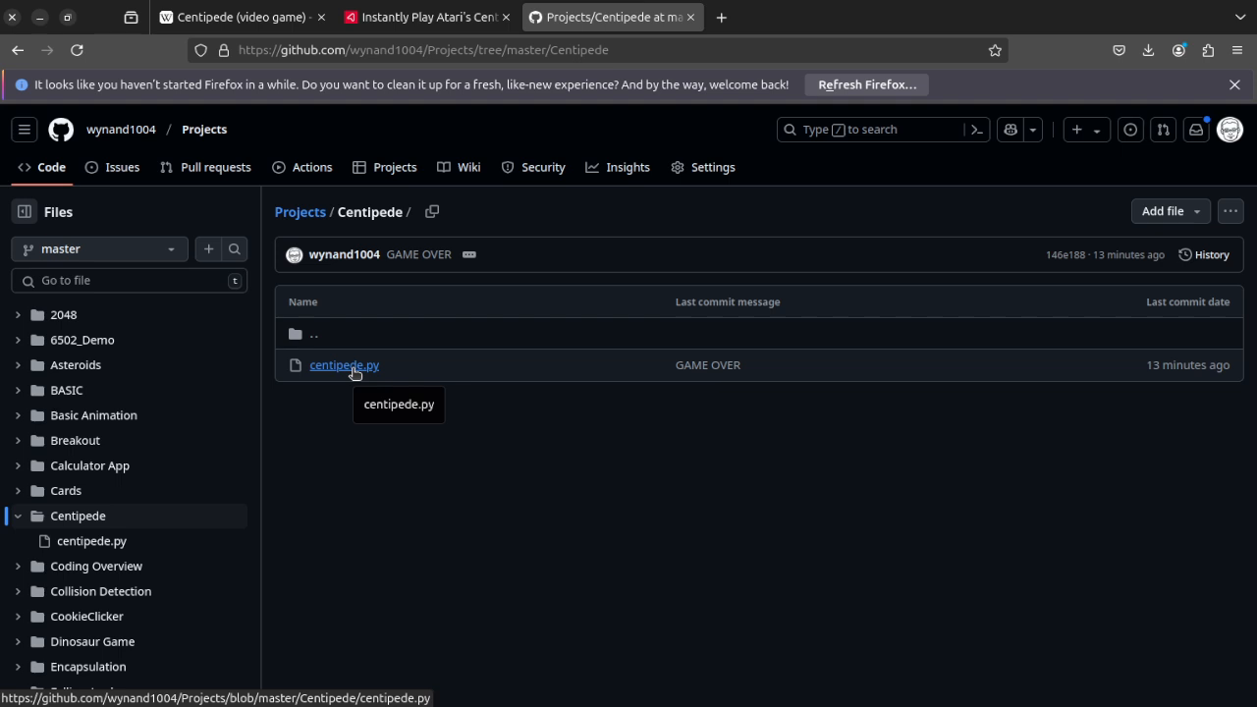
View centipede.py on GitHub and download it as a raw file into Downloads
{"action": "left_click", "coordinate": [344, 363]}
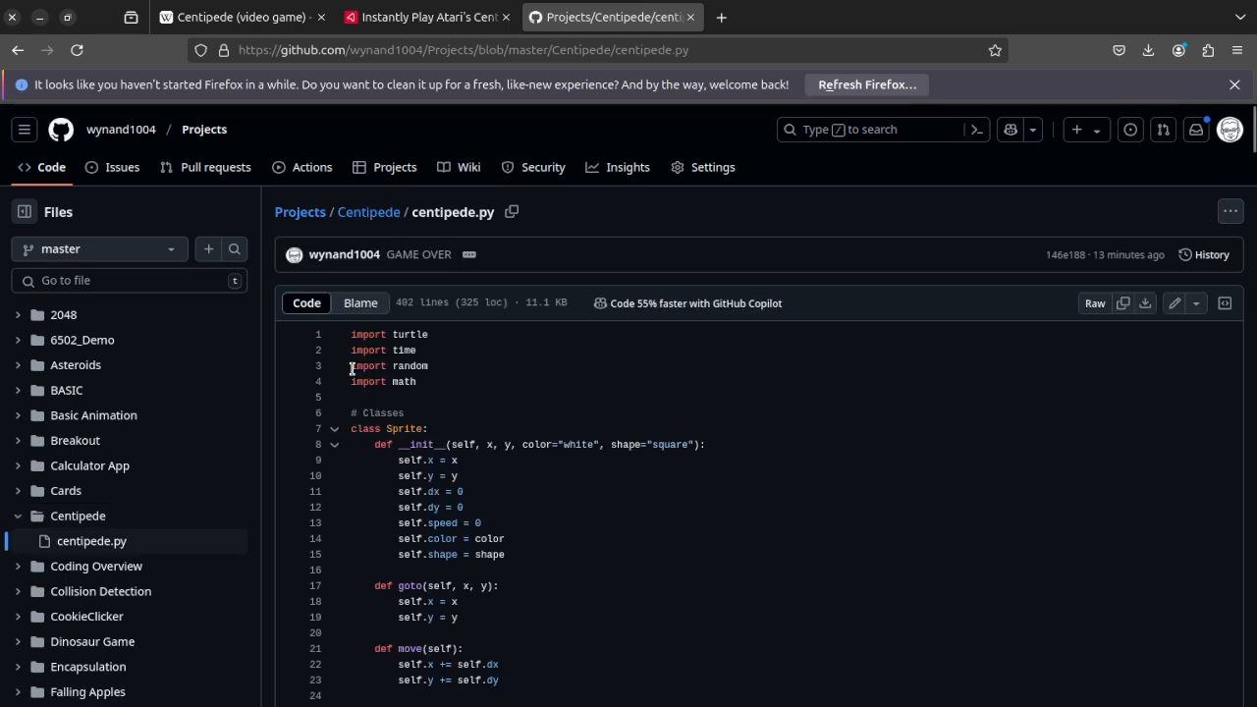
{"action": "mouse_move", "coordinate": [1194, 266]}
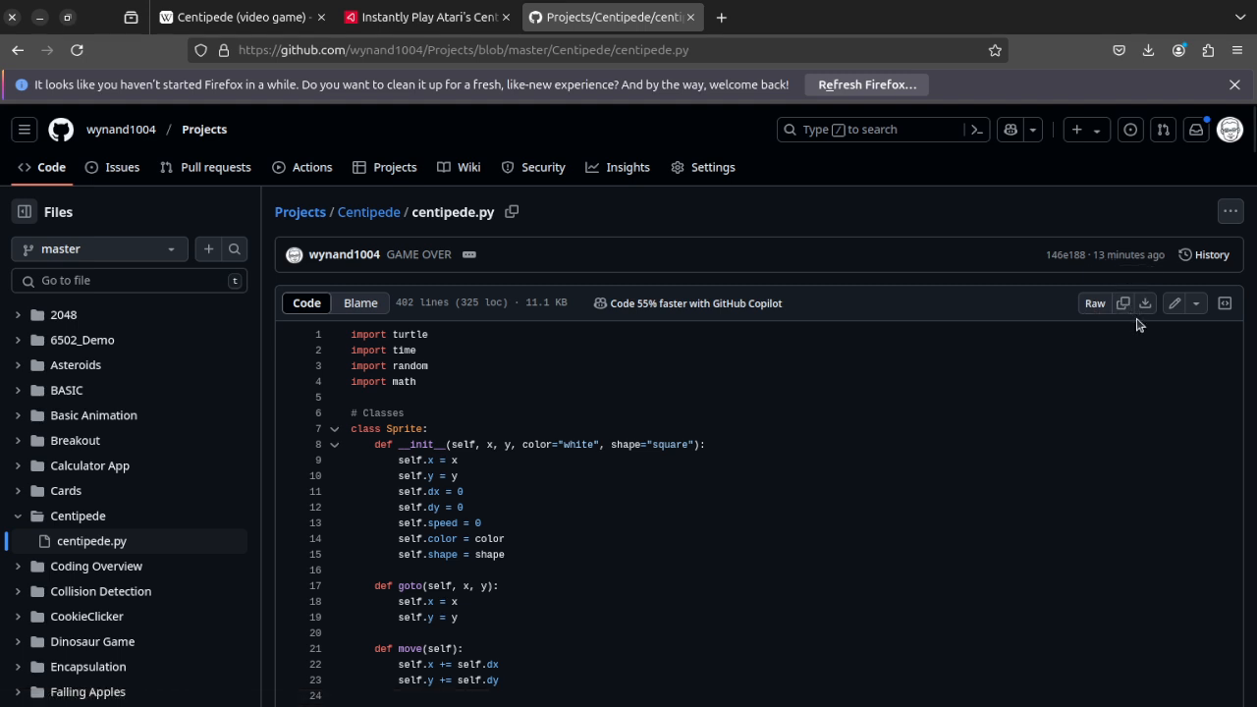
{"action": "mouse_move", "coordinate": [1144, 302]}
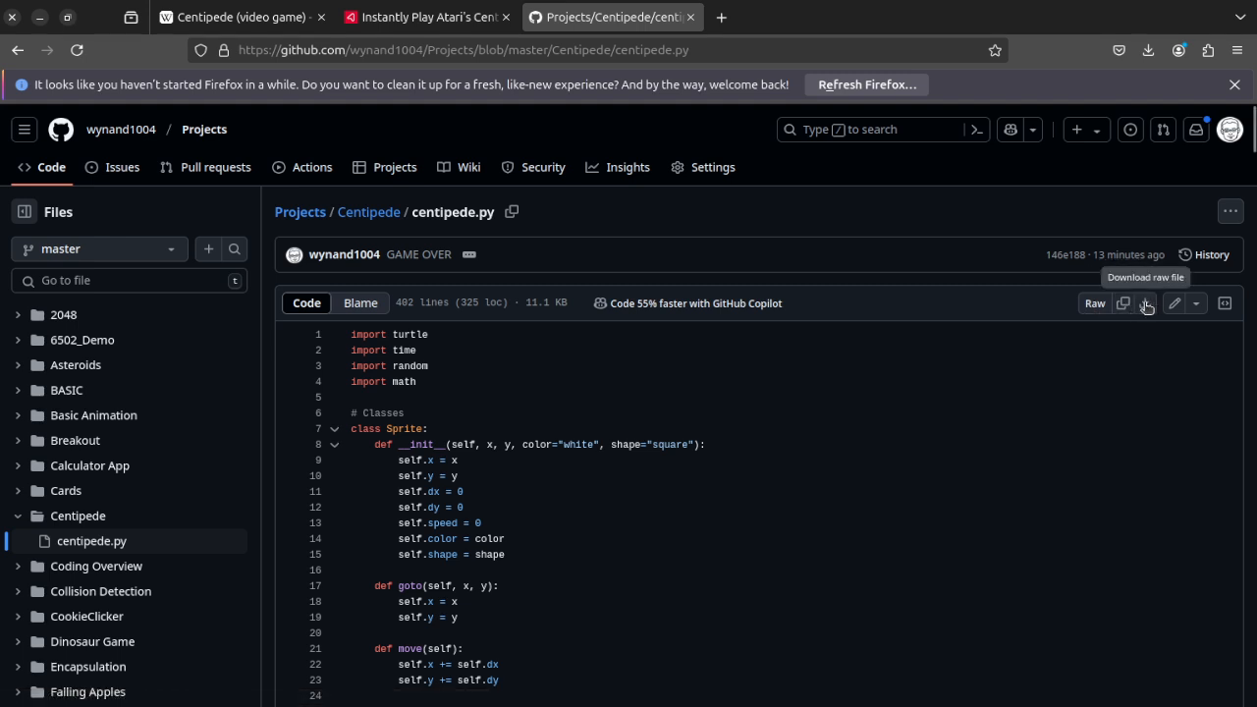
{"action": "left_click", "coordinate": [1147, 51]}
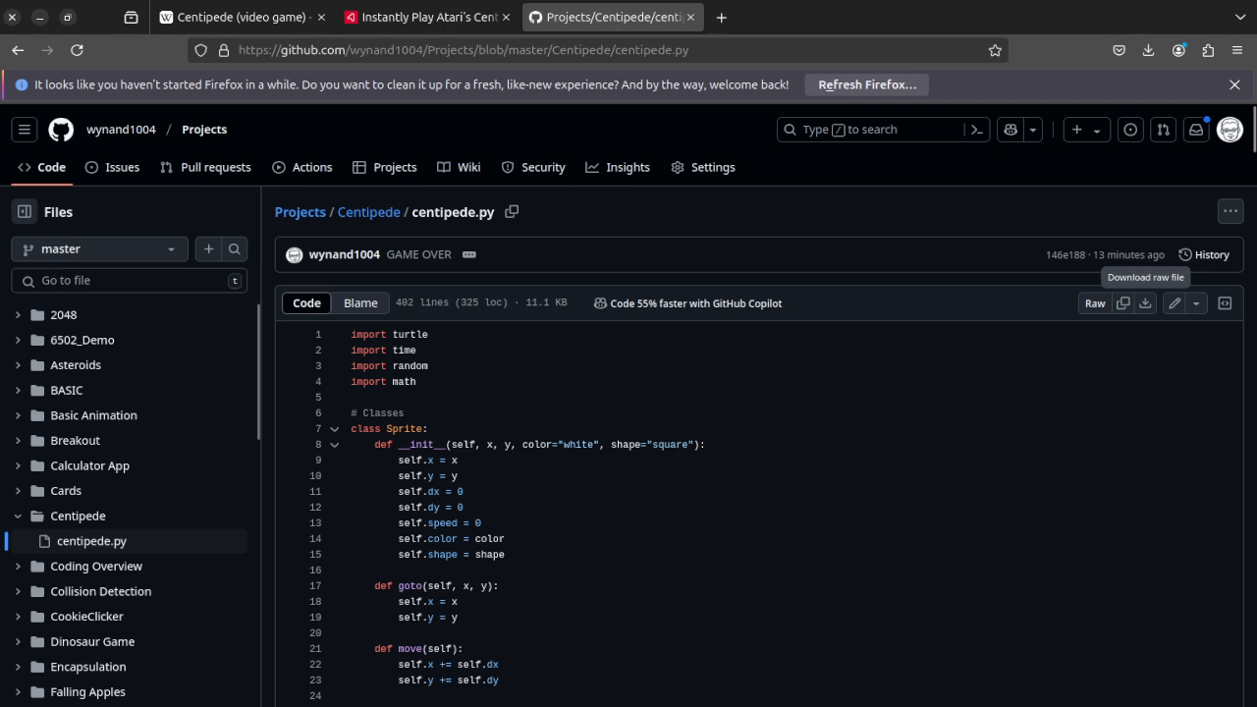
{"action": "left_click", "coordinate": [1143, 289]}
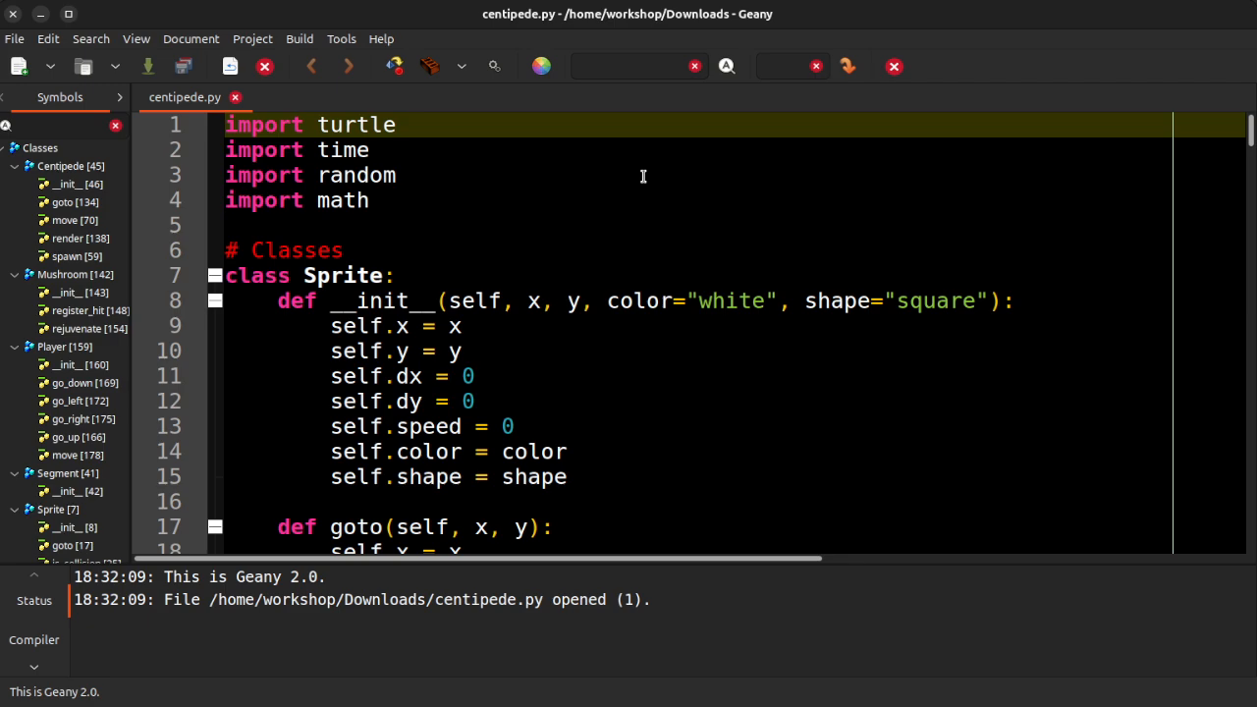
{"action": "scroll", "scroll_direction": "down", "scroll_amount": 3}
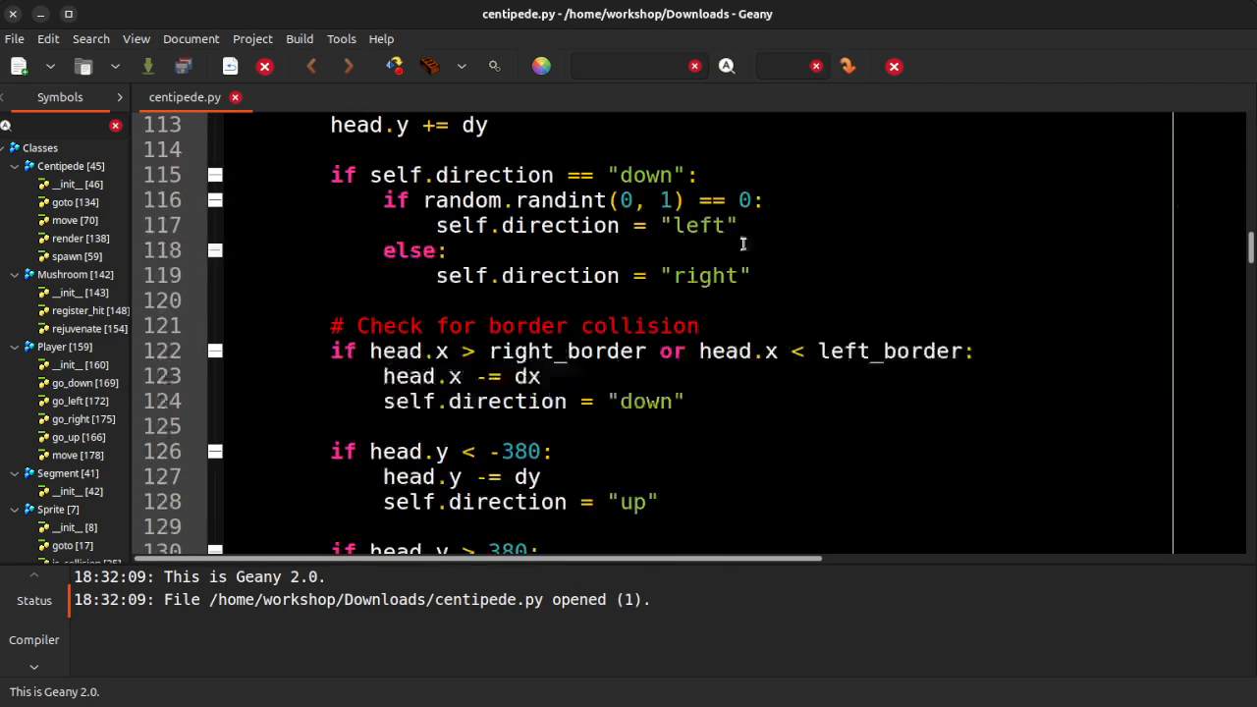
{"action": "scroll", "scroll_direction": "down", "scroll_amount": 3}
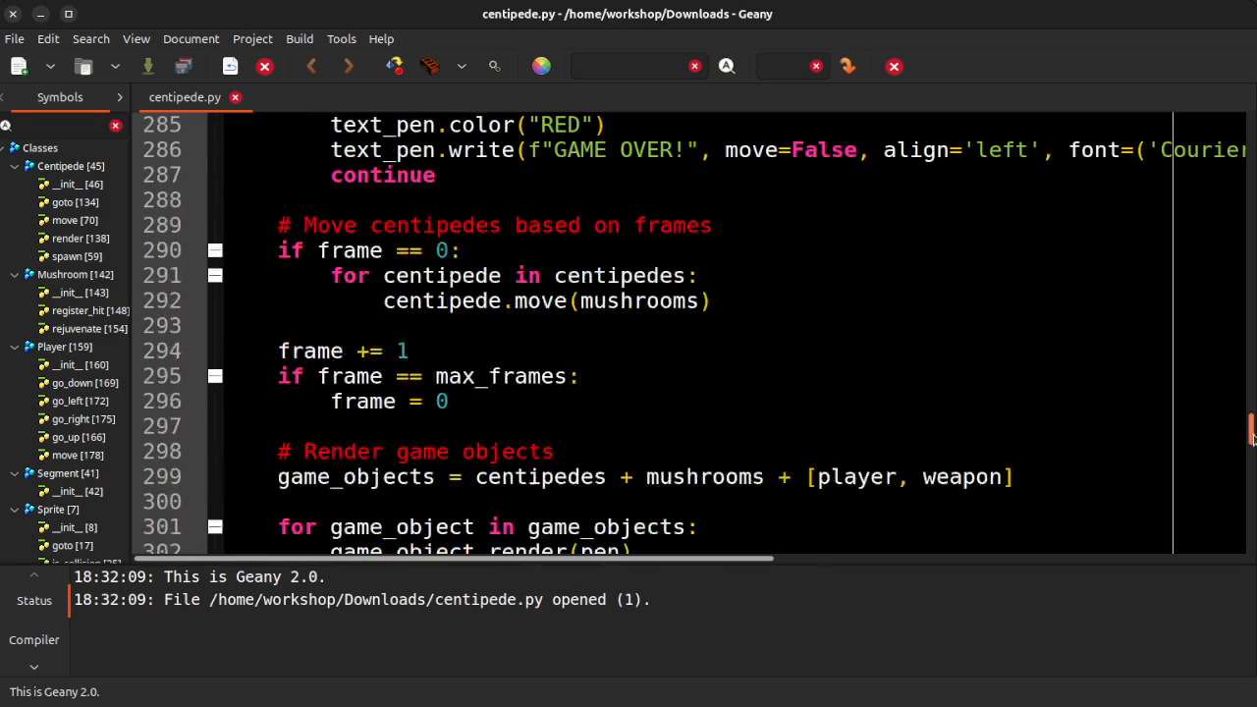
{"action": "scroll", "scroll_direction": "down", "scroll_amount": 3}
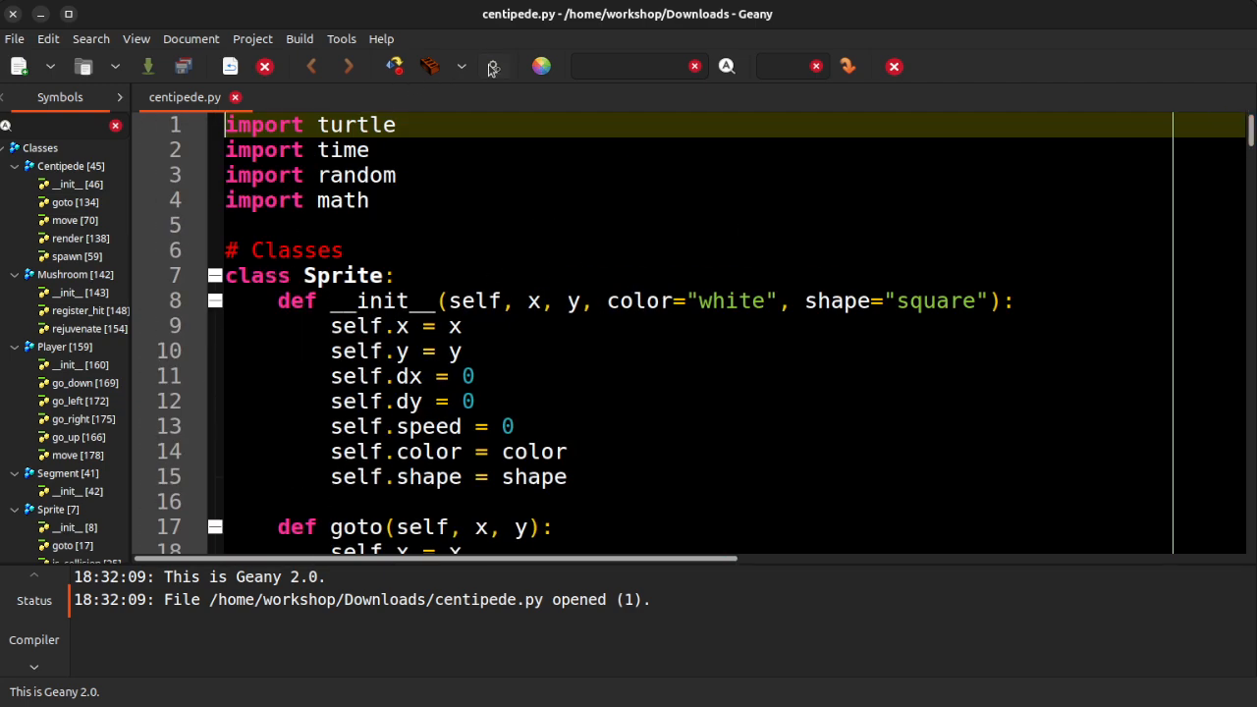
{"action": "mouse_move", "coordinate": [493, 67]}
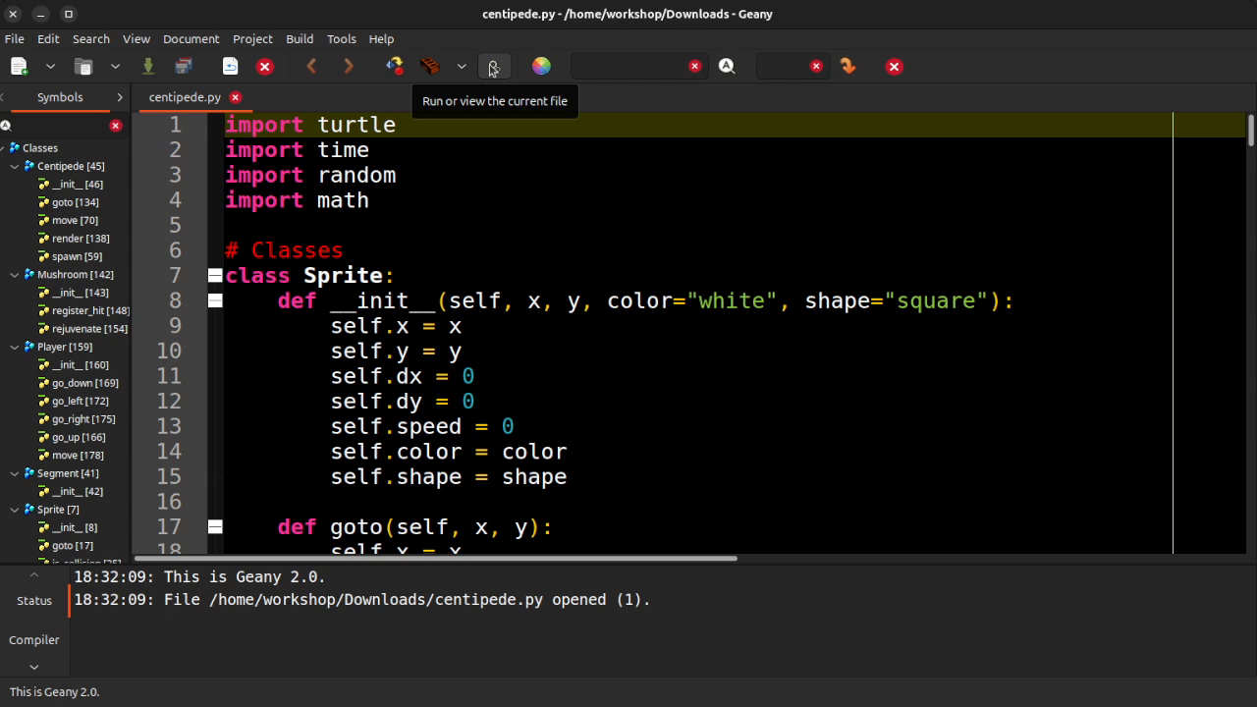
Run centipede.py from Geany as a turtle game and move its window to the left
{"action": "left_click", "coordinate": [495, 67]}
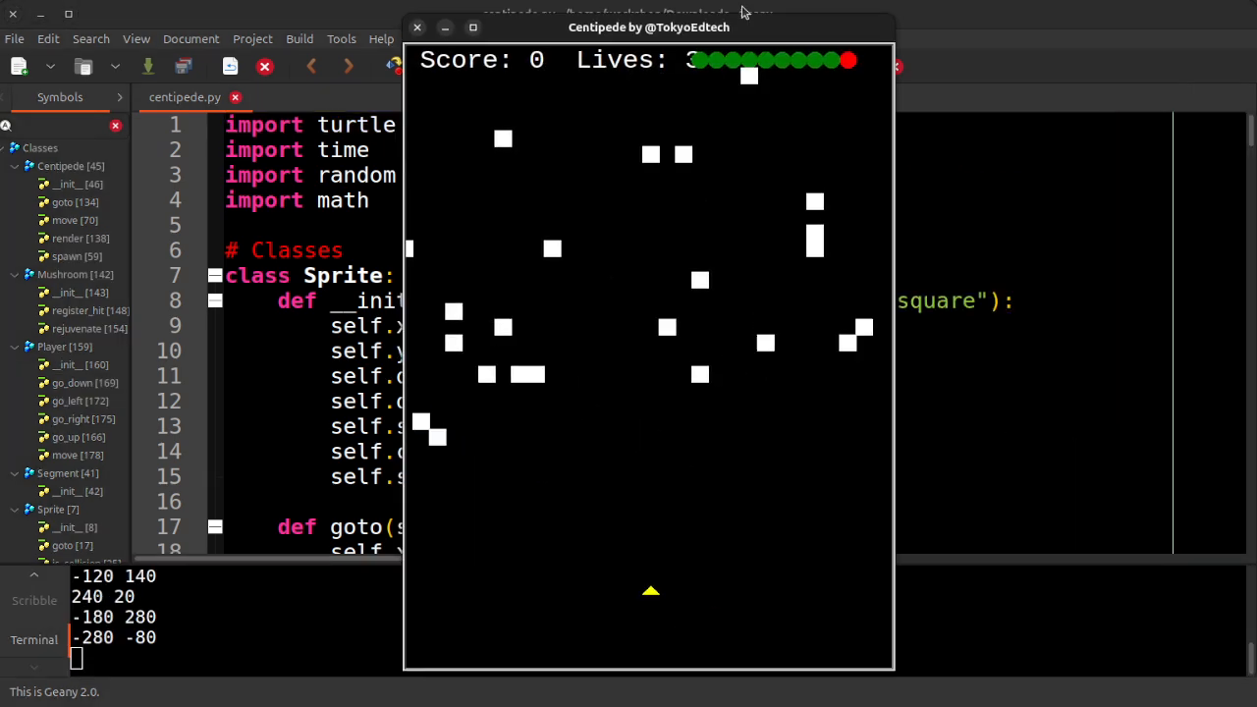
{"action": "left_click_drag", "start_coordinate": [648, 27], "coordinate": [603, 35]}
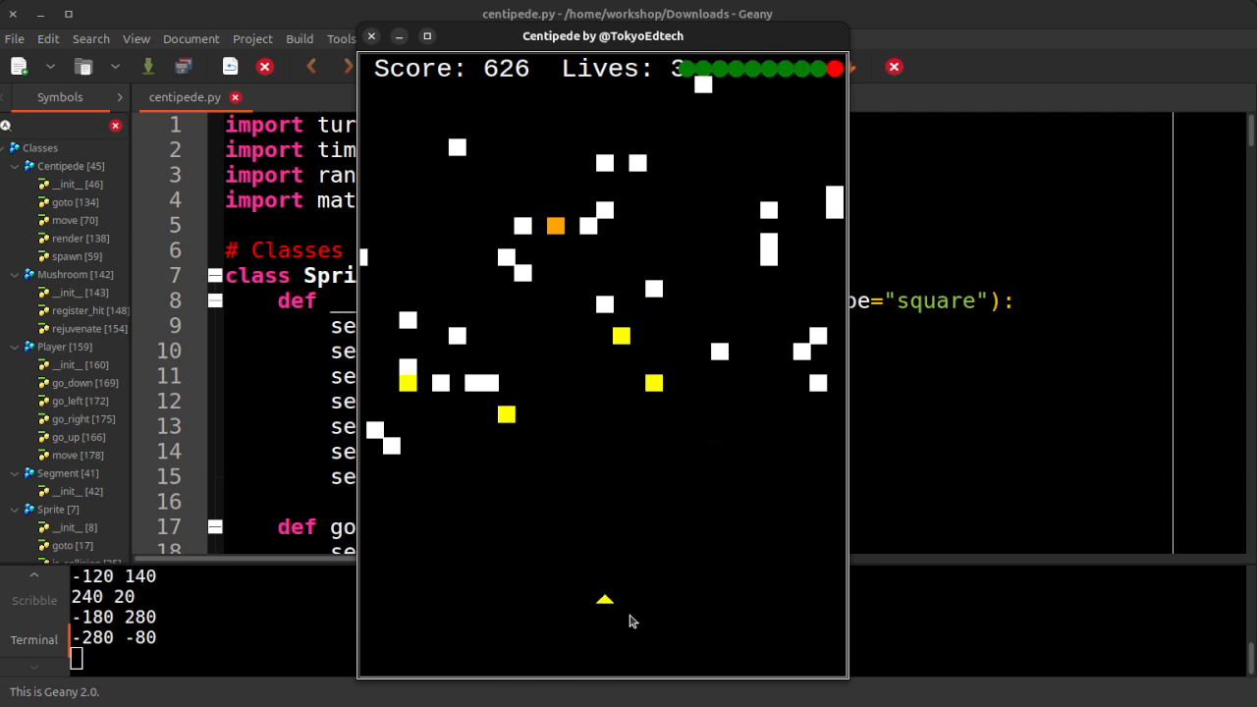
{"action": "mouse_move", "coordinate": [664, 260]}
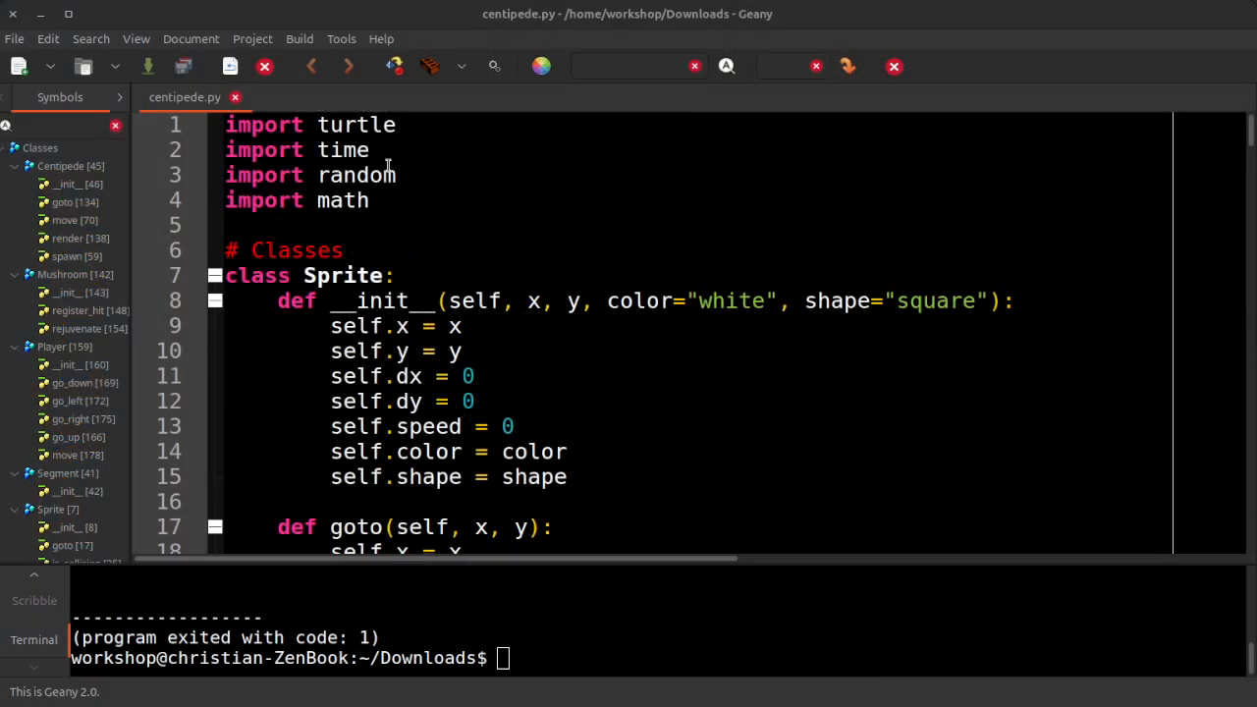
Jump to the Sprite class definition near the imports at the top of centipede.py
{"action": "left_click", "coordinate": [369, 201]}
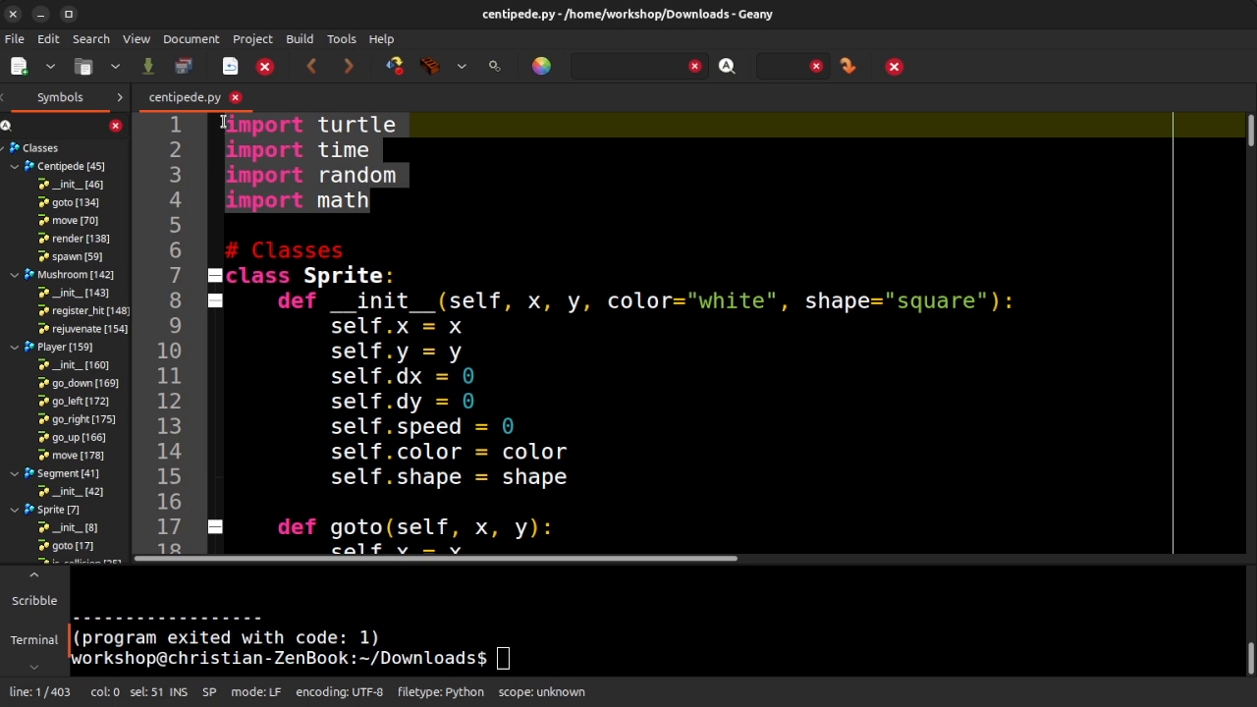
{"action": "mouse_move", "coordinate": [457, 362]}
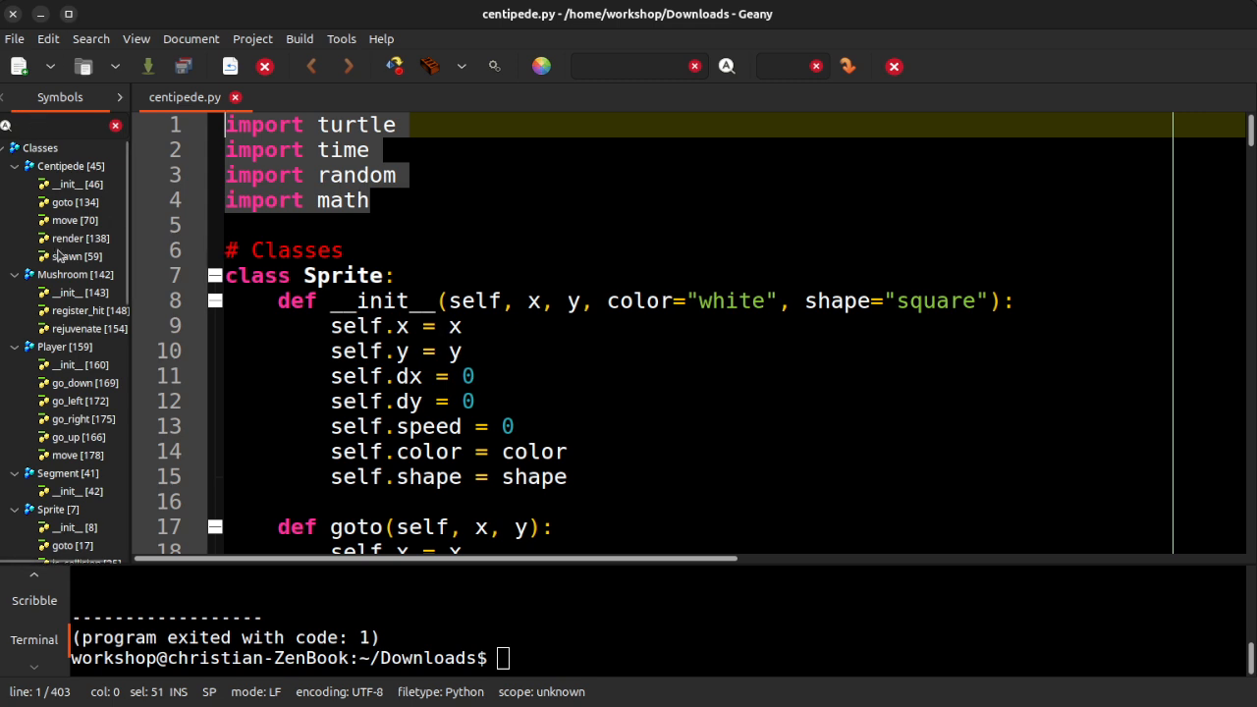
{"action": "left_click", "coordinate": [40, 147]}
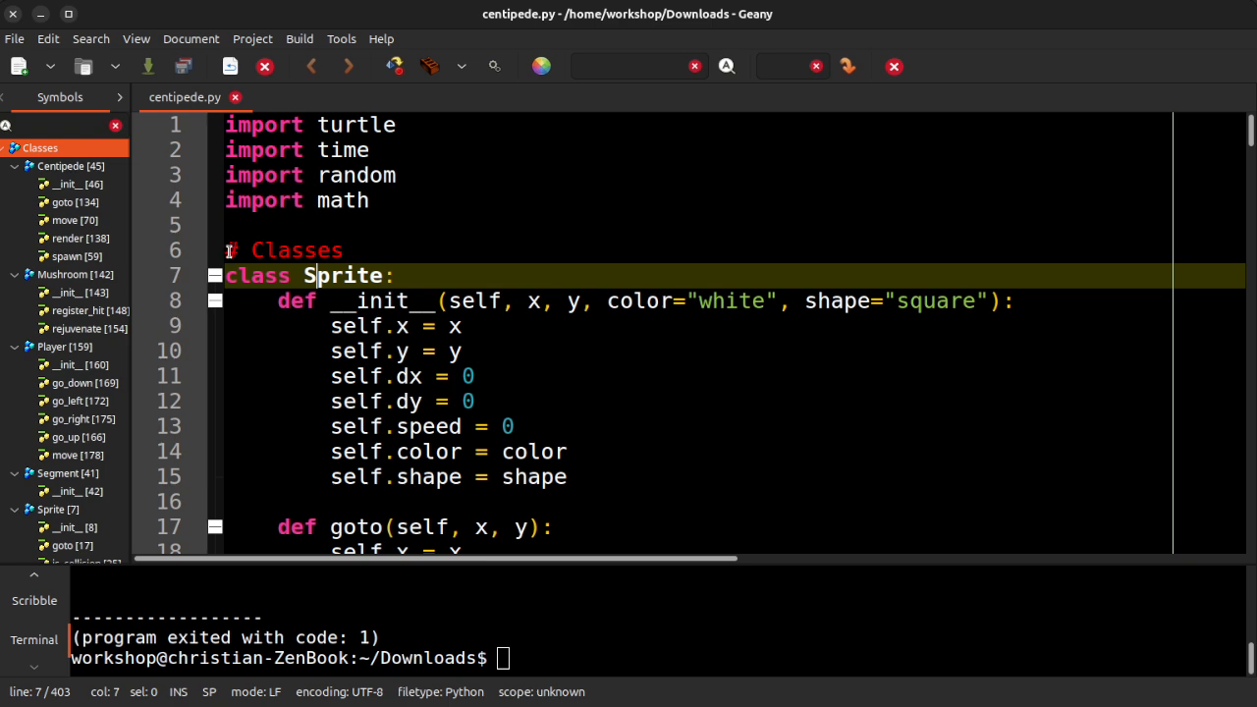
Walk through Sprite's __init__, goto, move, is_collision and render down to the Segment subclass
{"action": "scroll", "scroll_direction": "down", "scroll_amount": 3}
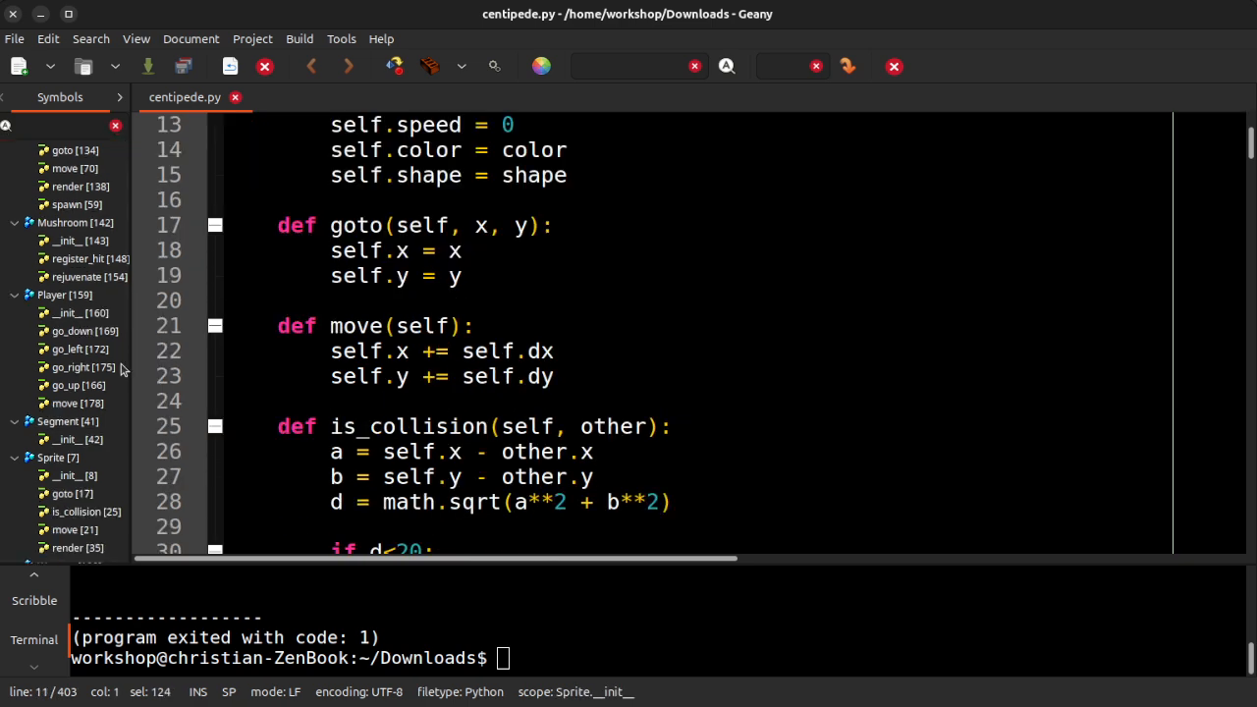
{"action": "scroll", "scroll_direction": "down", "scroll_amount": 3}
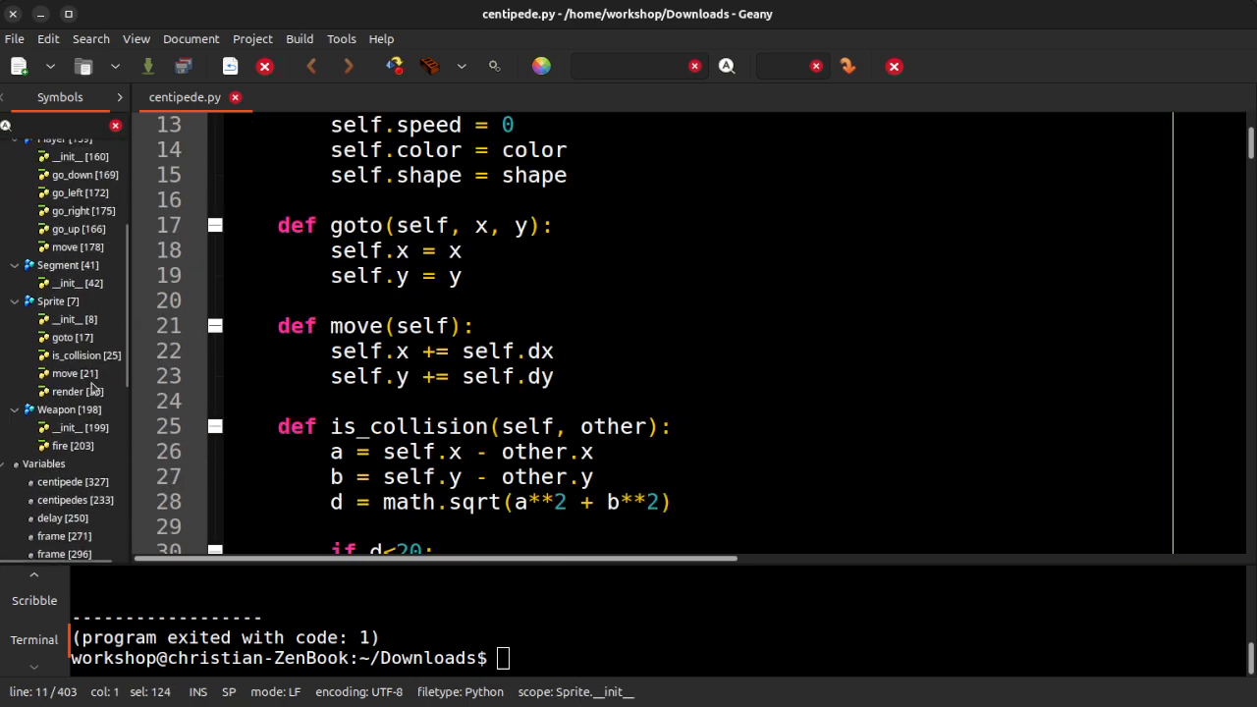
{"action": "left_click", "coordinate": [51, 300]}
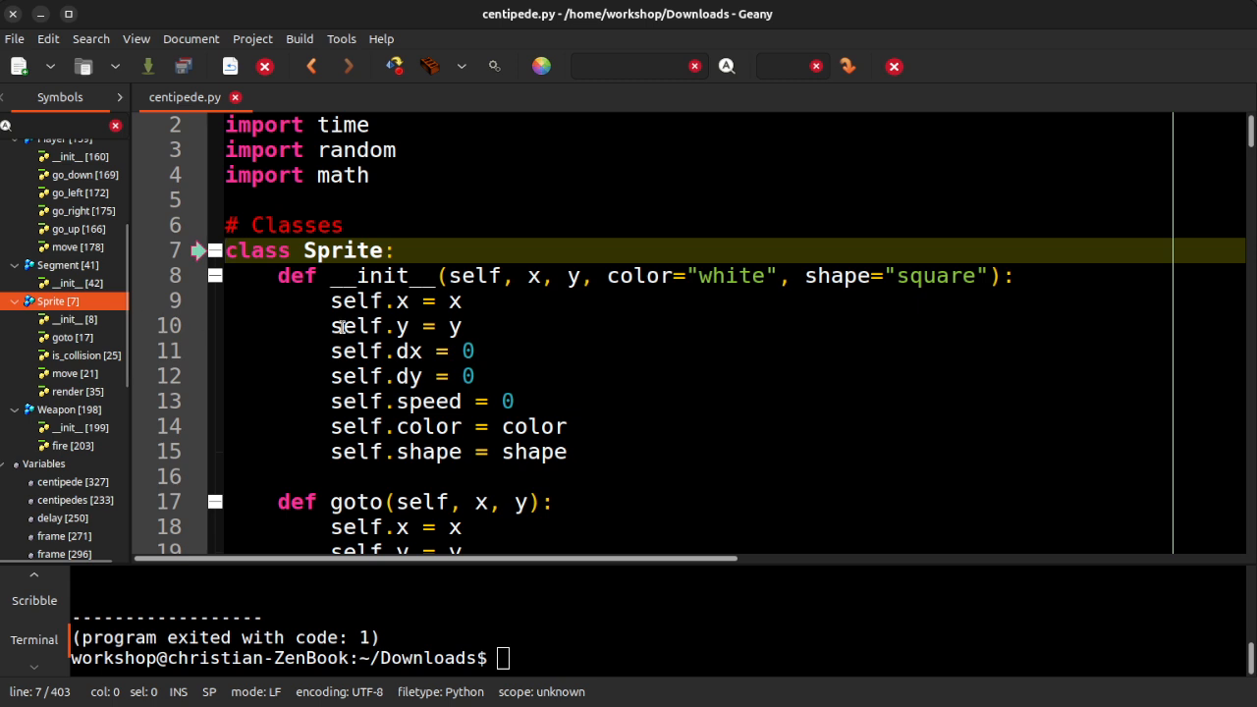
{"action": "mouse_move", "coordinate": [595, 381]}
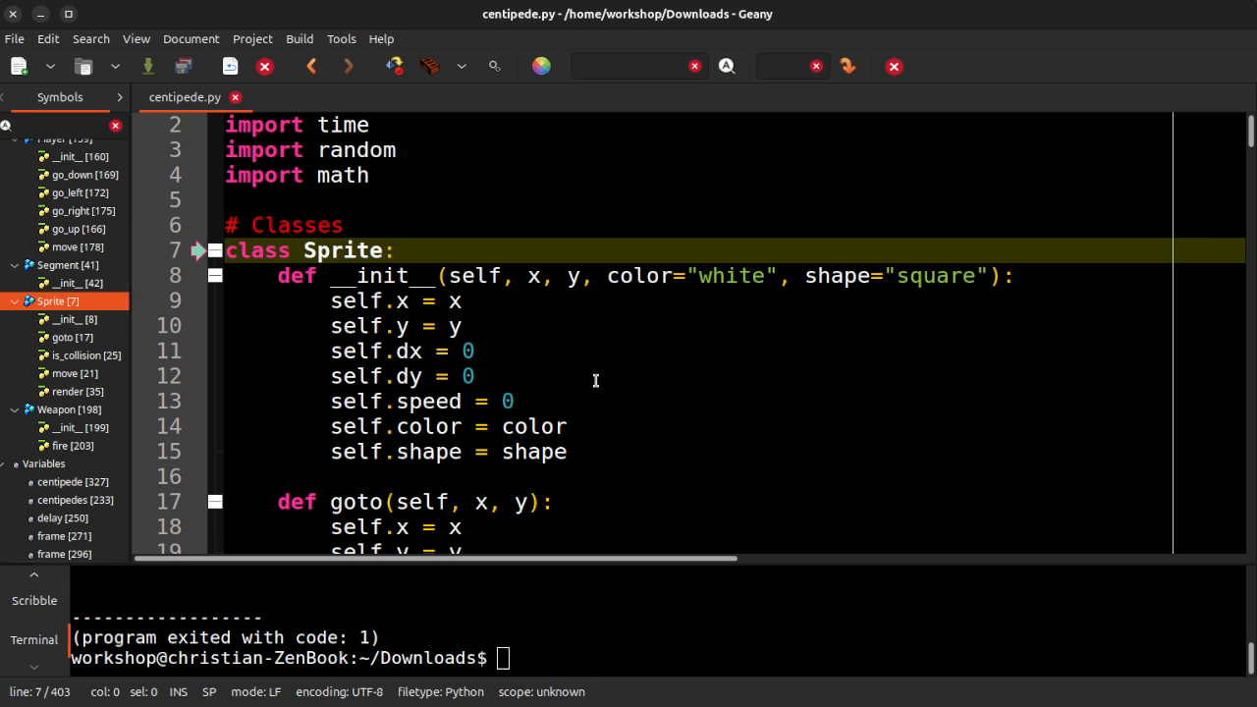
{"action": "mouse_move", "coordinate": [542, 339]}
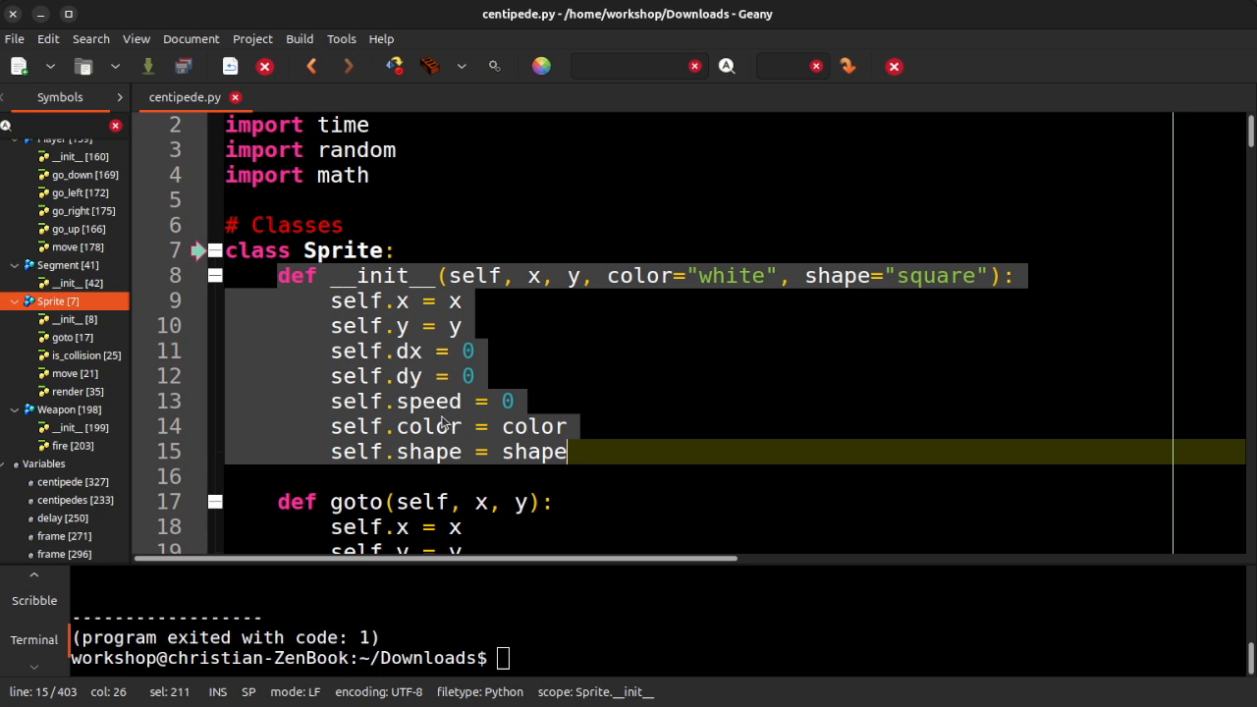
{"action": "mouse_move", "coordinate": [656, 435]}
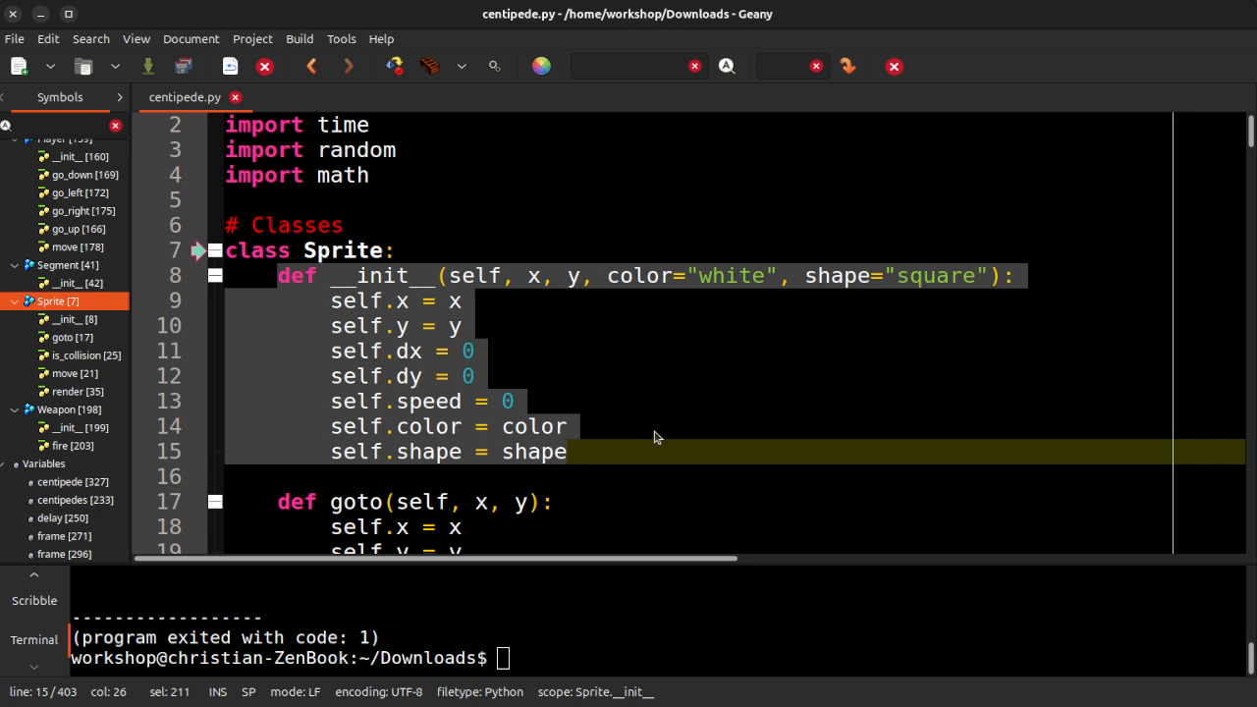
{"action": "mouse_move", "coordinate": [703, 381]}
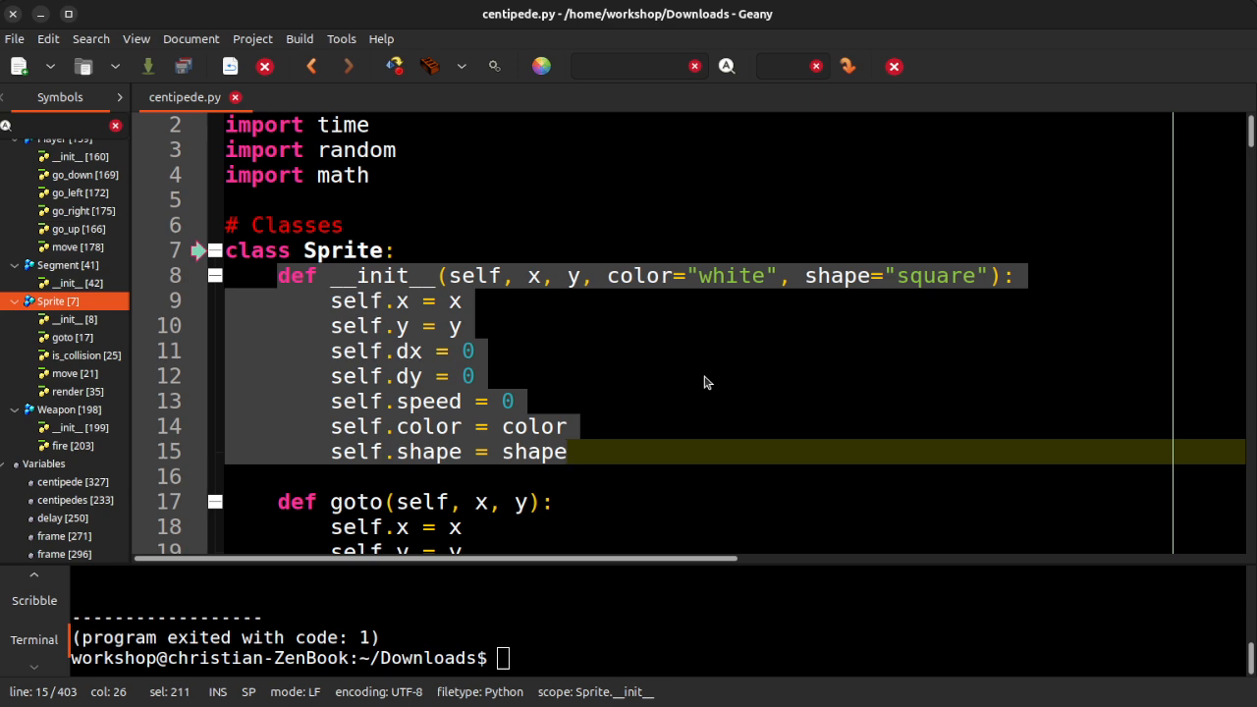
{"action": "scroll", "scroll_direction": "down", "scroll_amount": 3}
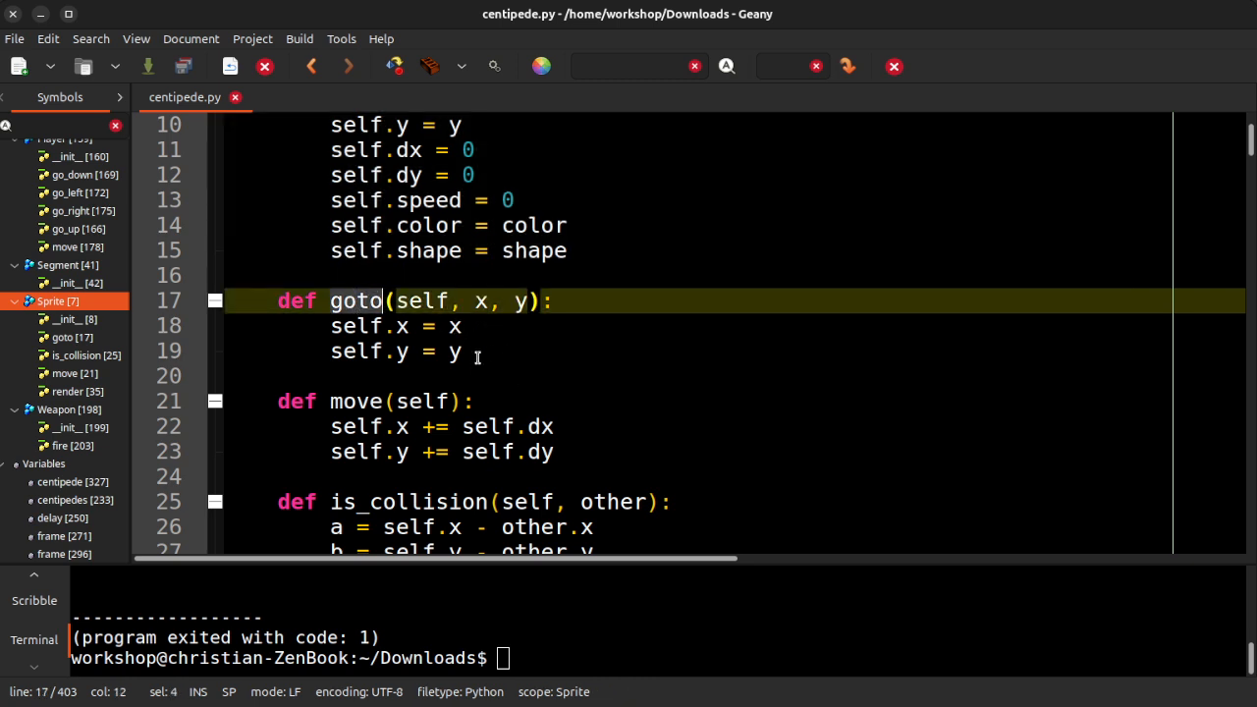
{"action": "scroll", "scroll_direction": "down", "scroll_amount": 3}
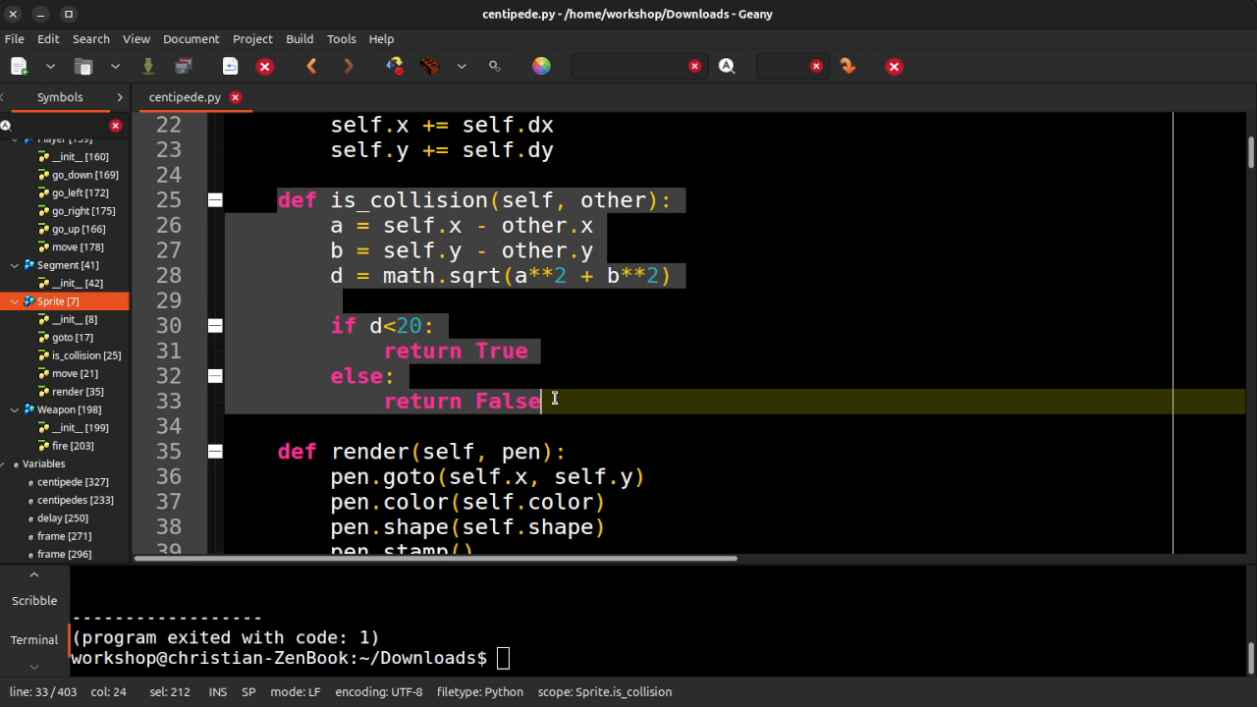
{"action": "mouse_move", "coordinate": [589, 389]}
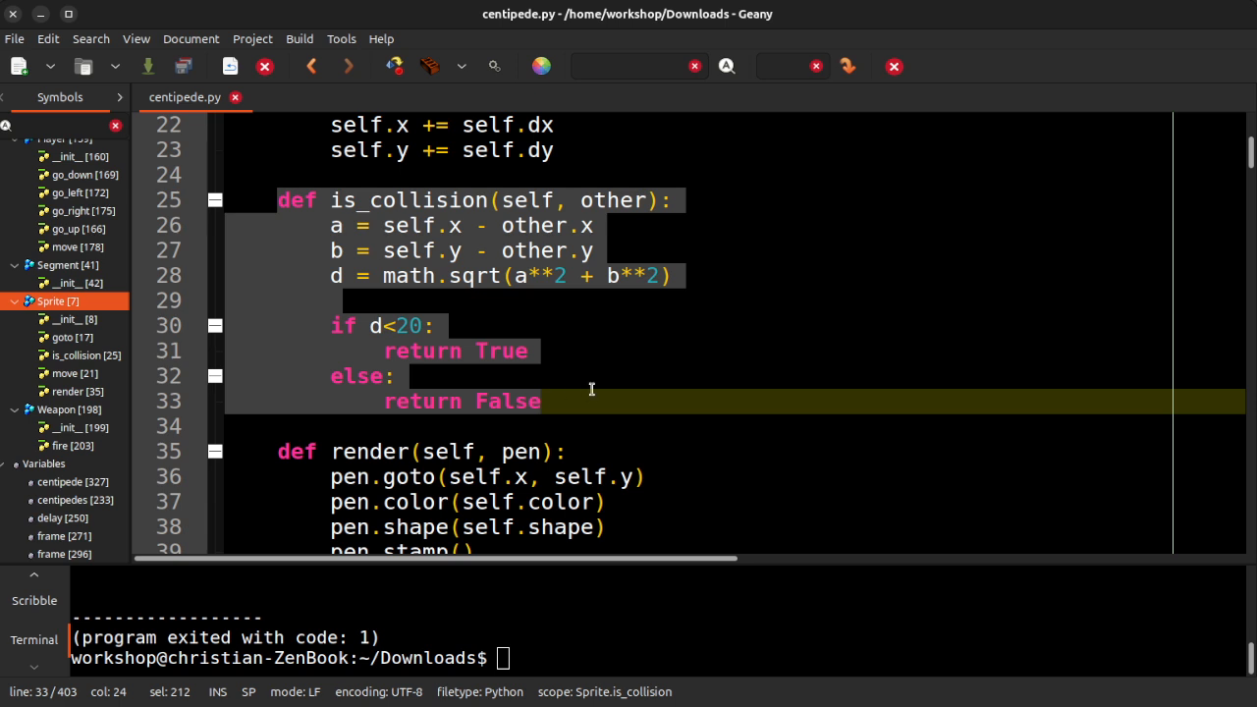
{"action": "scroll", "scroll_direction": "down", "scroll_amount": 3}
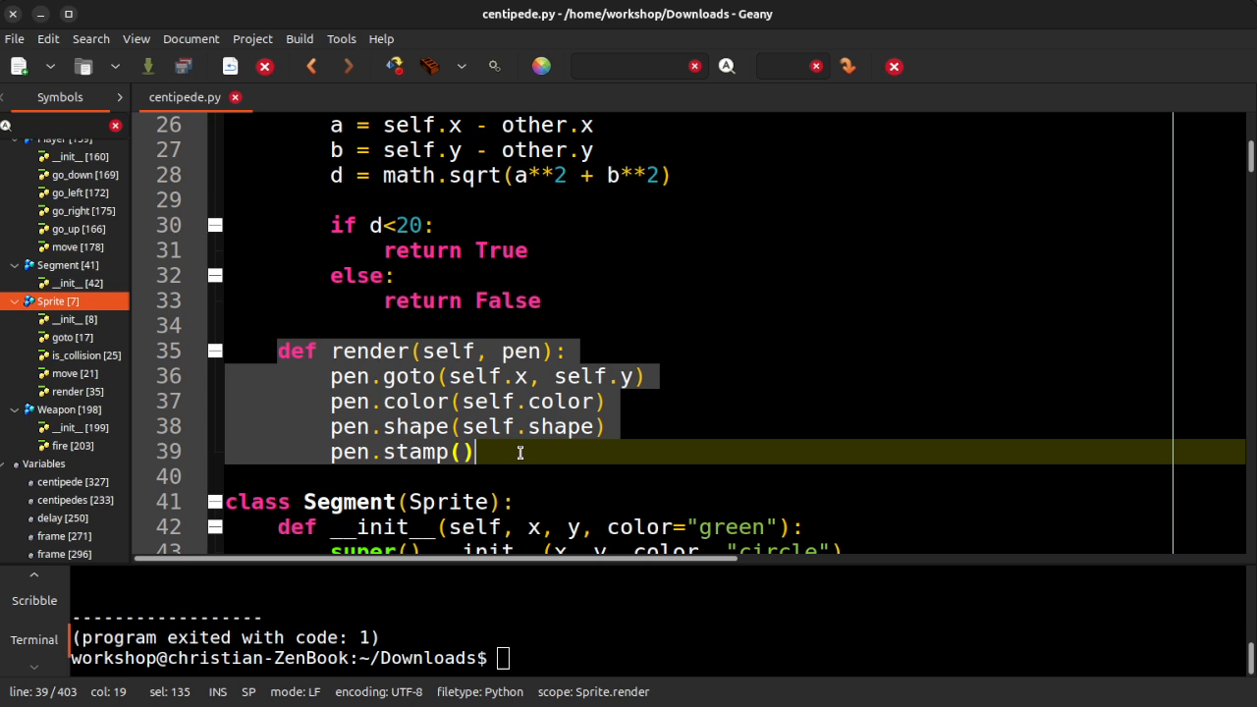
{"action": "mouse_move", "coordinate": [540, 290]}
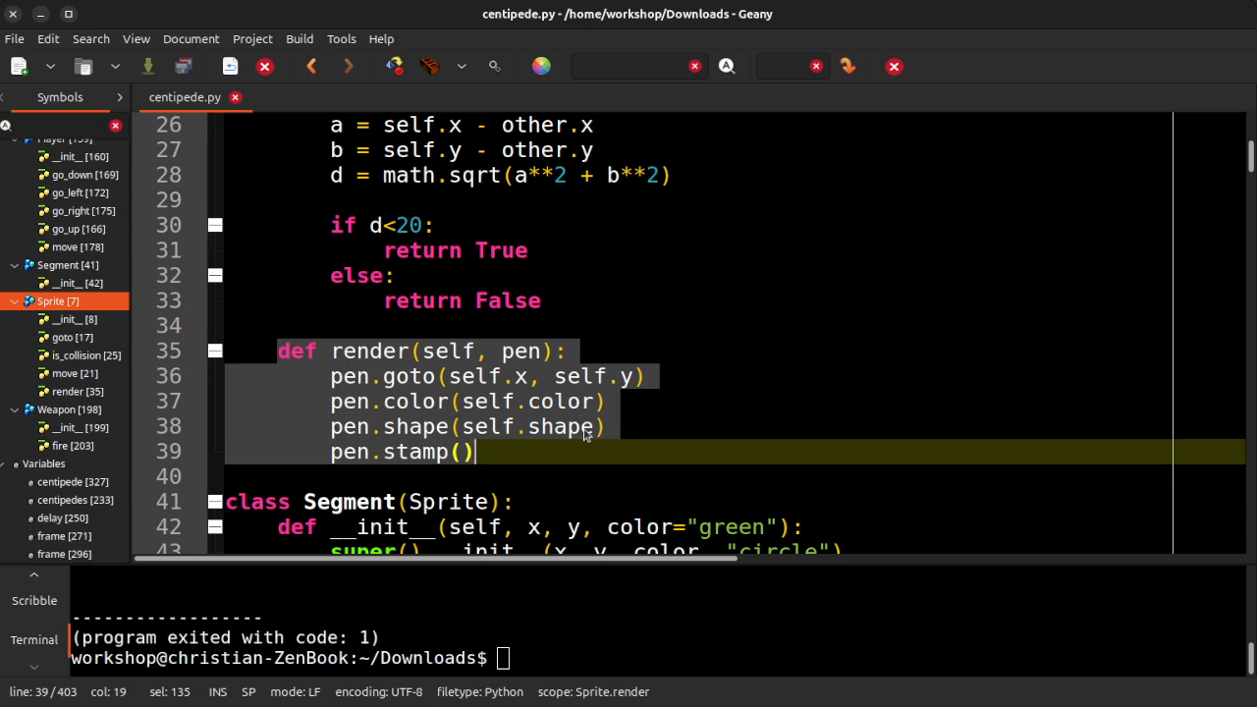
{"action": "scroll", "scroll_direction": "down", "scroll_amount": 3}
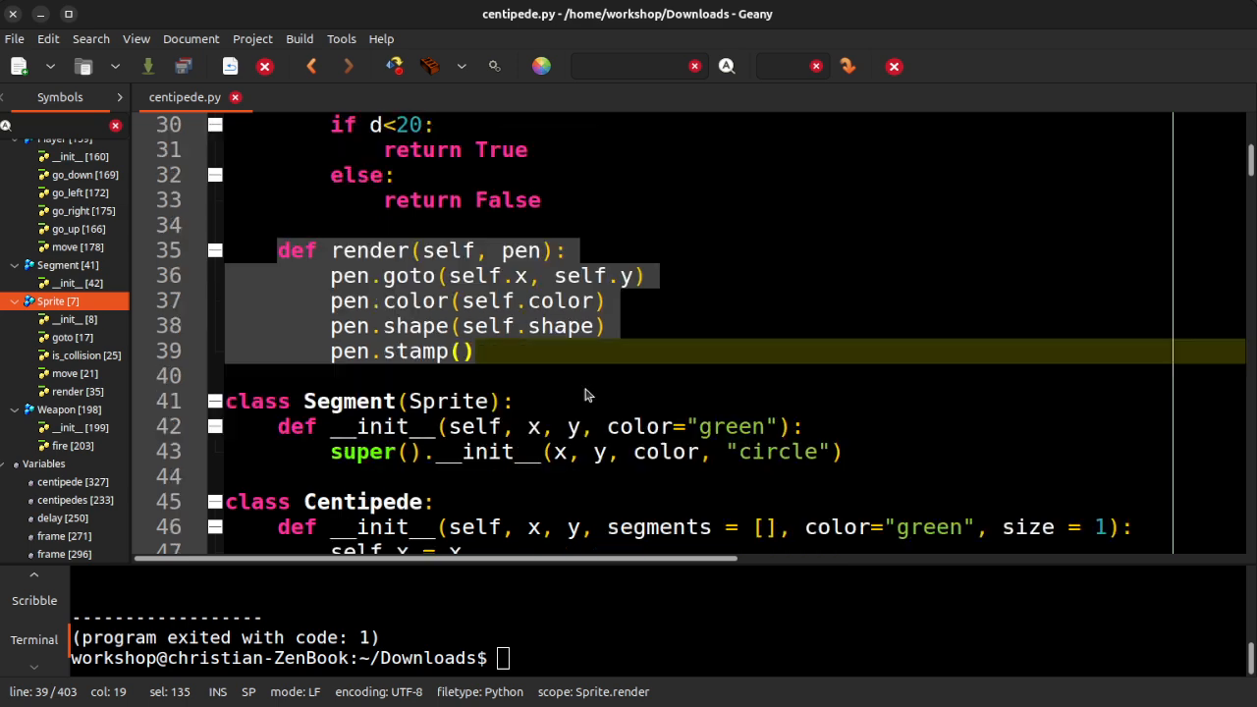
{"action": "scroll", "scroll_direction": "down", "scroll_amount": 3}
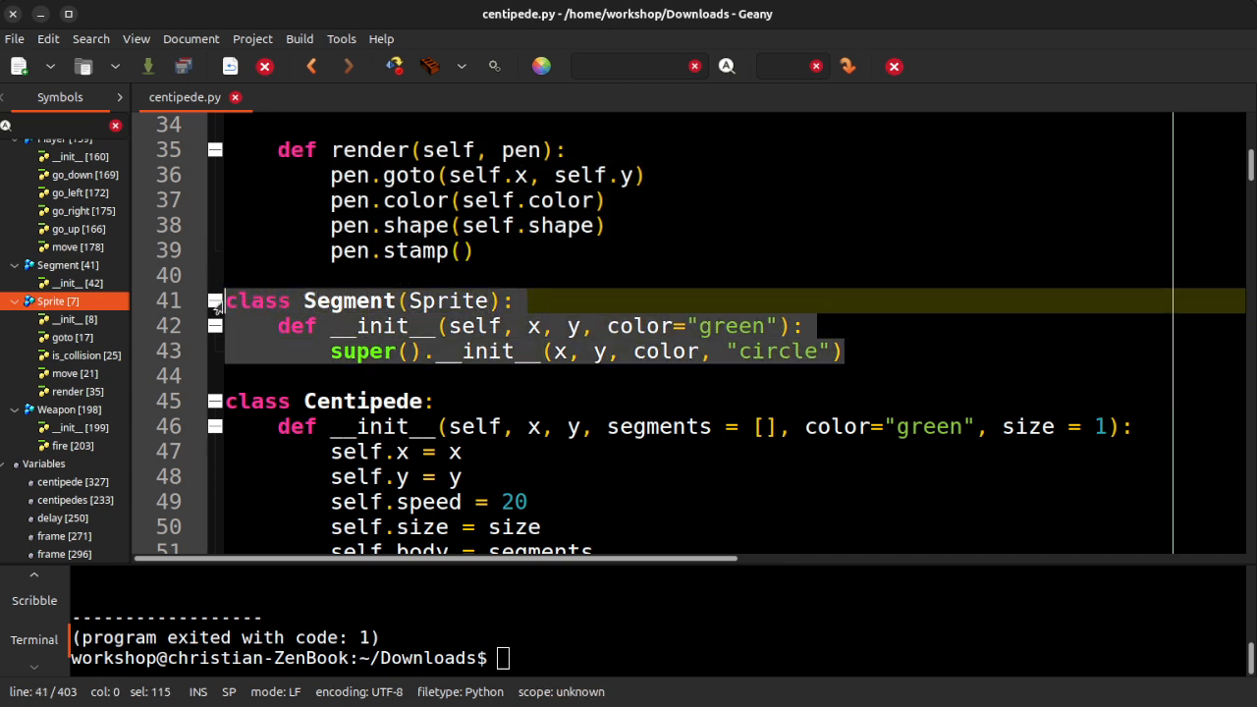
{"action": "mouse_move", "coordinate": [548, 342]}
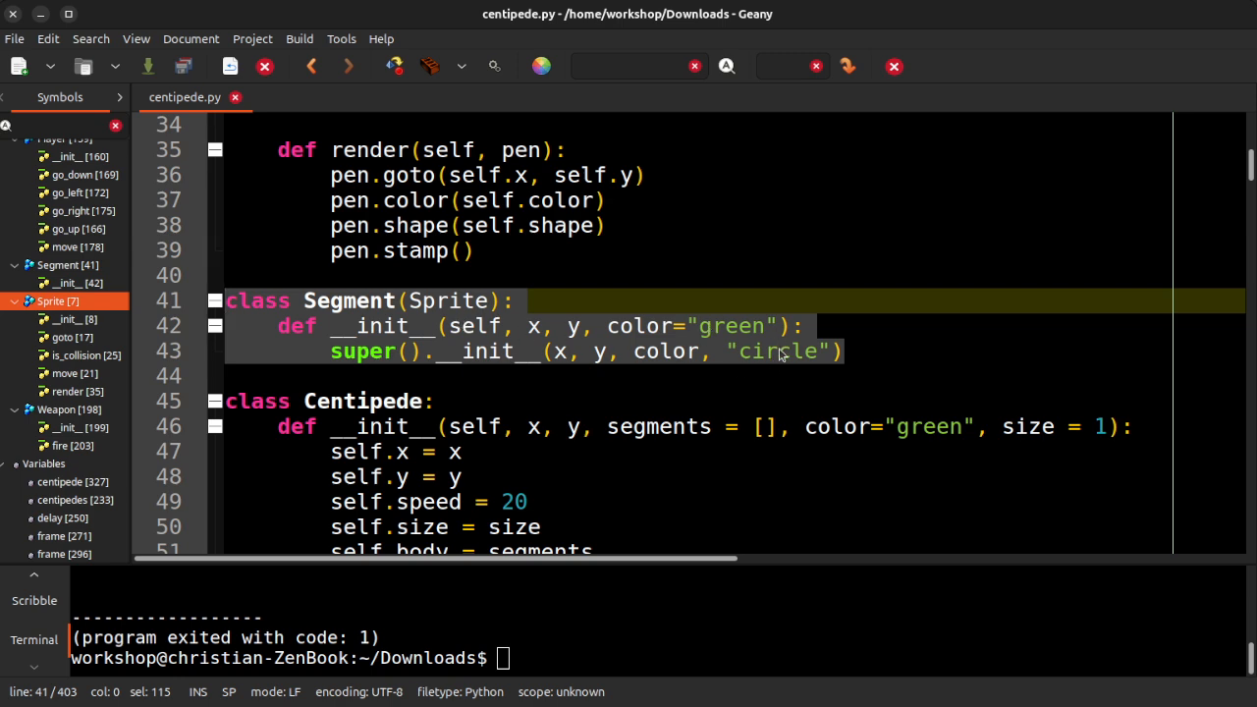
{"action": "mouse_move", "coordinate": [654, 364]}
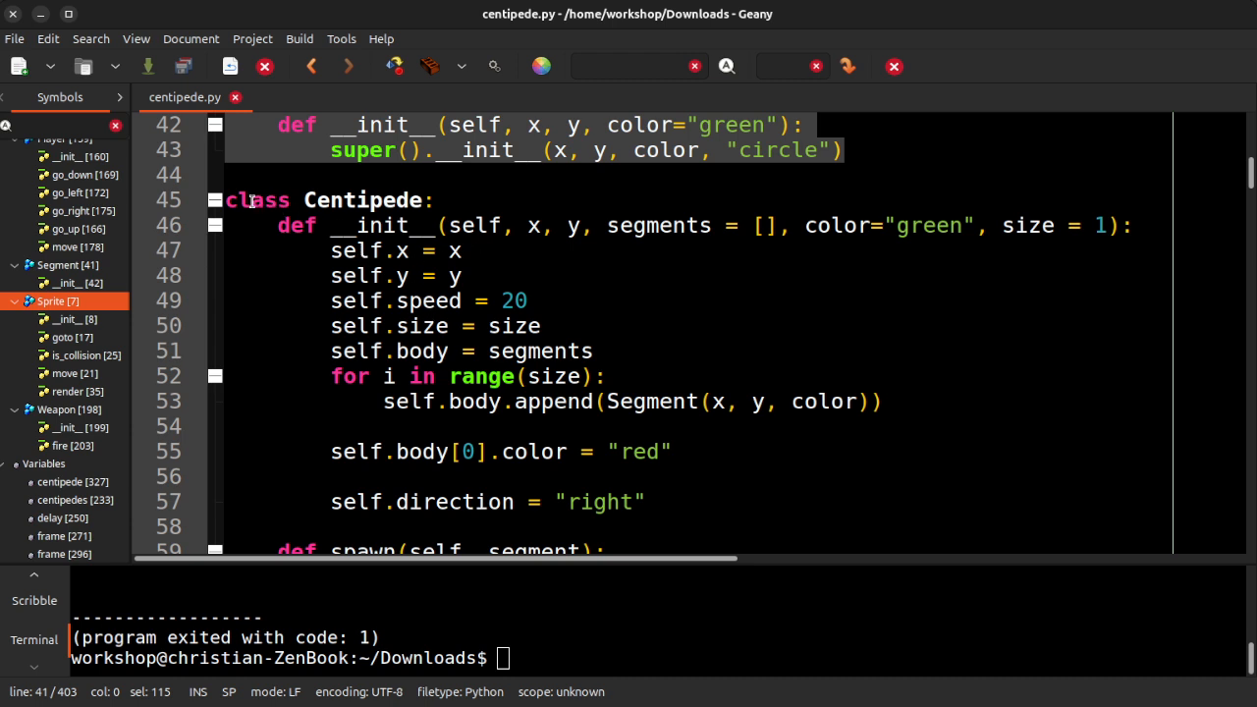
Review the Segment subclass and the Centipede constructor, continuing to its spawn method
{"action": "left_click", "coordinate": [365, 251]}
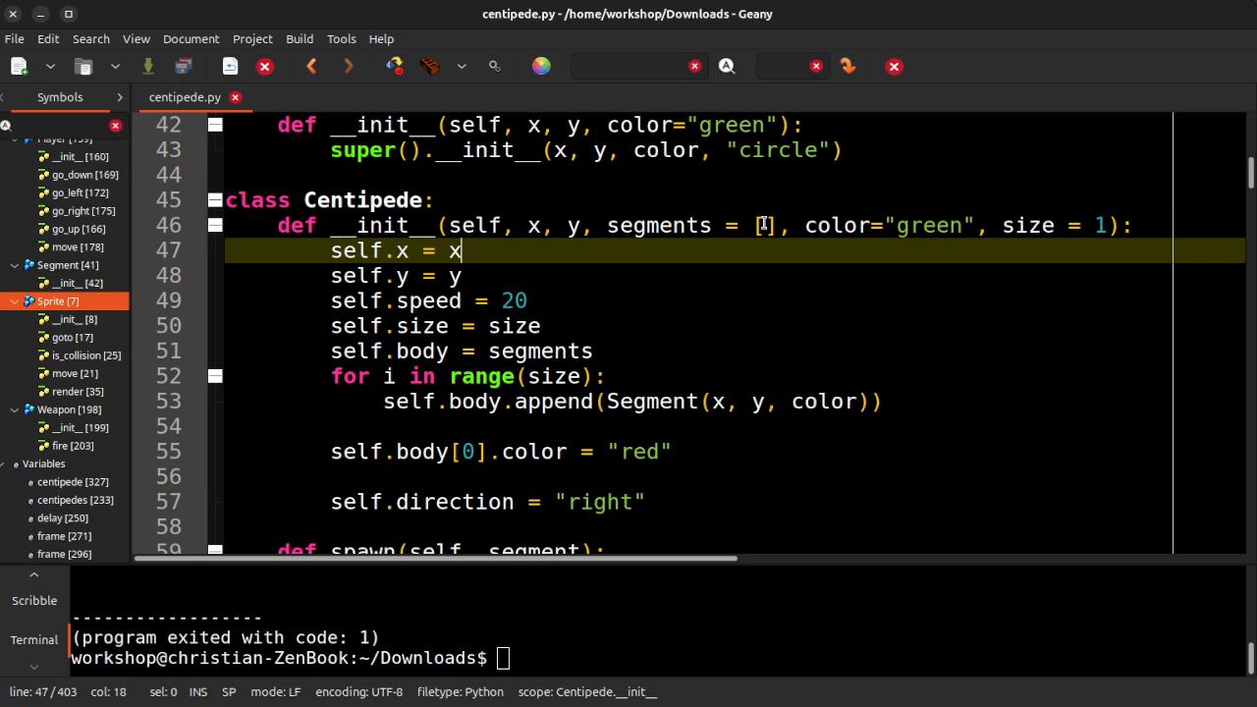
{"action": "mouse_move", "coordinate": [821, 290]}
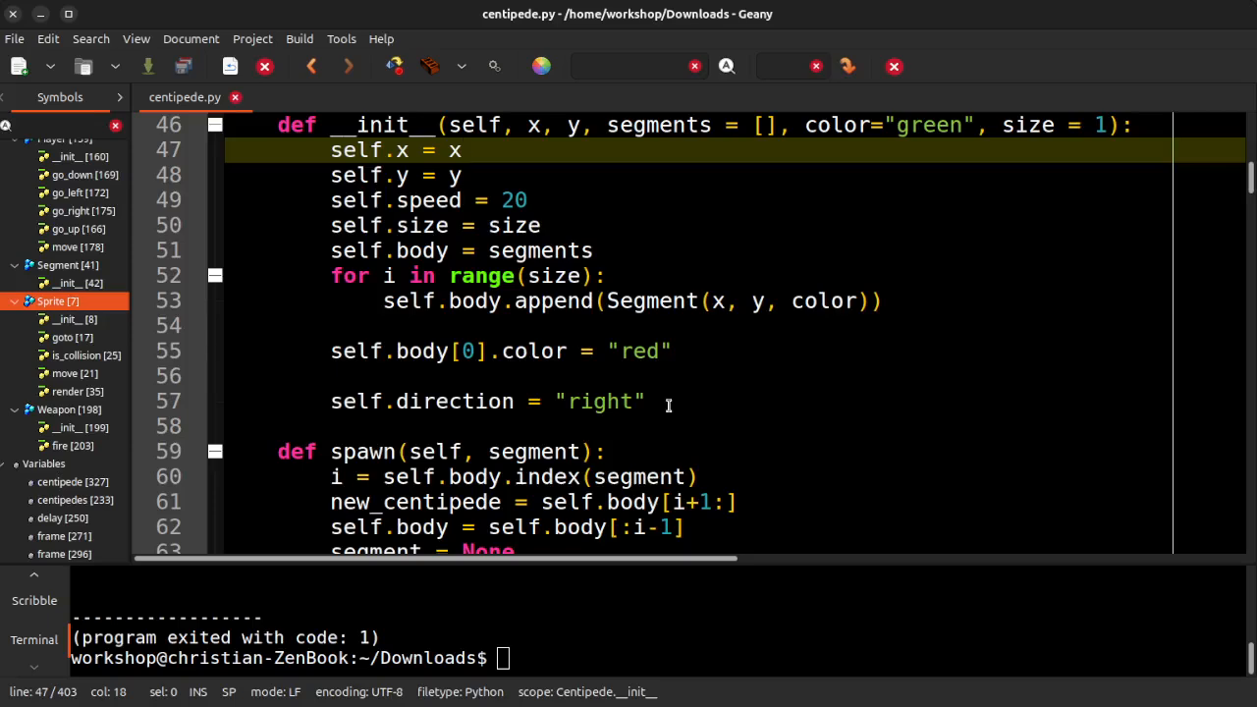
{"action": "scroll", "scroll_direction": "down", "scroll_amount": 3}
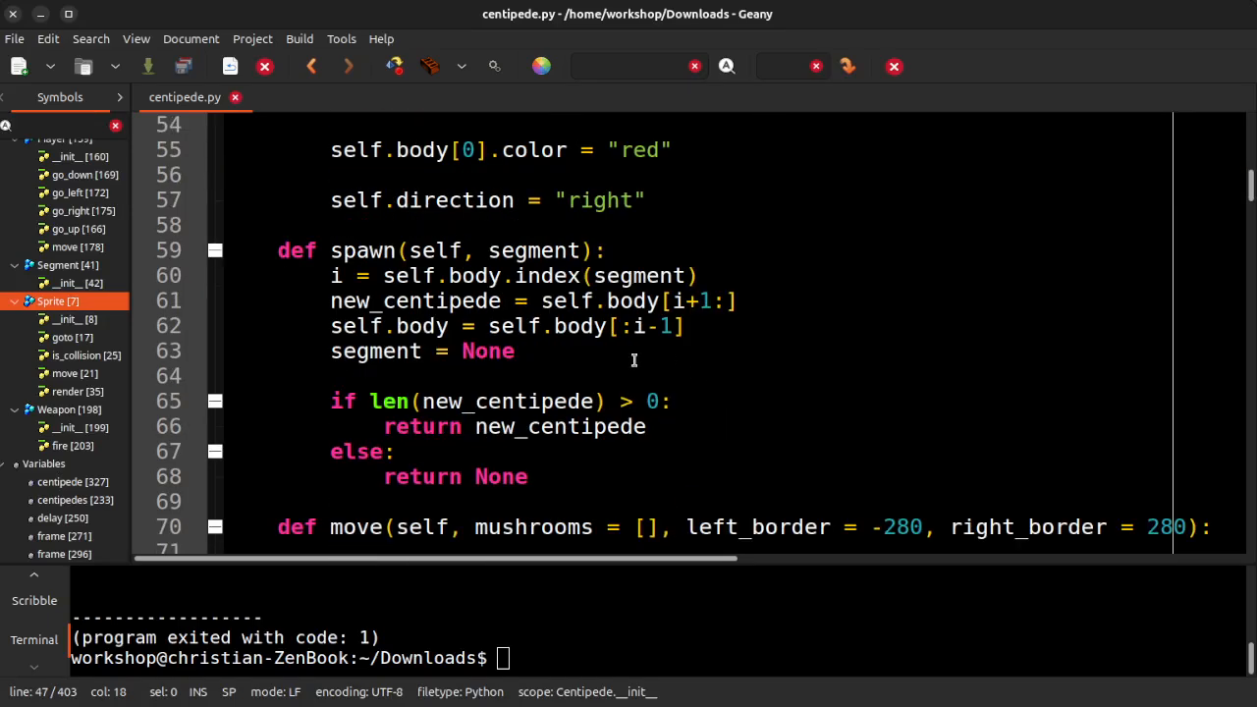
{"action": "mouse_move", "coordinate": [526, 251]}
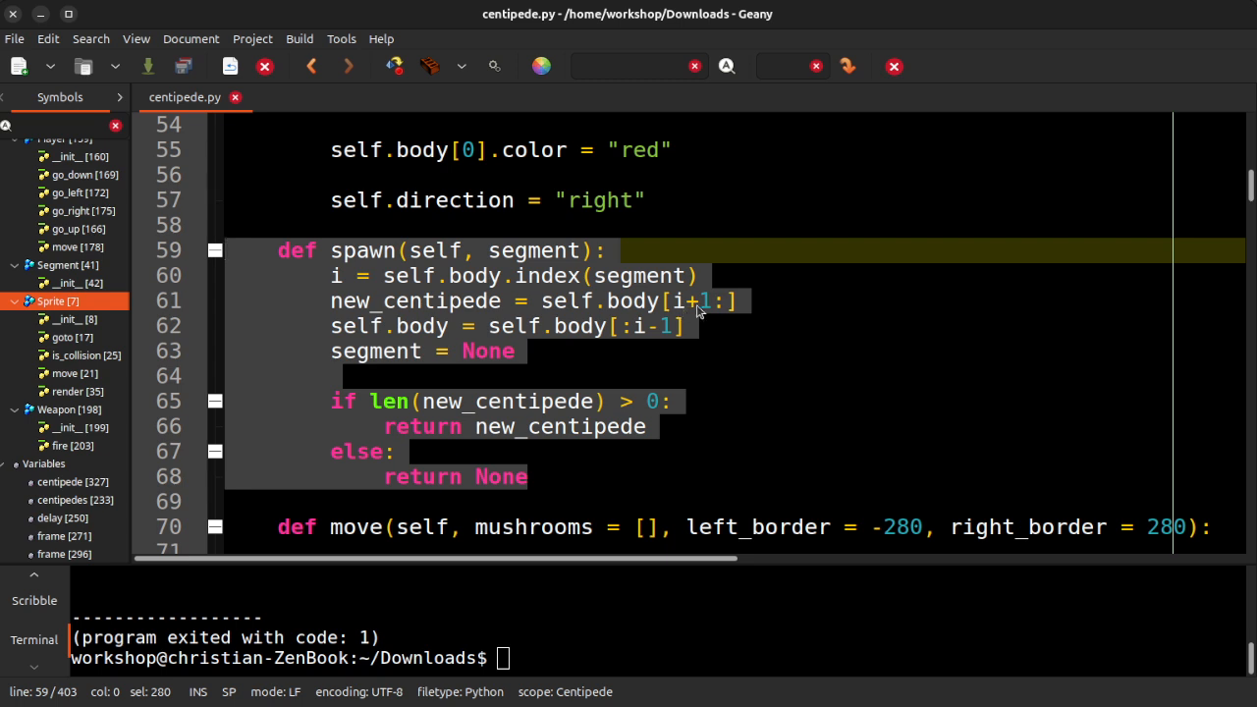
{"action": "left_click", "coordinate": [730, 301]}
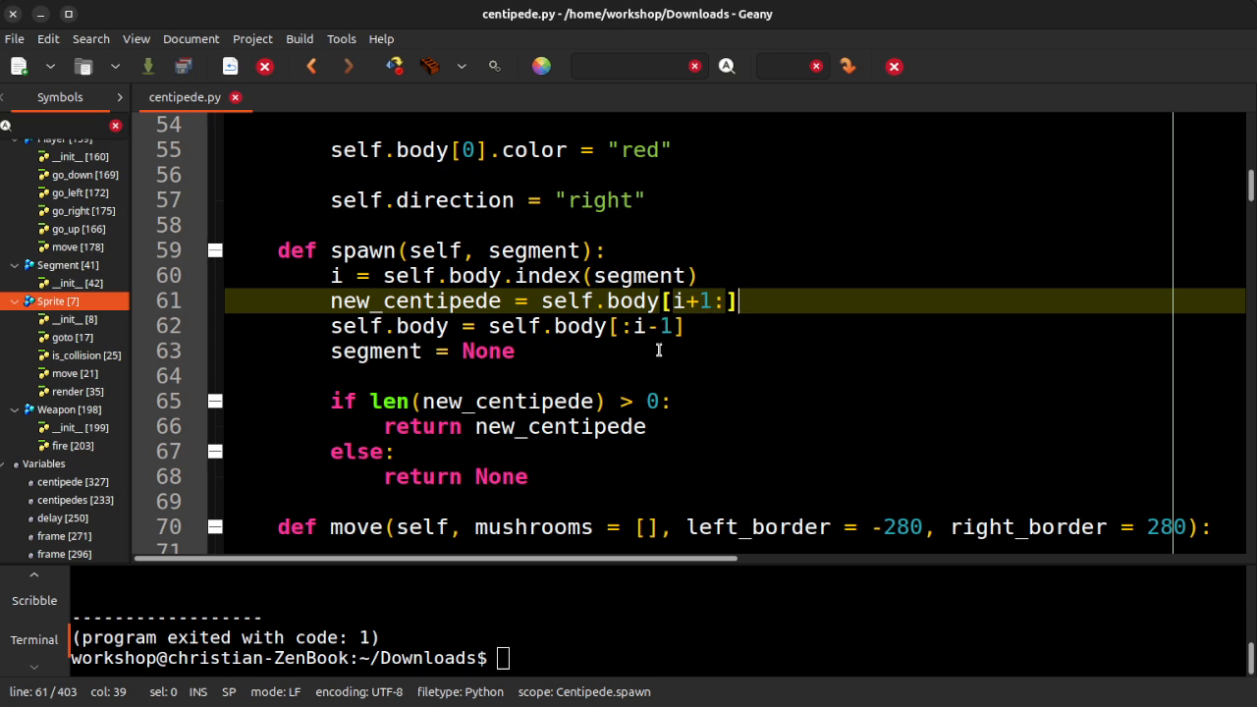
{"action": "scroll", "scroll_direction": "down", "scroll_amount": 3}
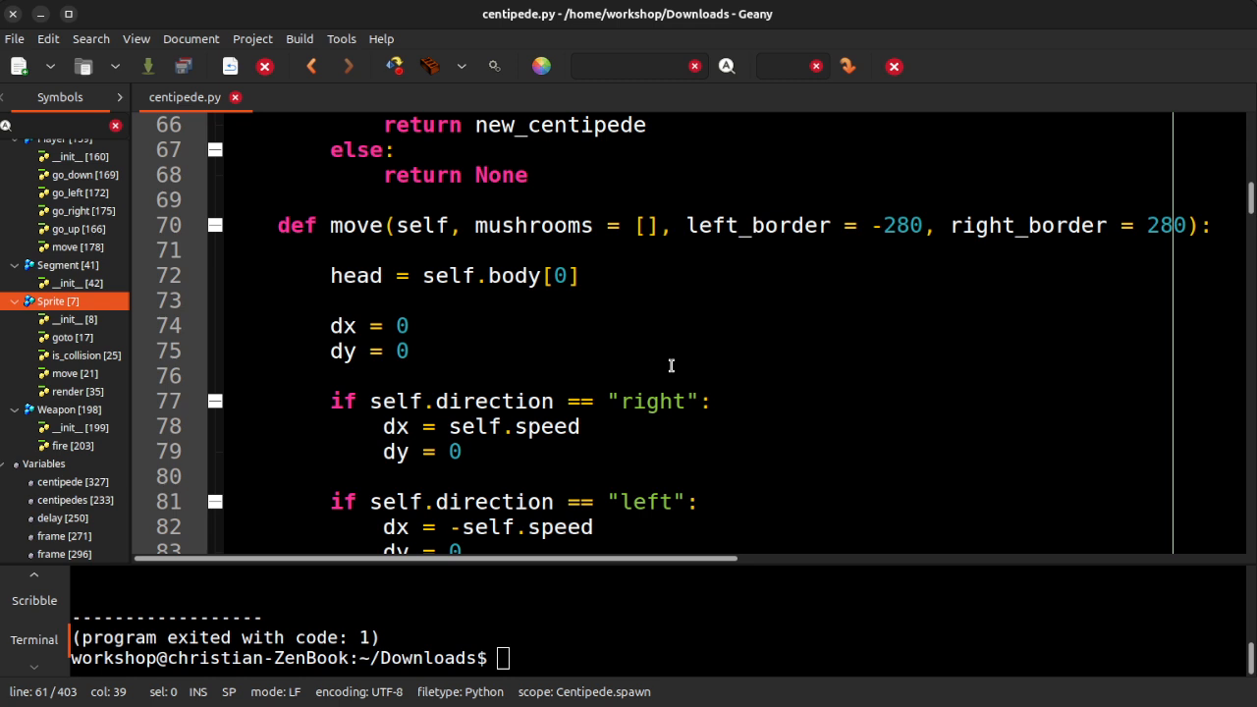
{"action": "mouse_move", "coordinate": [667, 361]}
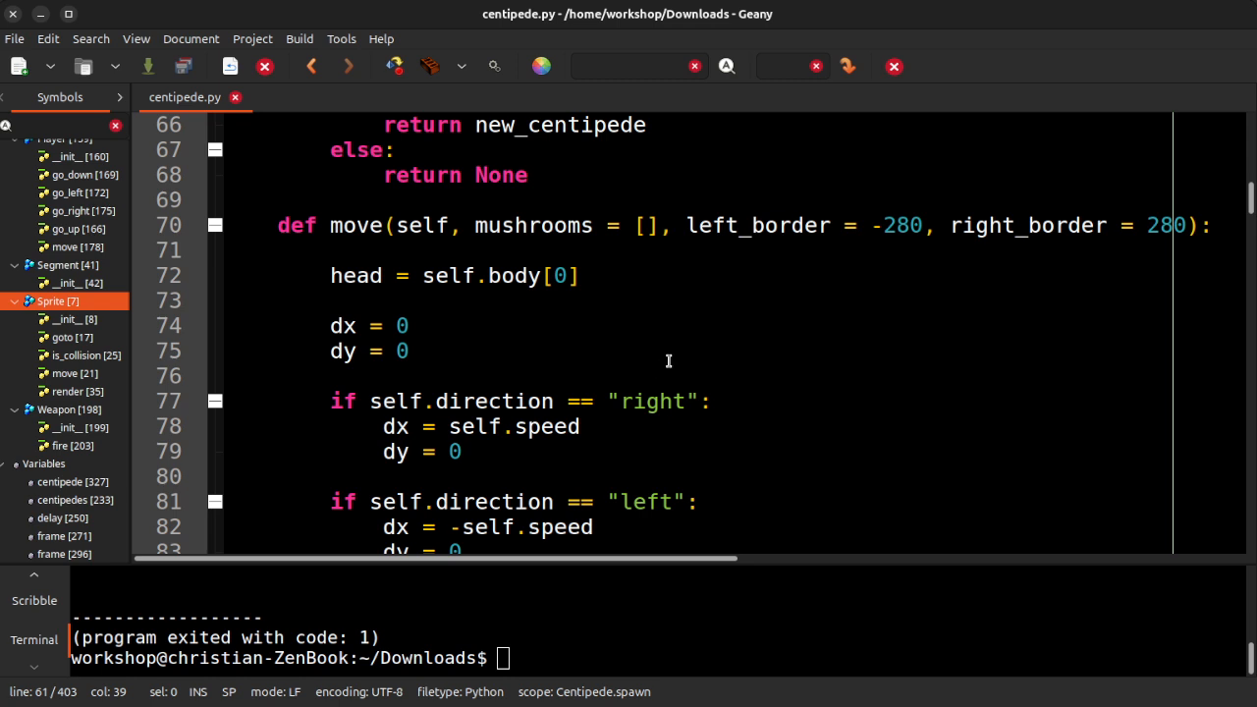
{"action": "mouse_move", "coordinate": [506, 232]}
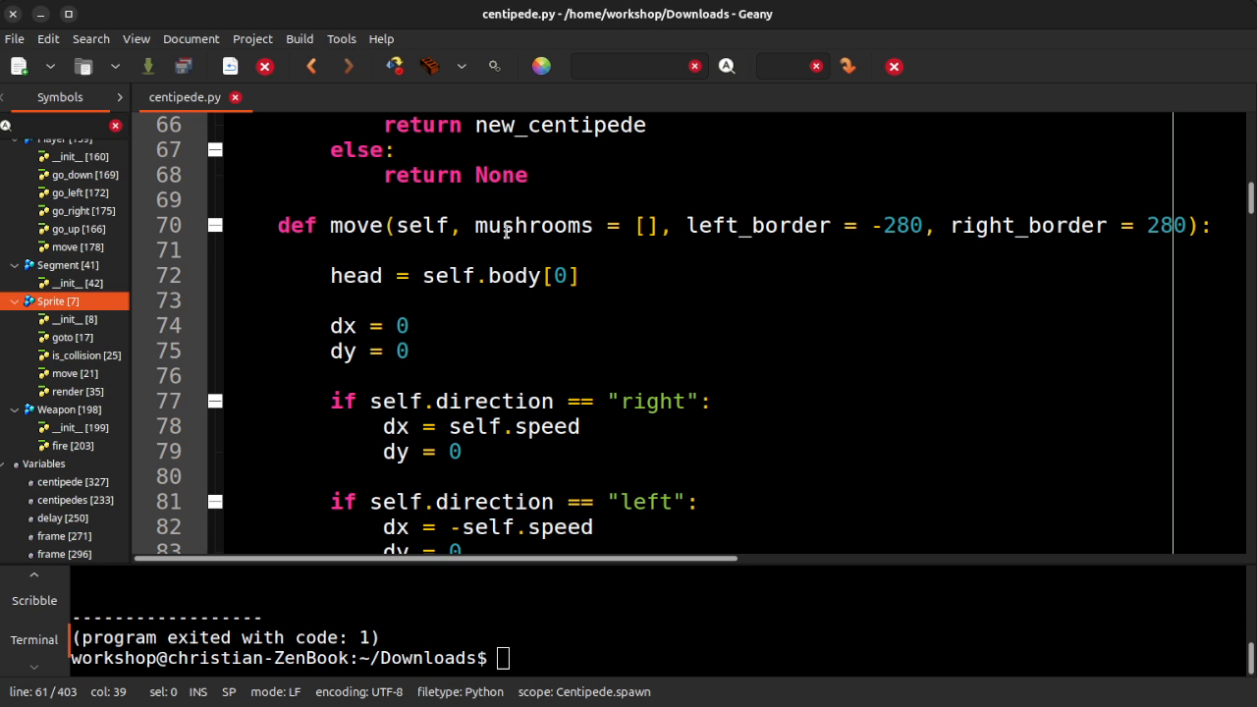
{"action": "mouse_move", "coordinate": [520, 253]}
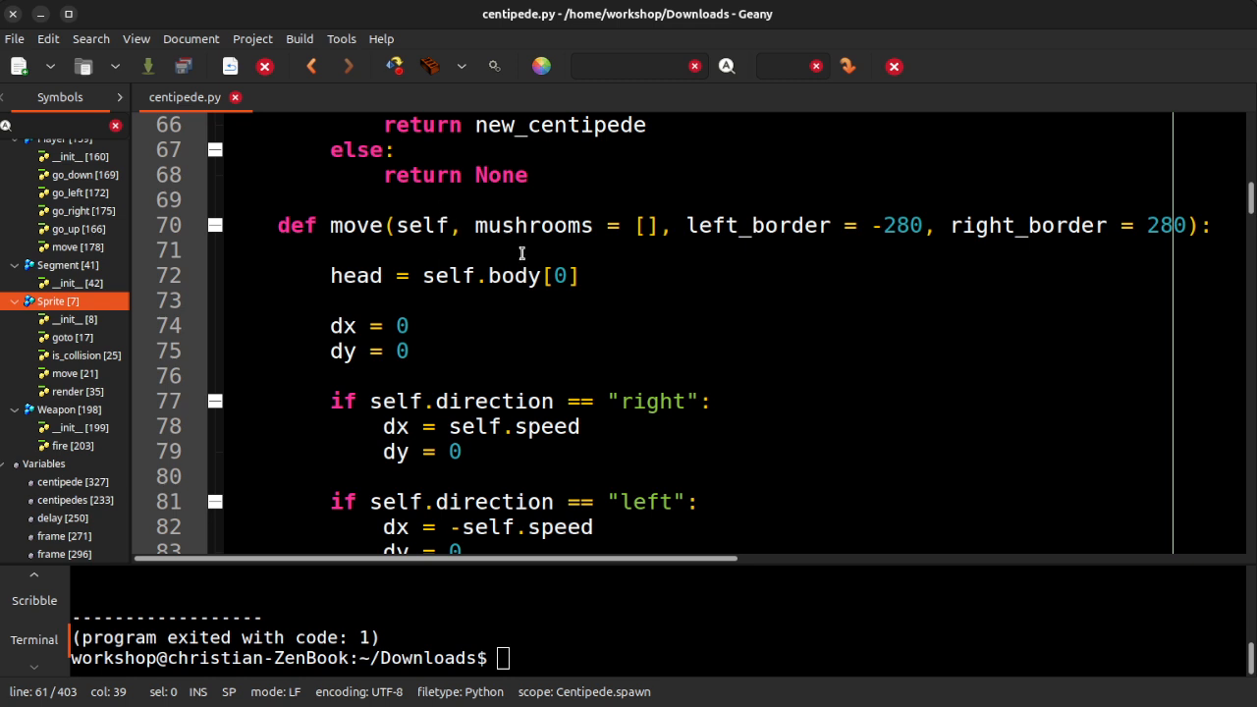
{"action": "mouse_move", "coordinate": [581, 290]}
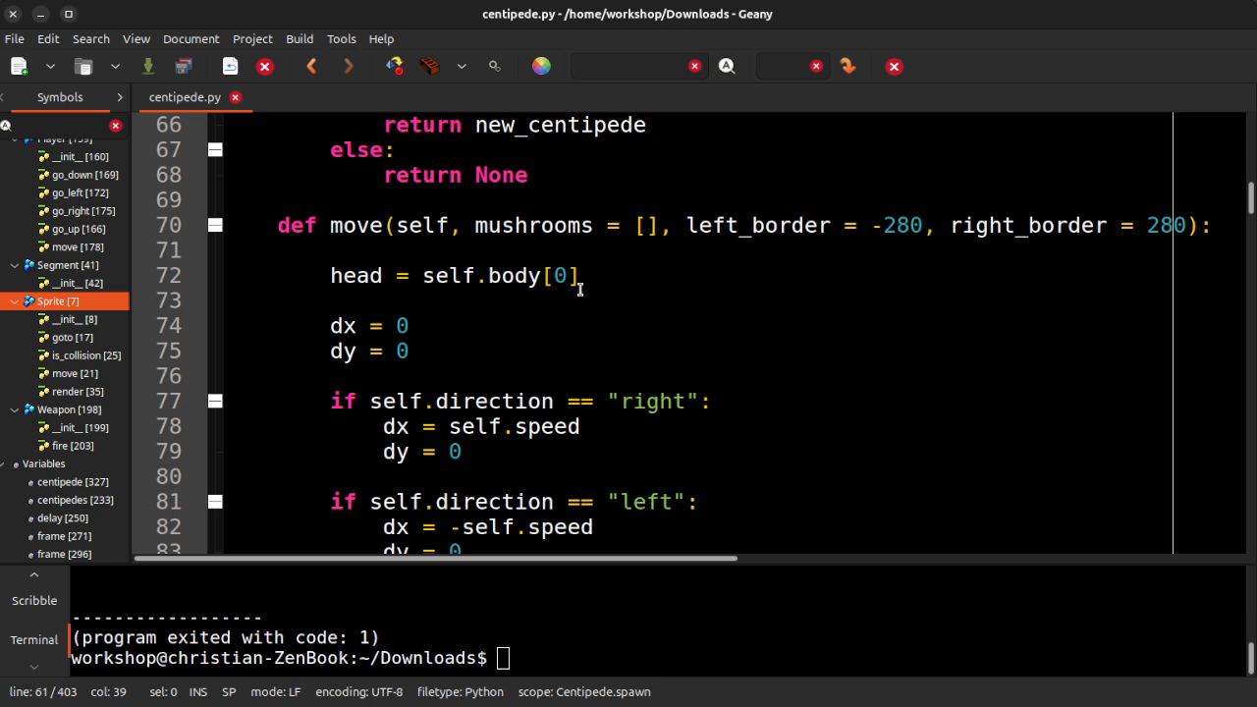
{"action": "mouse_move", "coordinate": [697, 326]}
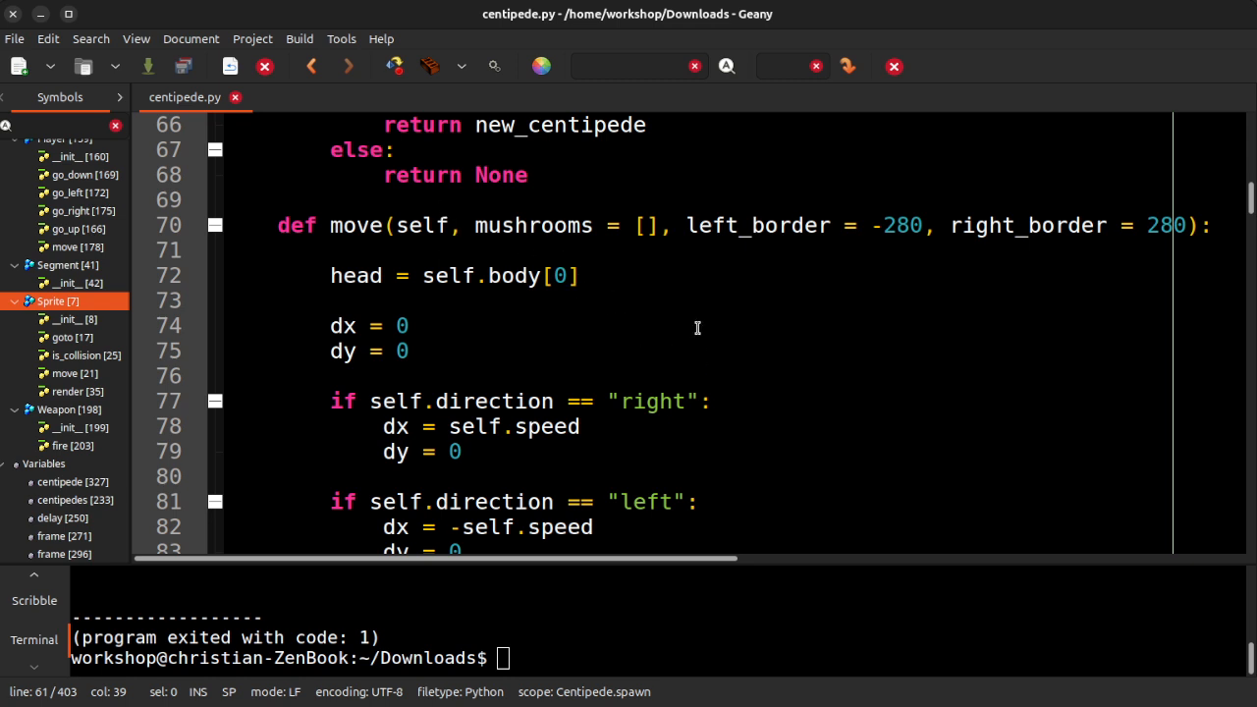
{"action": "mouse_move", "coordinate": [581, 373]}
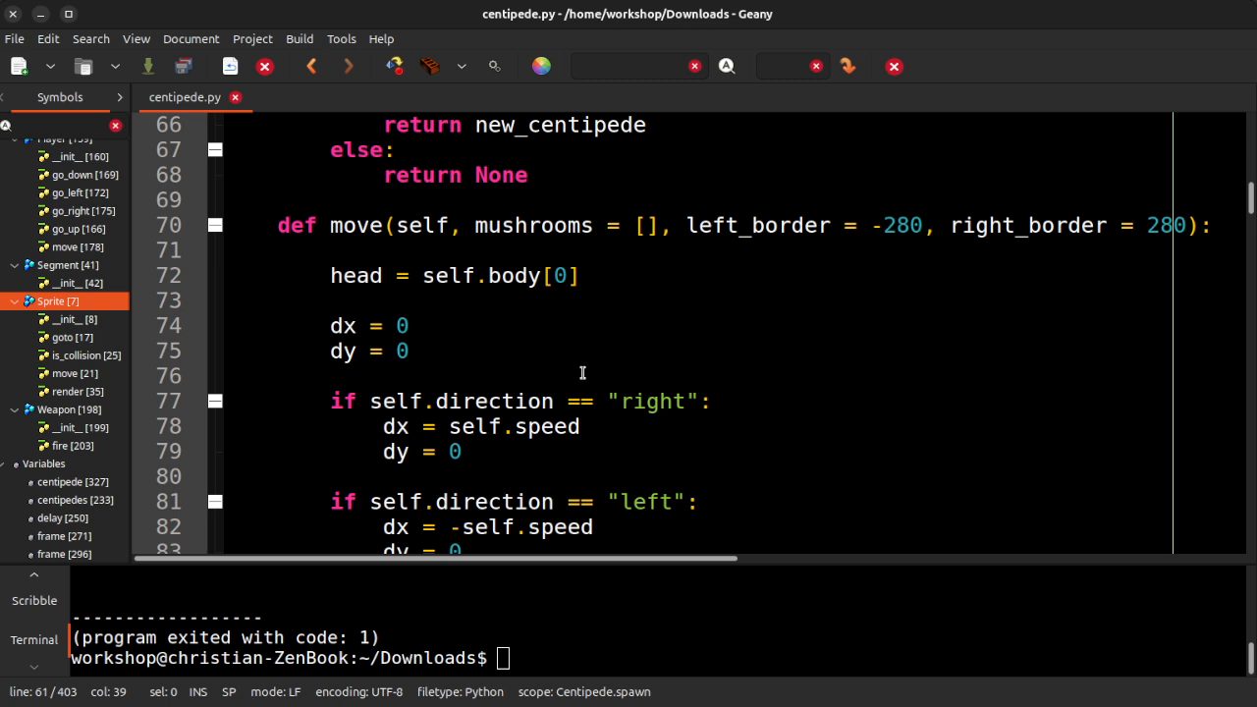
{"action": "mouse_move", "coordinate": [829, 253]}
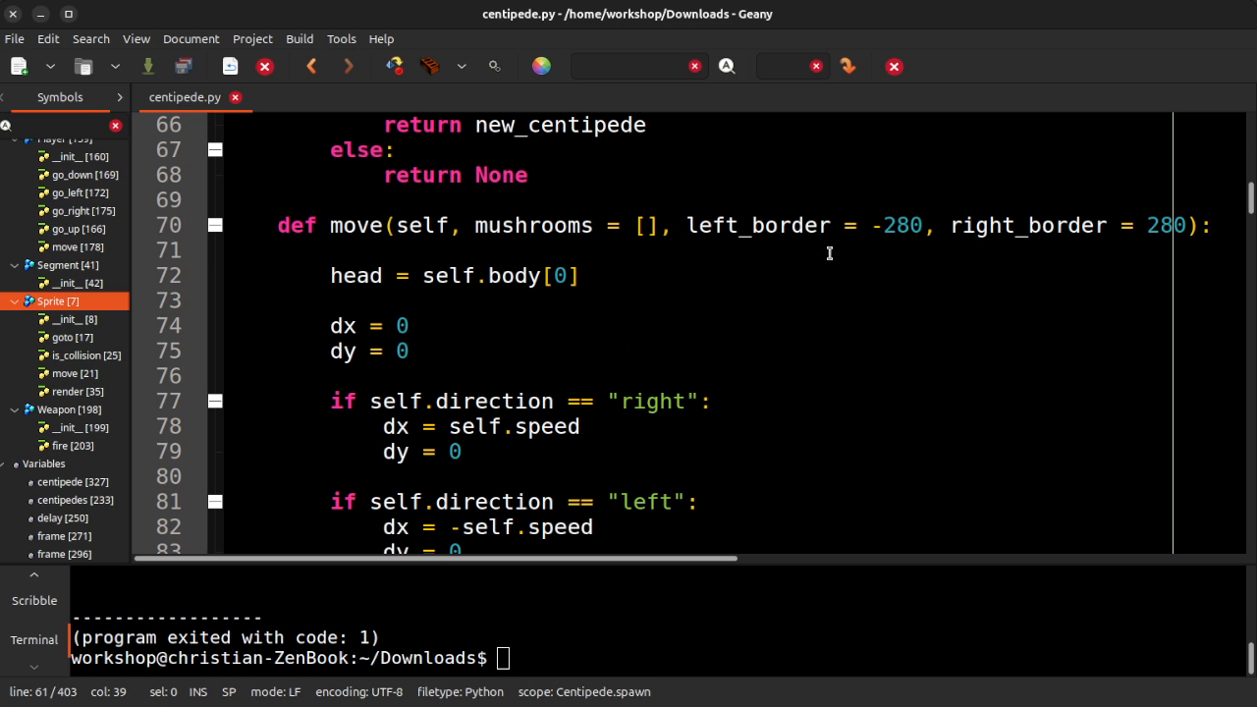
{"action": "mouse_move", "coordinate": [1150, 224]}
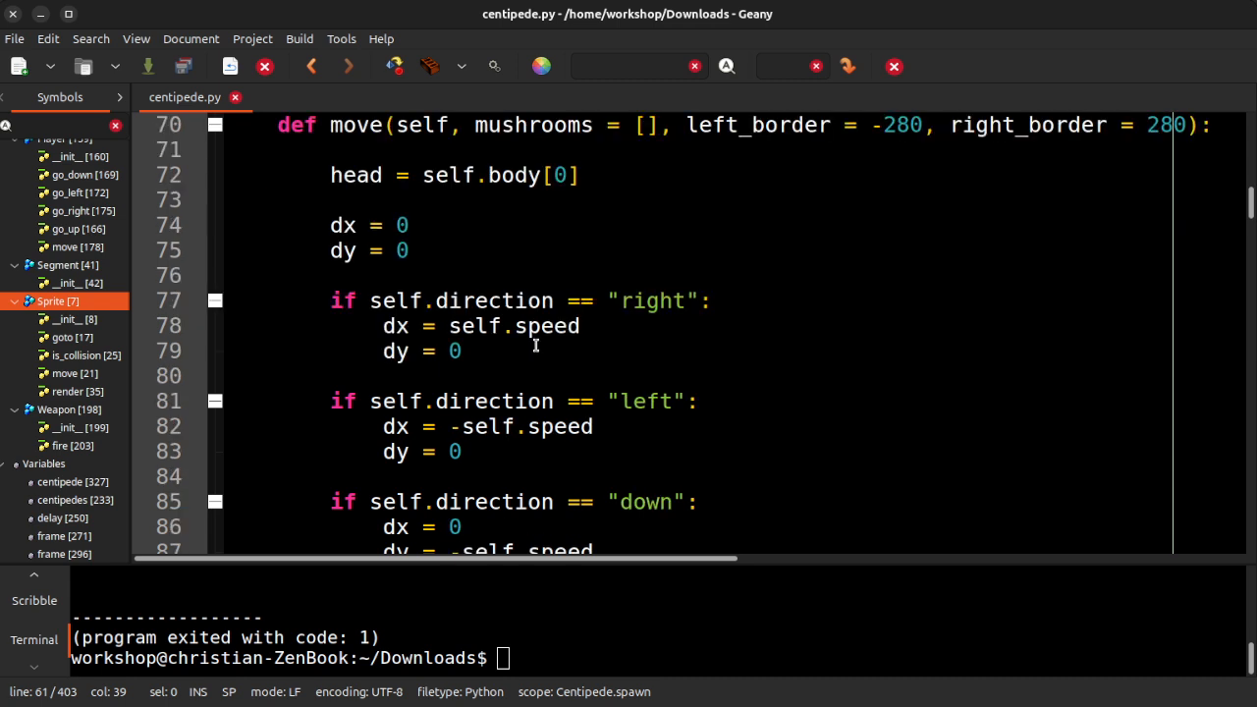
{"action": "scroll", "scroll_direction": "down", "scroll_amount": 3}
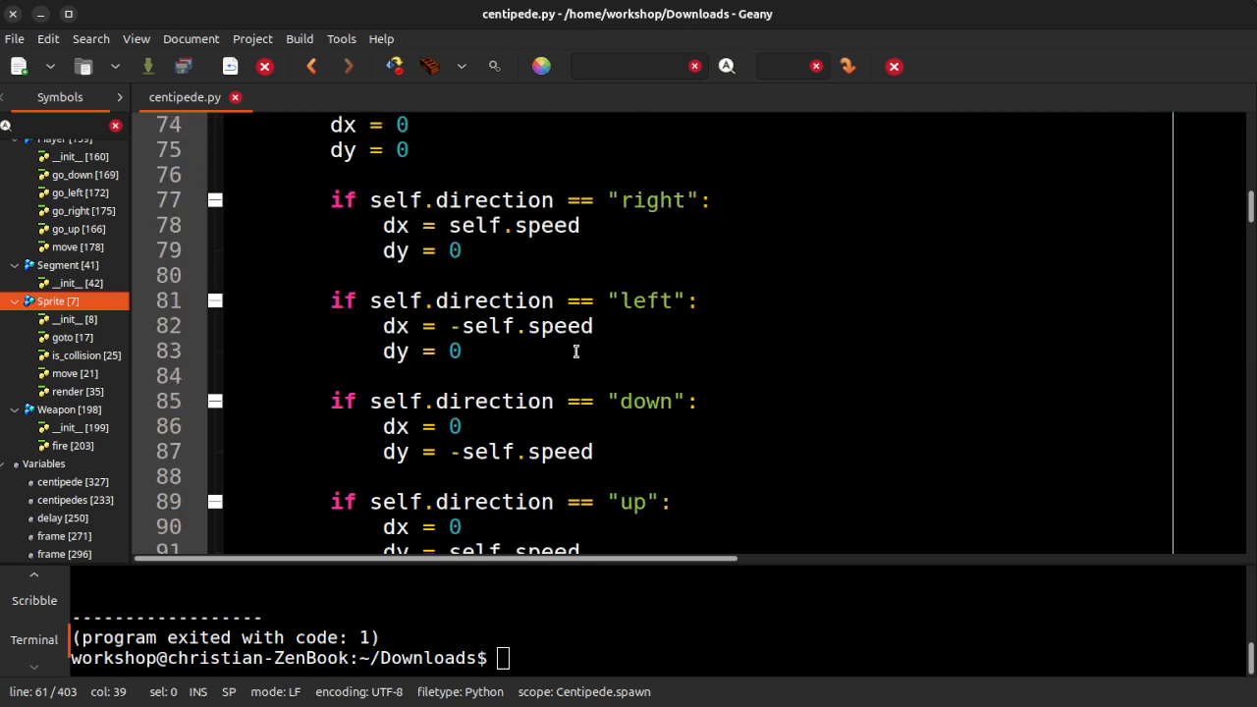
{"action": "mouse_move", "coordinate": [342, 192]}
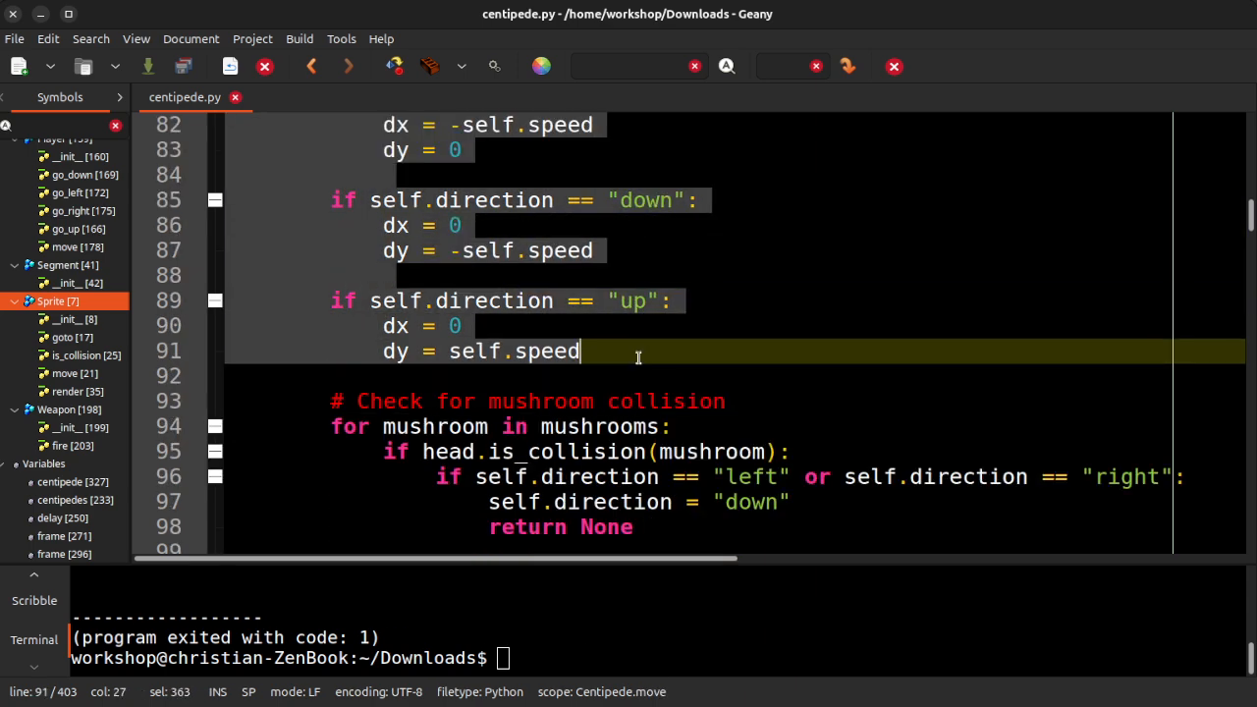
{"action": "left_click", "coordinate": [526, 477]}
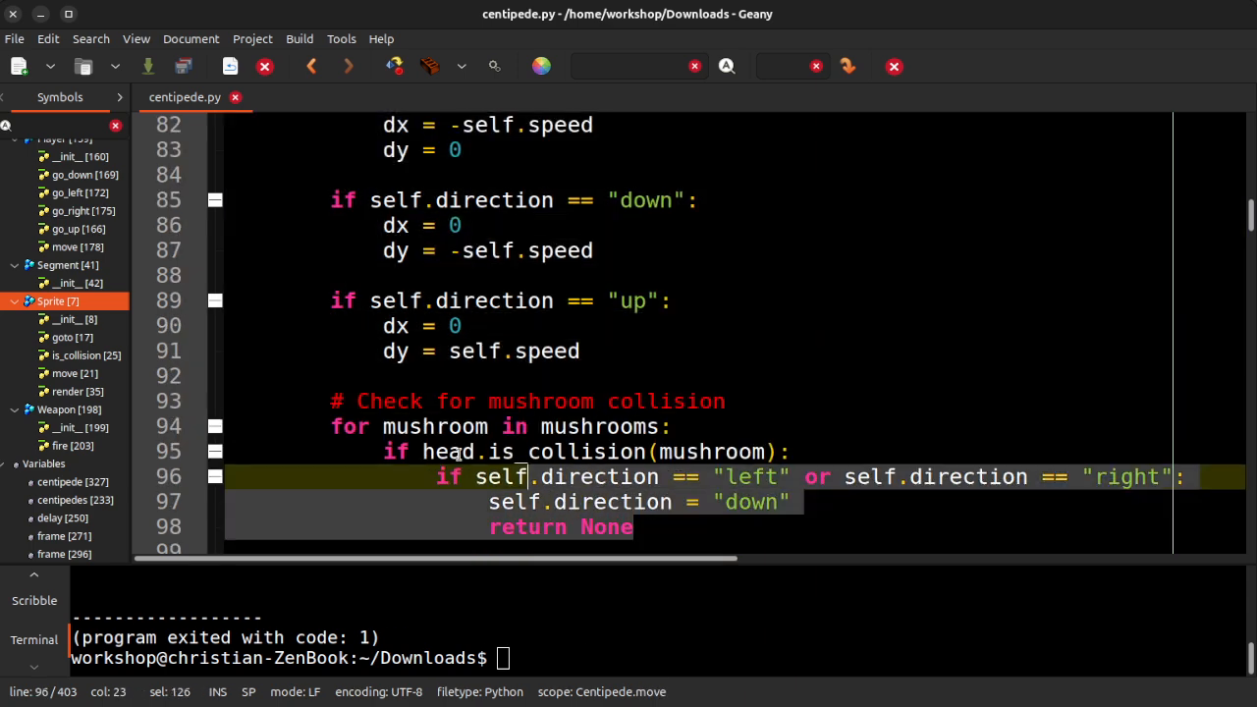
{"action": "scroll", "scroll_direction": "down", "scroll_amount": 3}
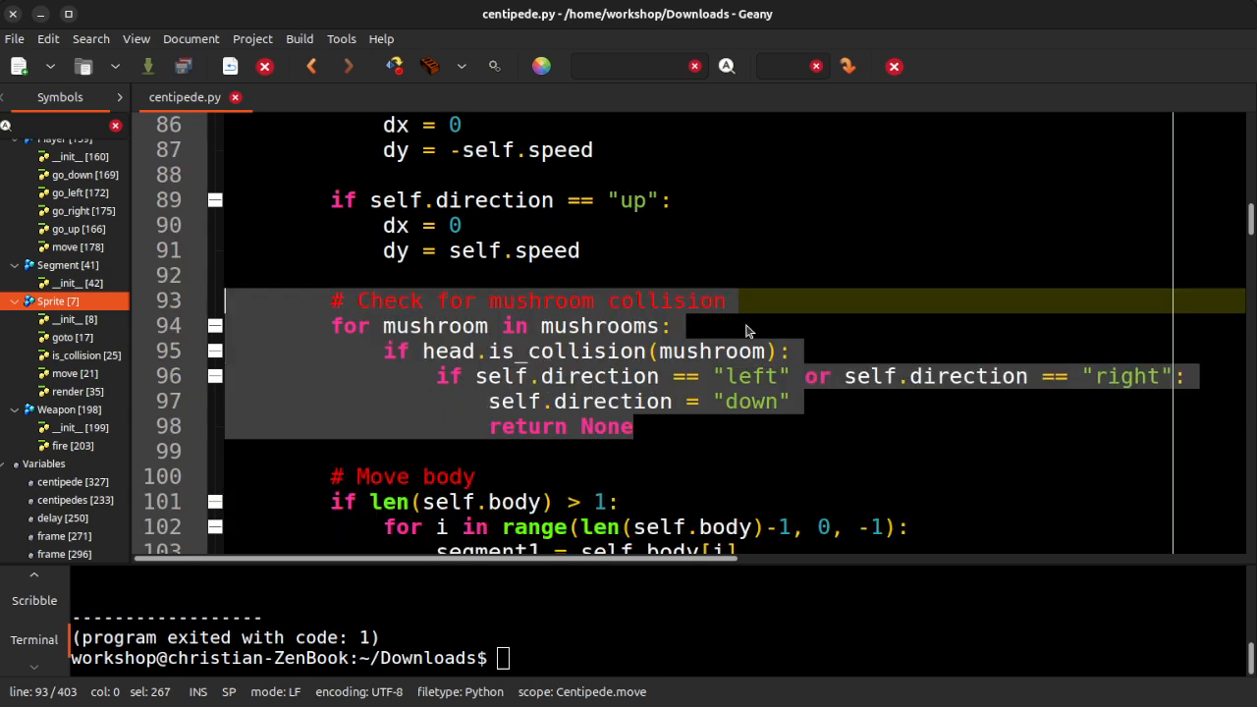
{"action": "scroll", "scroll_direction": "down", "scroll_amount": 3}
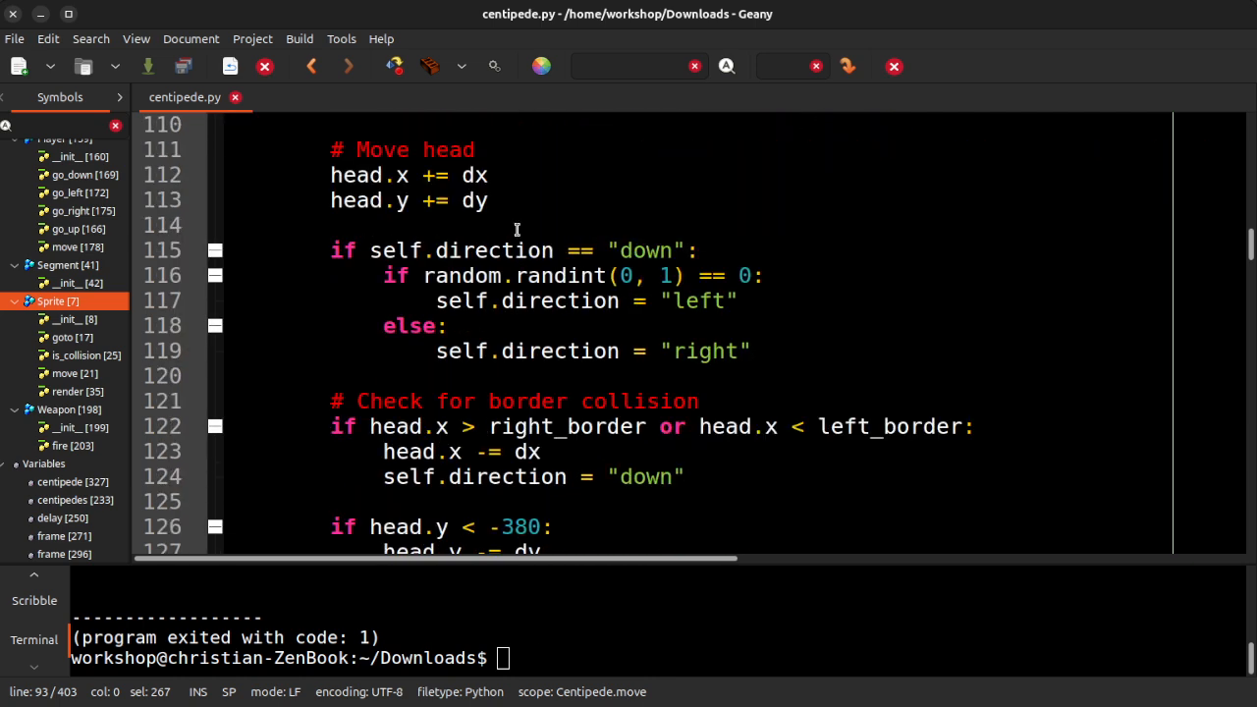
{"action": "scroll", "scroll_direction": "down", "scroll_amount": 3}
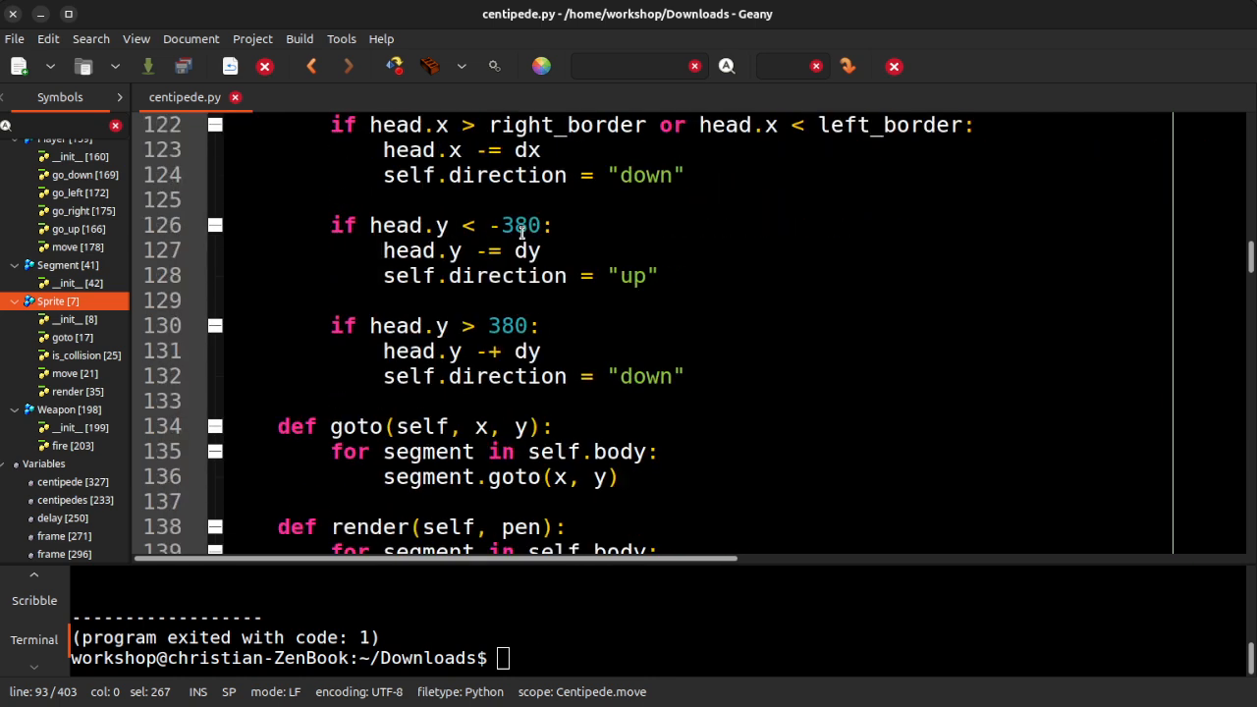
{"action": "scroll", "scroll_direction": "down", "scroll_amount": 3}
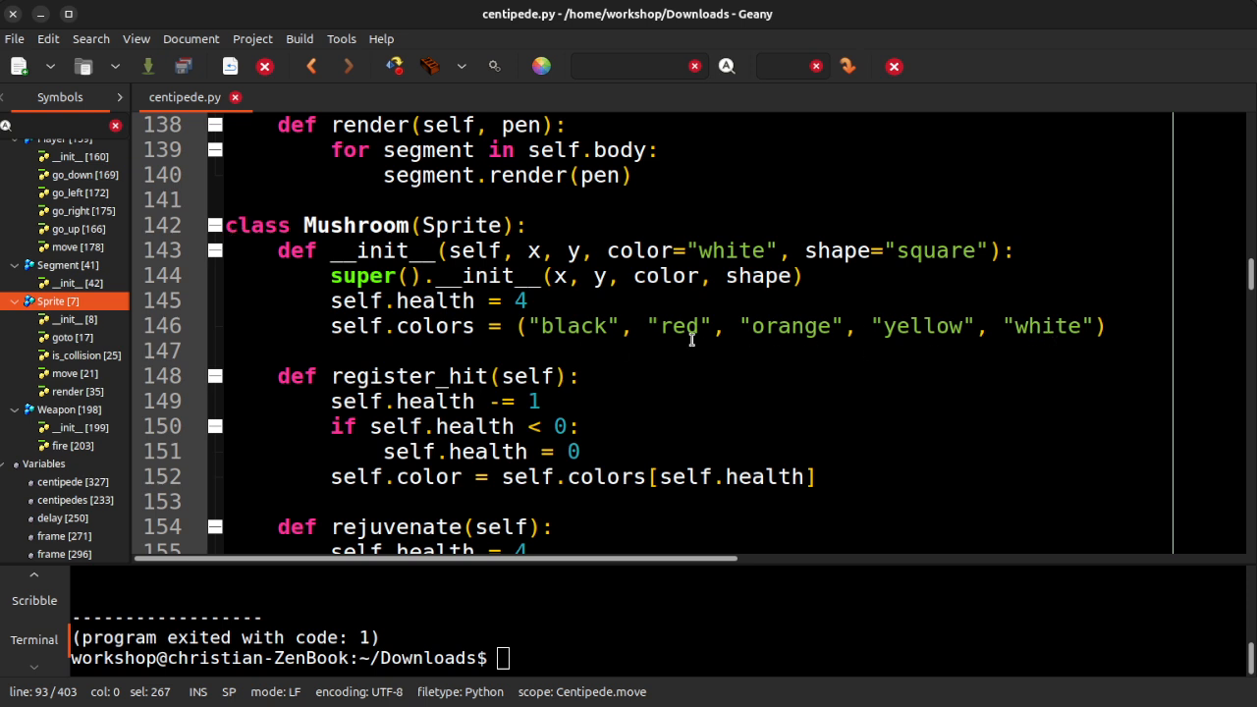
{"action": "mouse_move", "coordinate": [754, 322]}
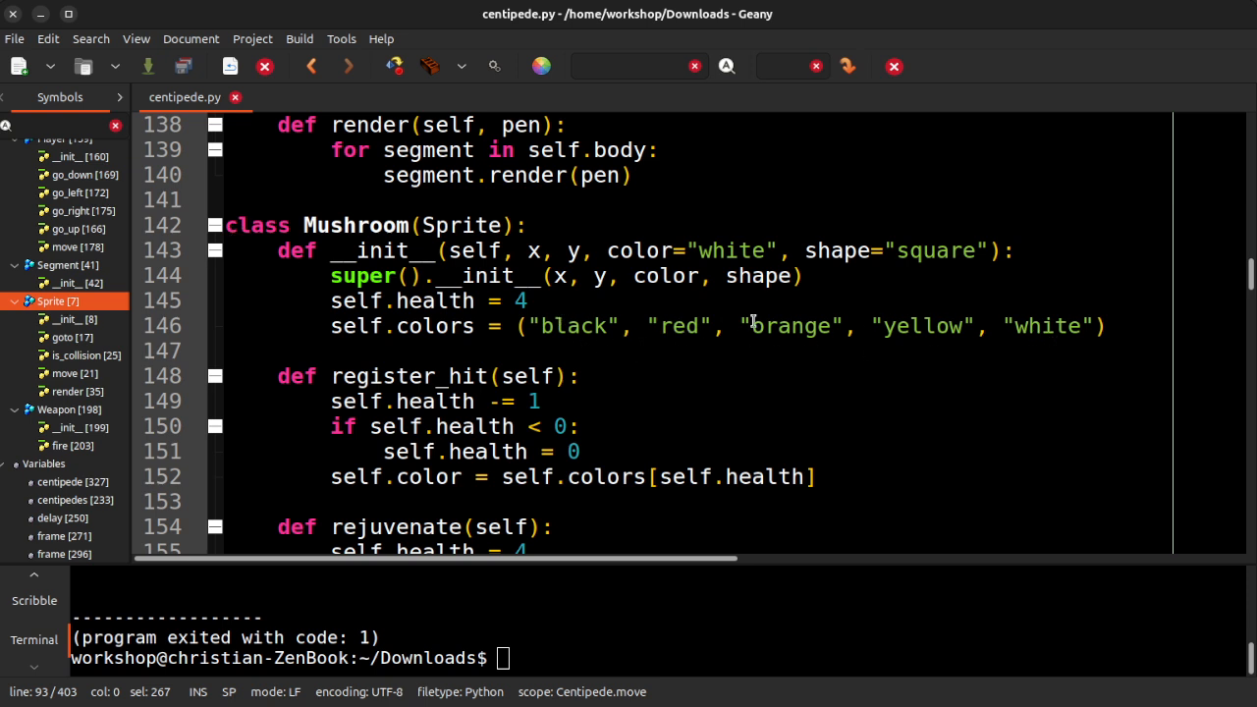
{"action": "mouse_move", "coordinate": [1069, 346]}
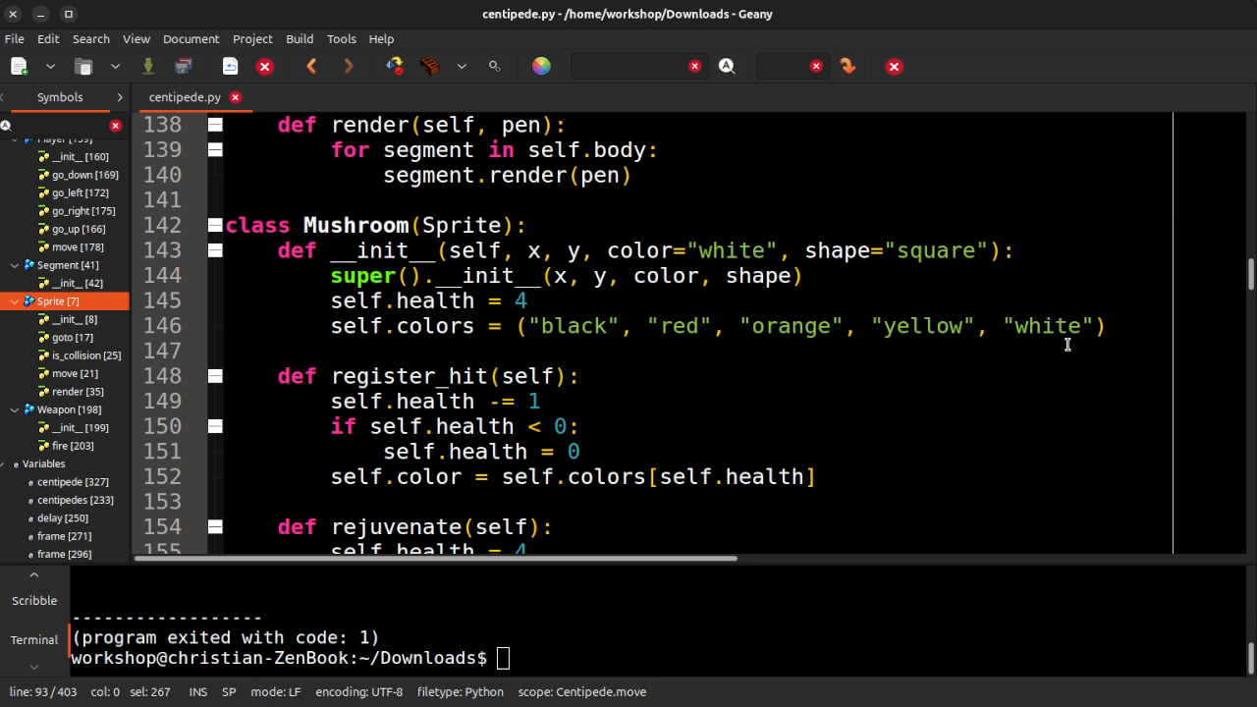
{"action": "mouse_move", "coordinate": [950, 313]}
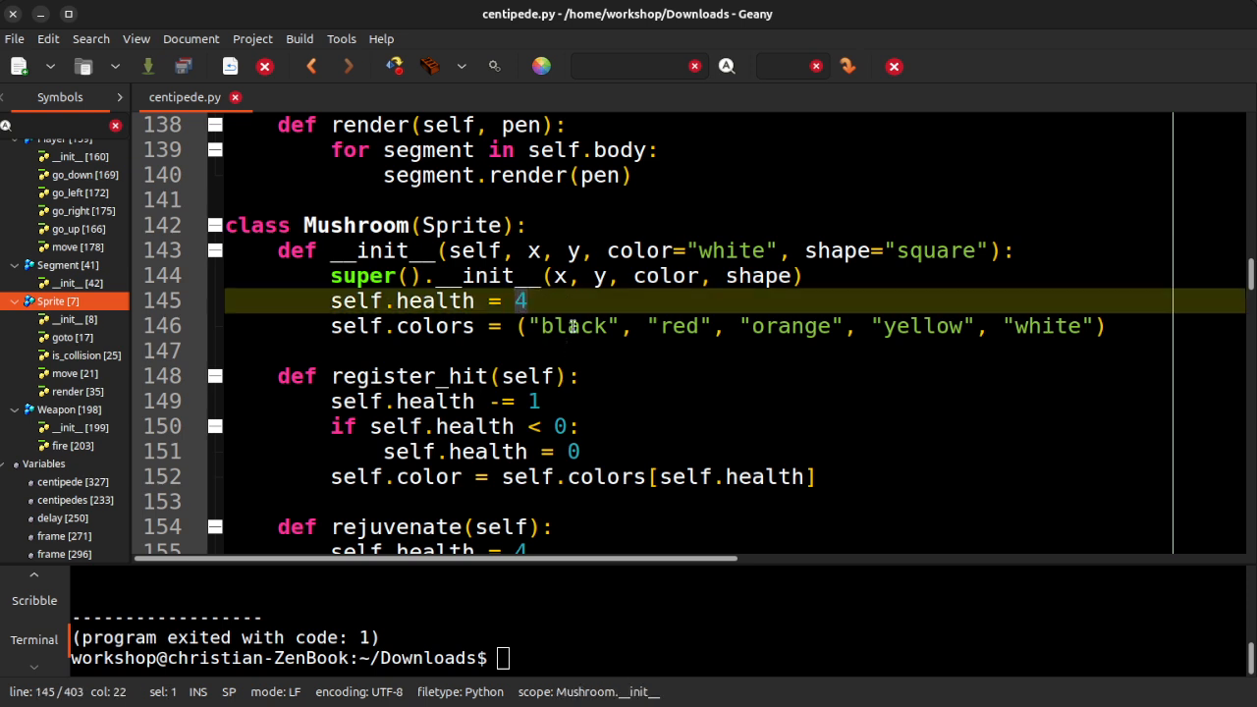
{"action": "scroll", "scroll_direction": "down", "scroll_amount": 3}
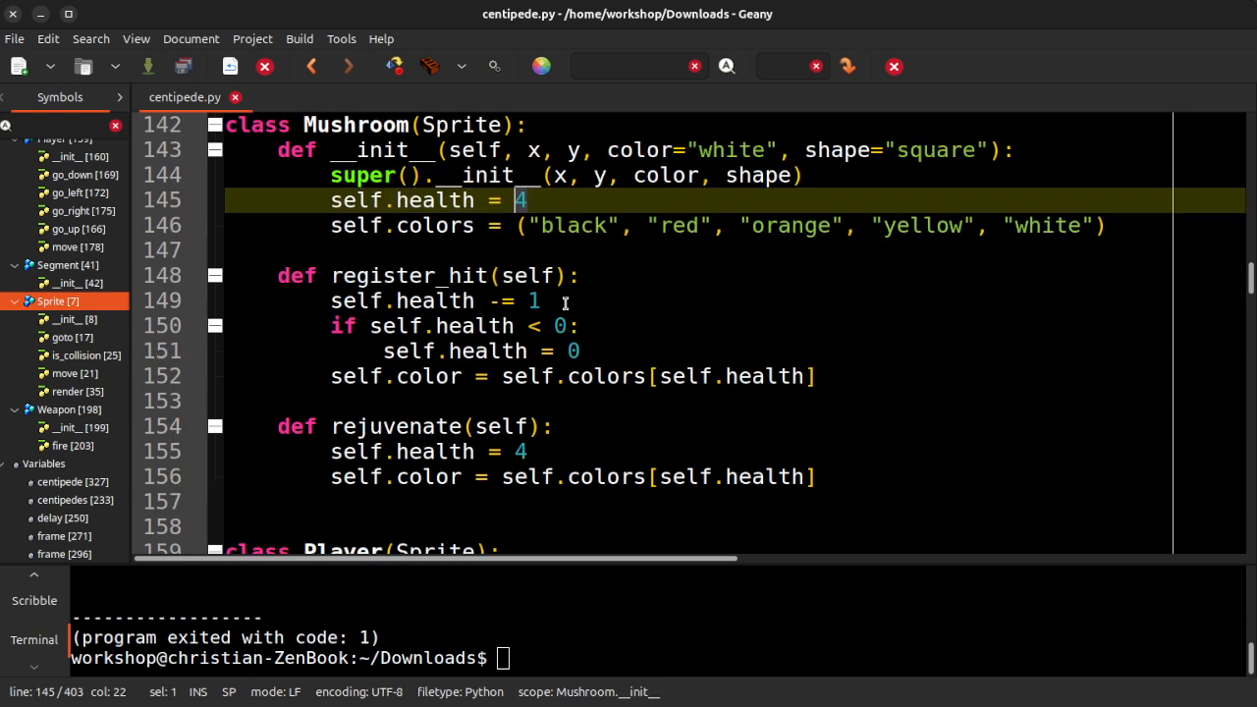
{"action": "left_click", "coordinate": [318, 300]}
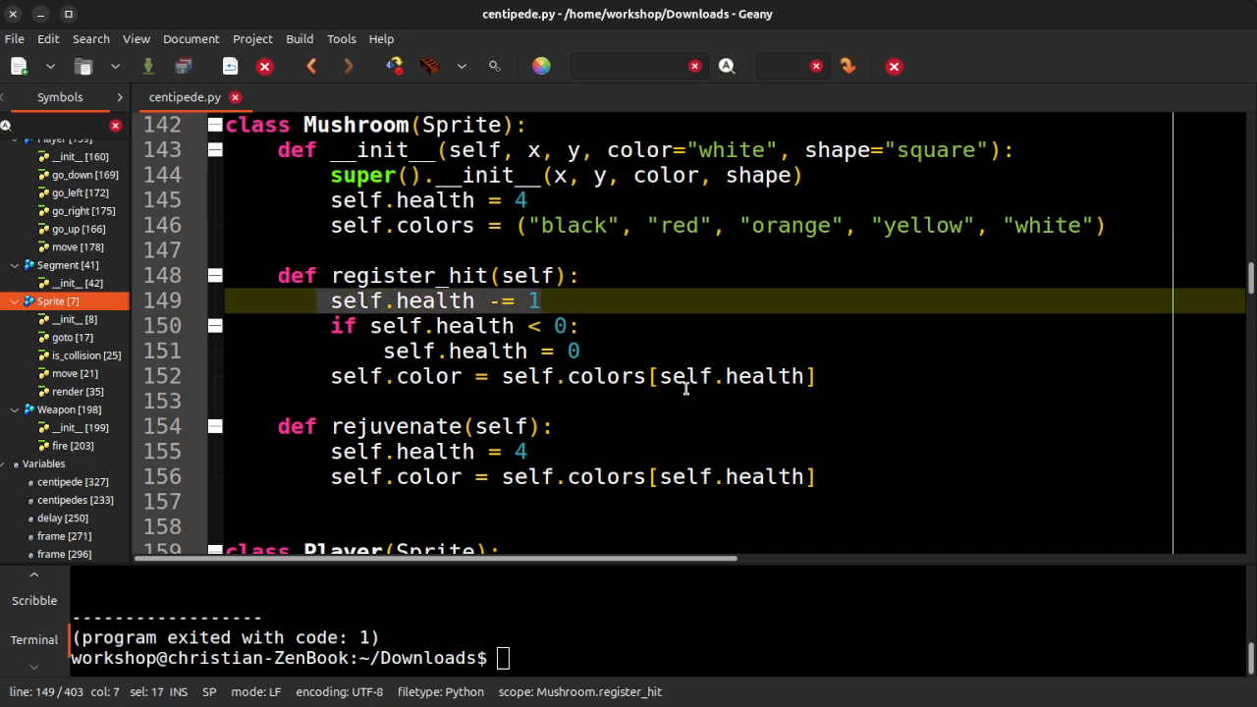
{"action": "scroll", "scroll_direction": "down", "scroll_amount": 3}
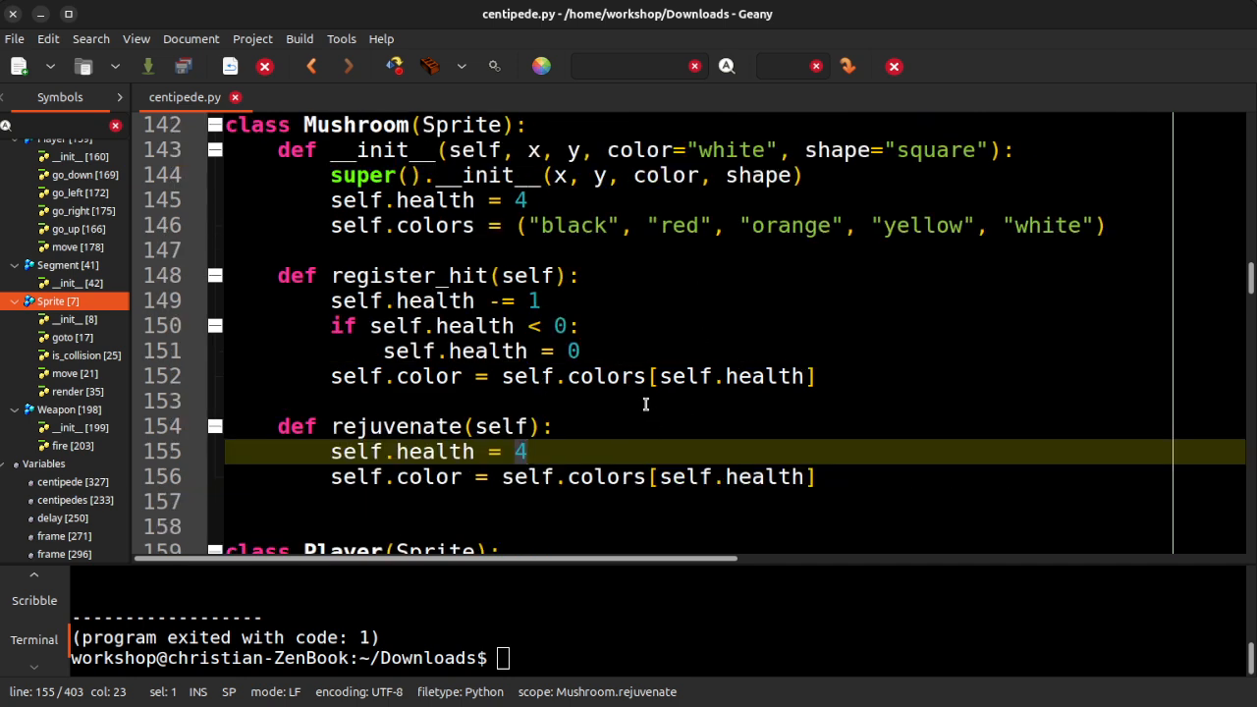
{"action": "scroll", "scroll_direction": "down", "scroll_amount": 3}
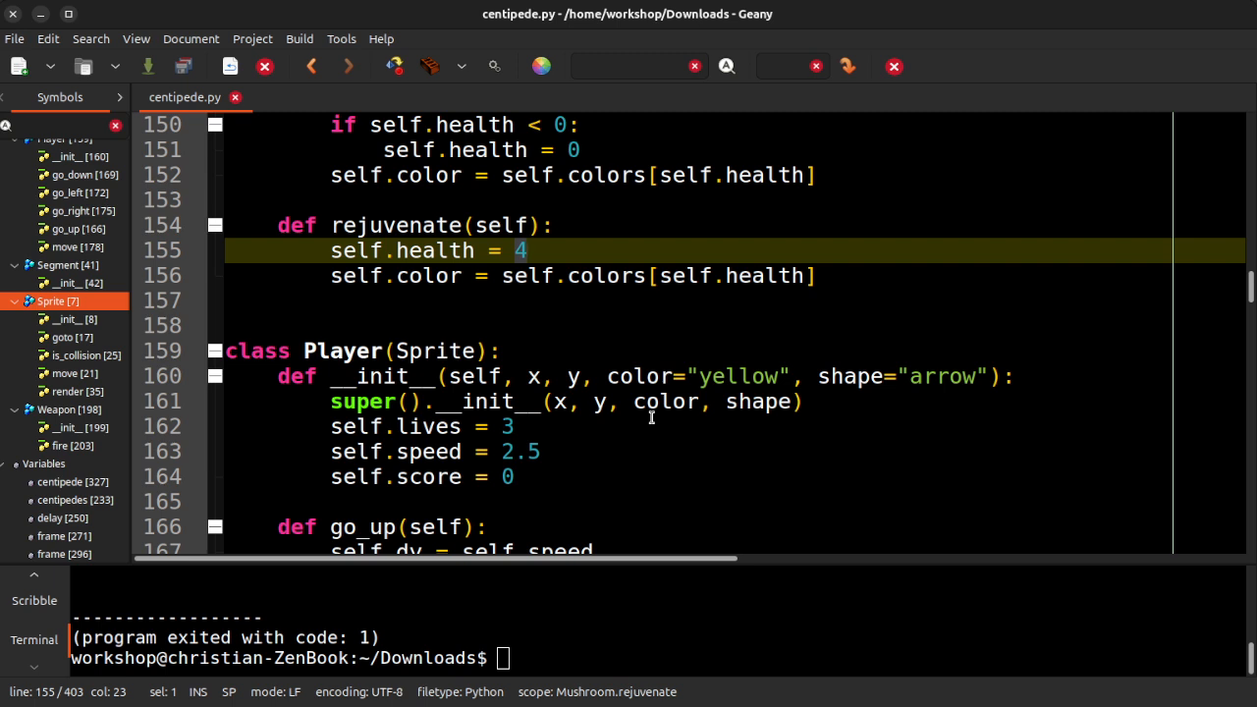
{"action": "left_click", "coordinate": [526, 252]}
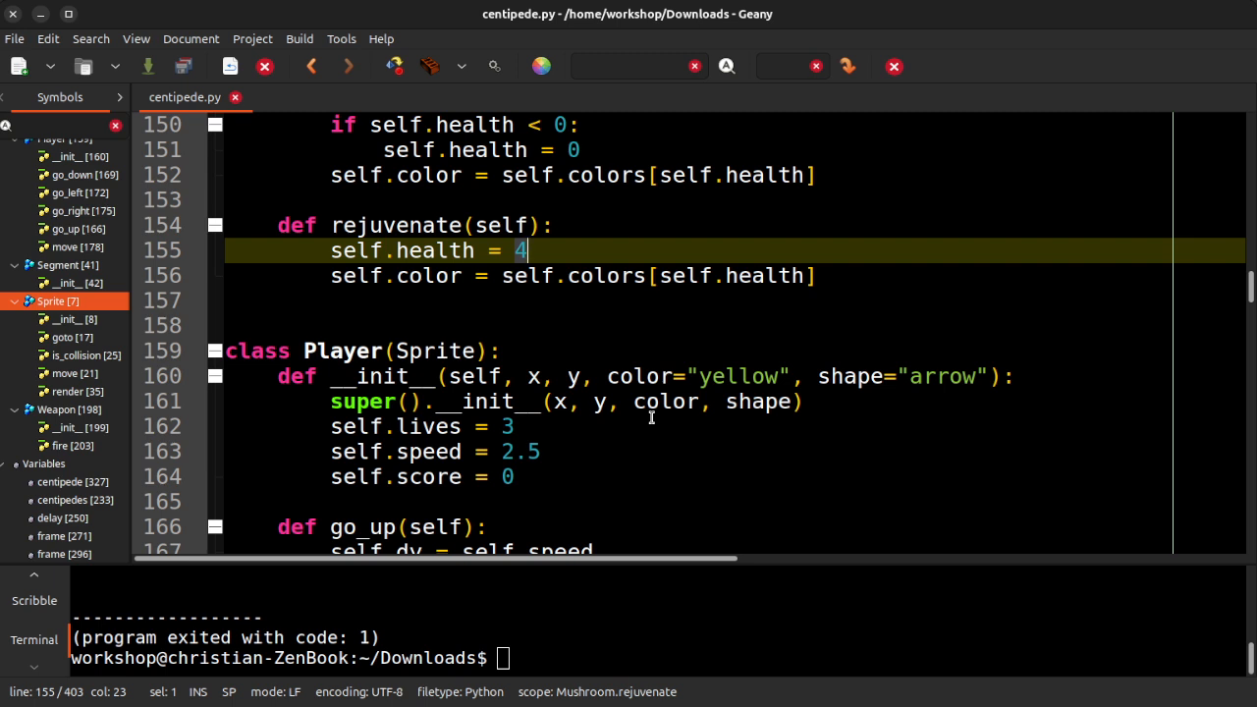
{"action": "scroll", "scroll_direction": "down", "scroll_amount": 3}
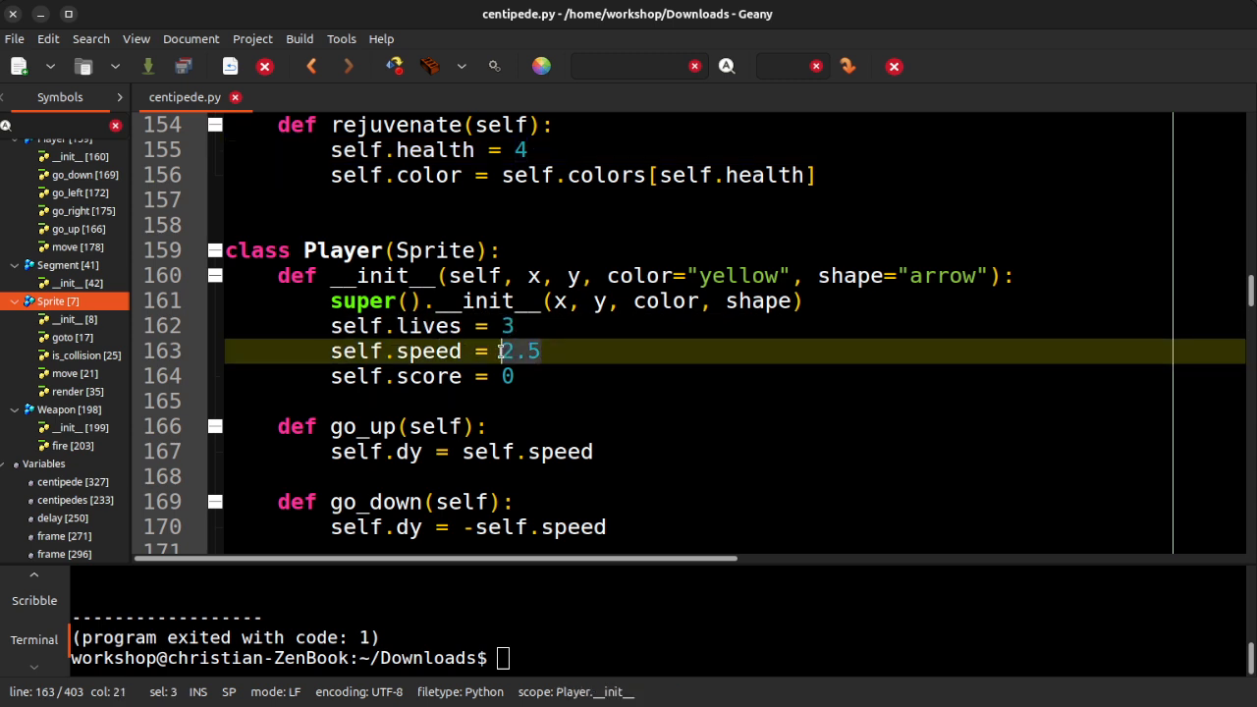
{"action": "mouse_move", "coordinate": [754, 406]}
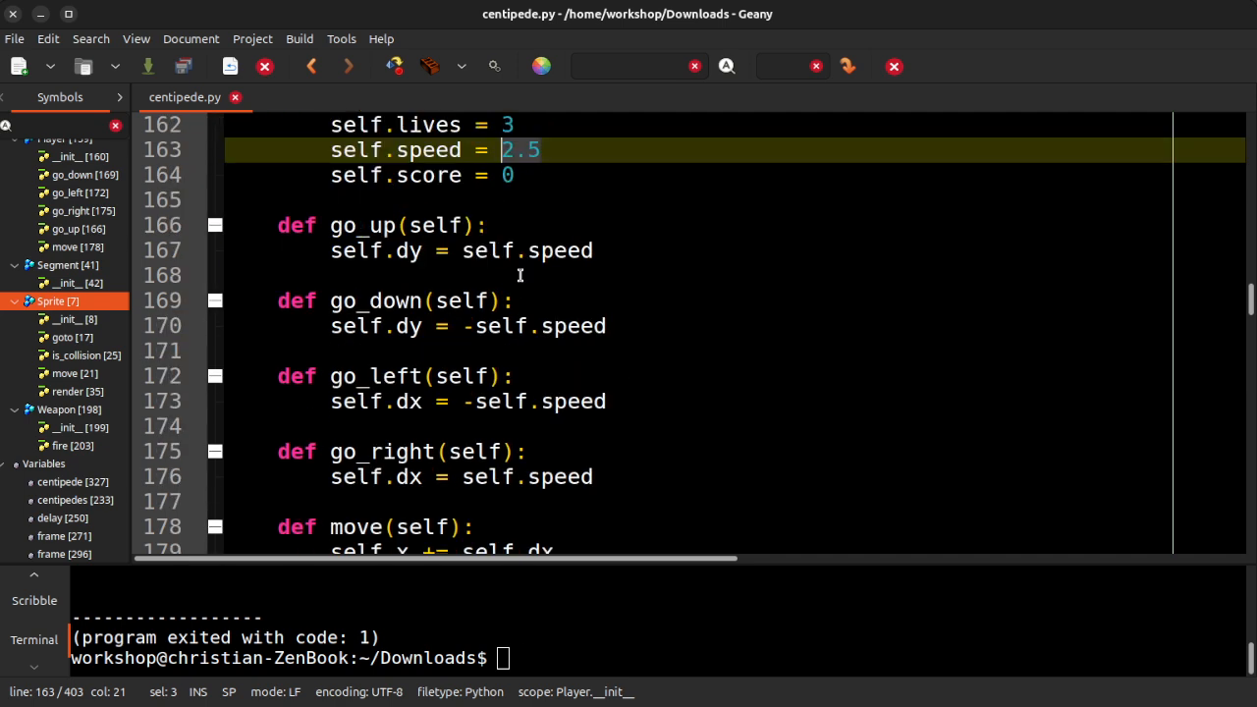
{"action": "mouse_move", "coordinate": [408, 383]}
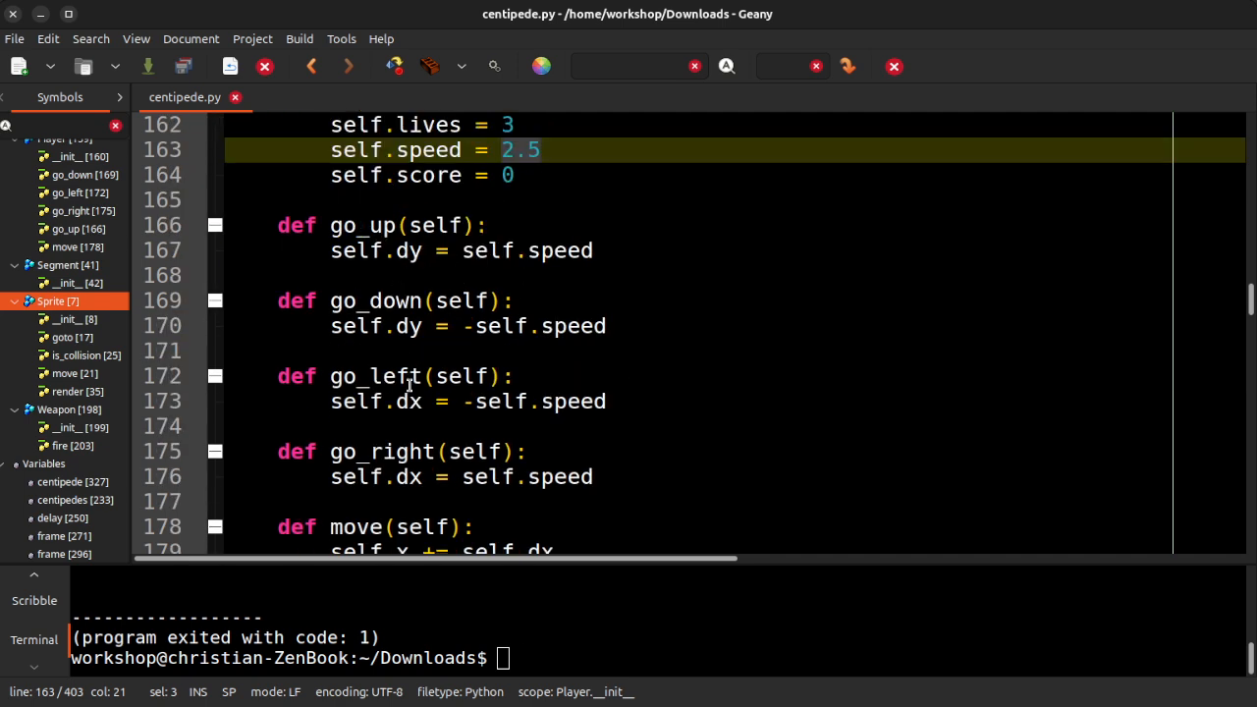
{"action": "scroll", "scroll_direction": "down", "scroll_amount": 3}
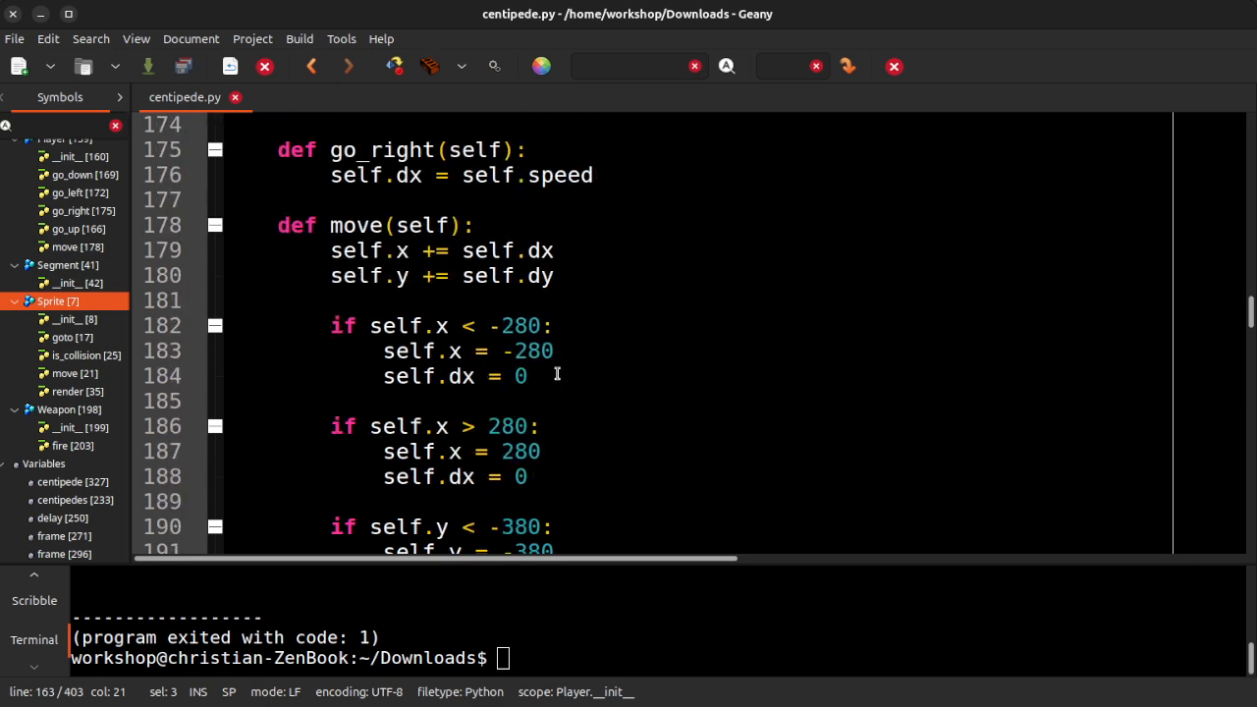
{"action": "mouse_move", "coordinate": [580, 275]}
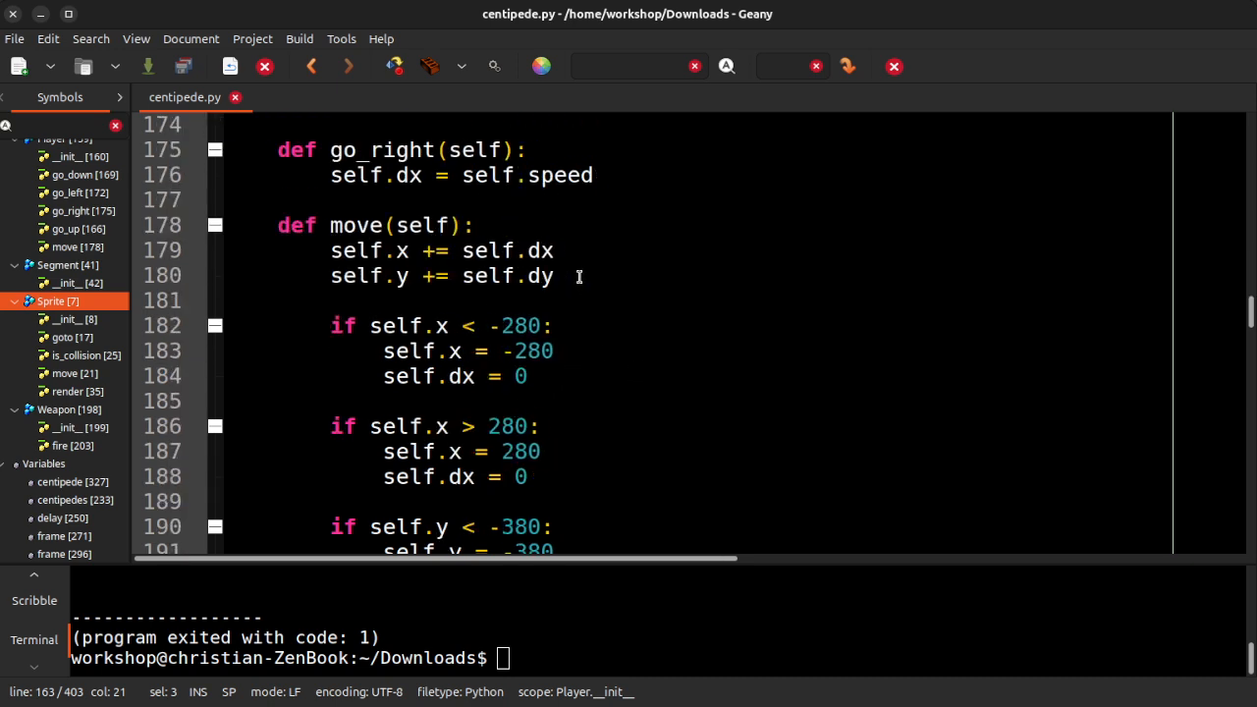
{"action": "scroll", "scroll_direction": "down", "scroll_amount": 3}
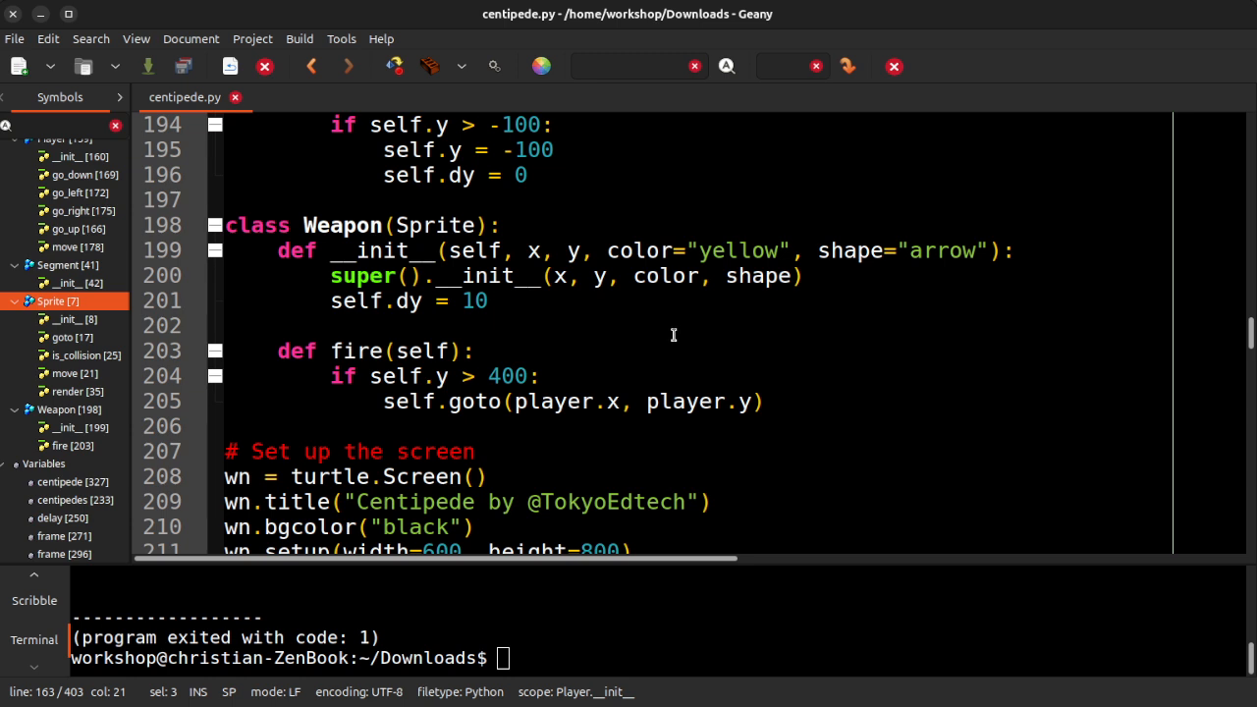
{"action": "left_click", "coordinate": [363, 300]}
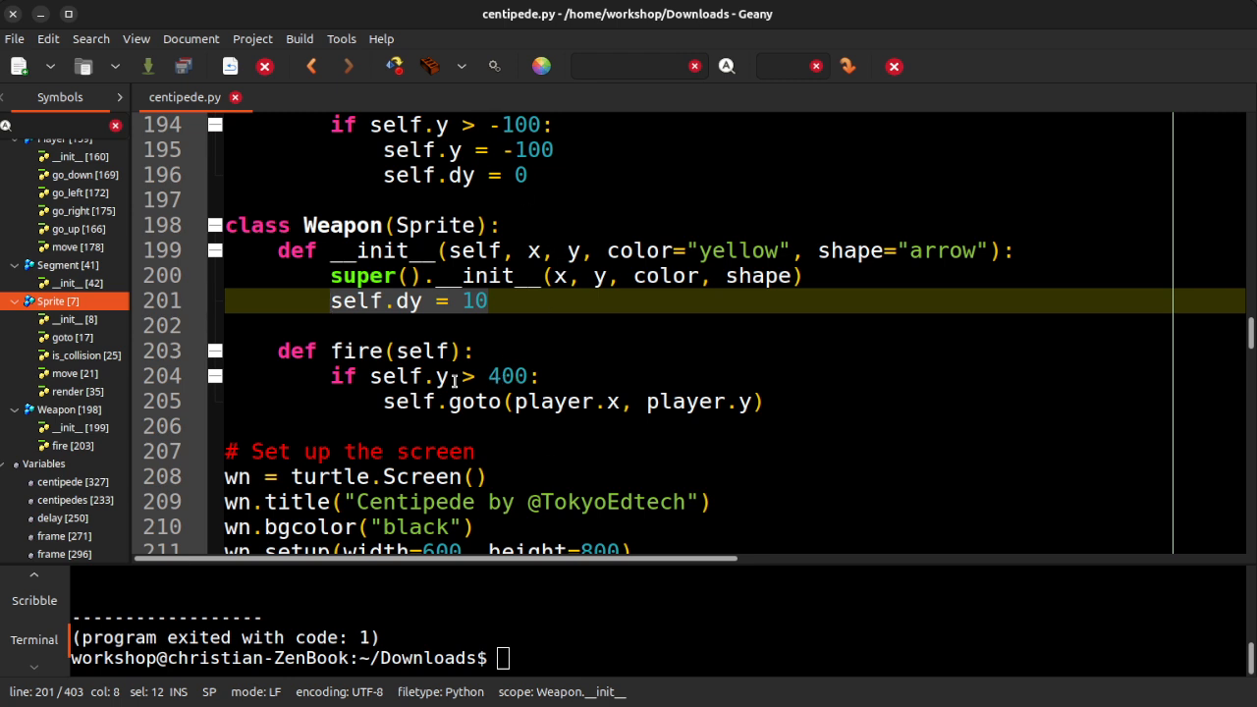
{"action": "scroll", "scroll_direction": "down", "scroll_amount": 3}
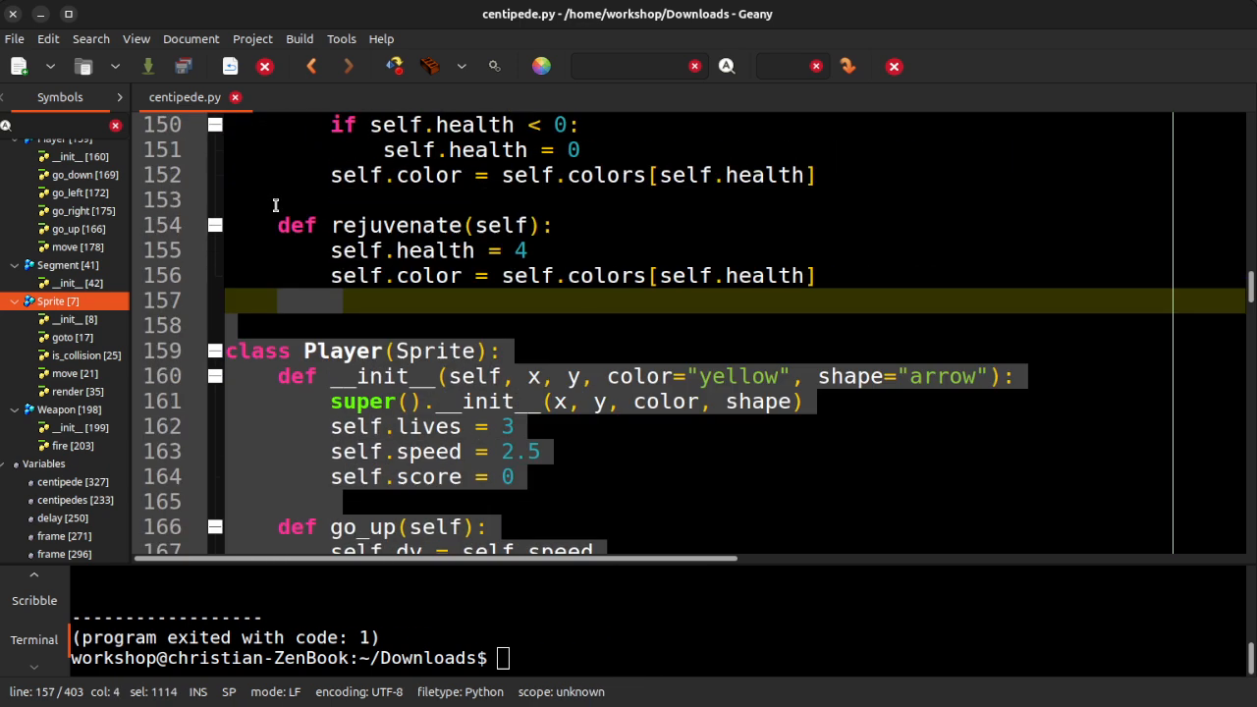
{"action": "scroll", "scroll_direction": "up", "scroll_amount": 3}
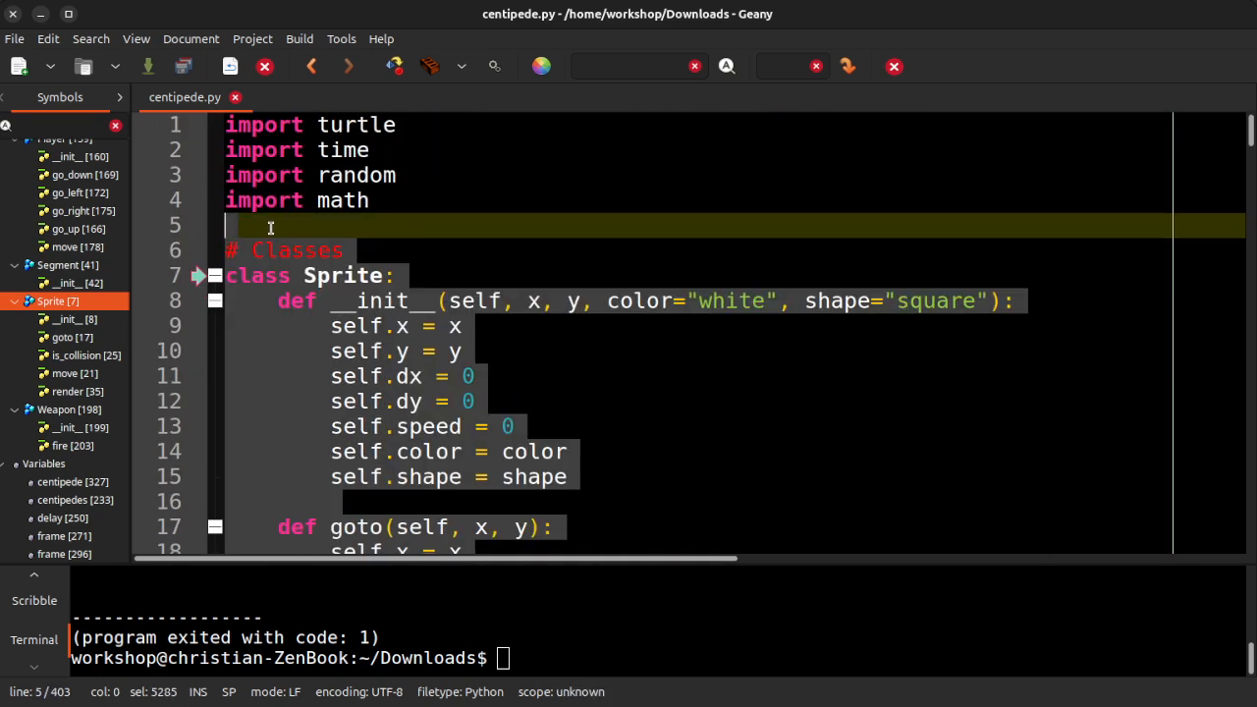
{"action": "scroll", "scroll_direction": "down", "scroll_amount": 3}
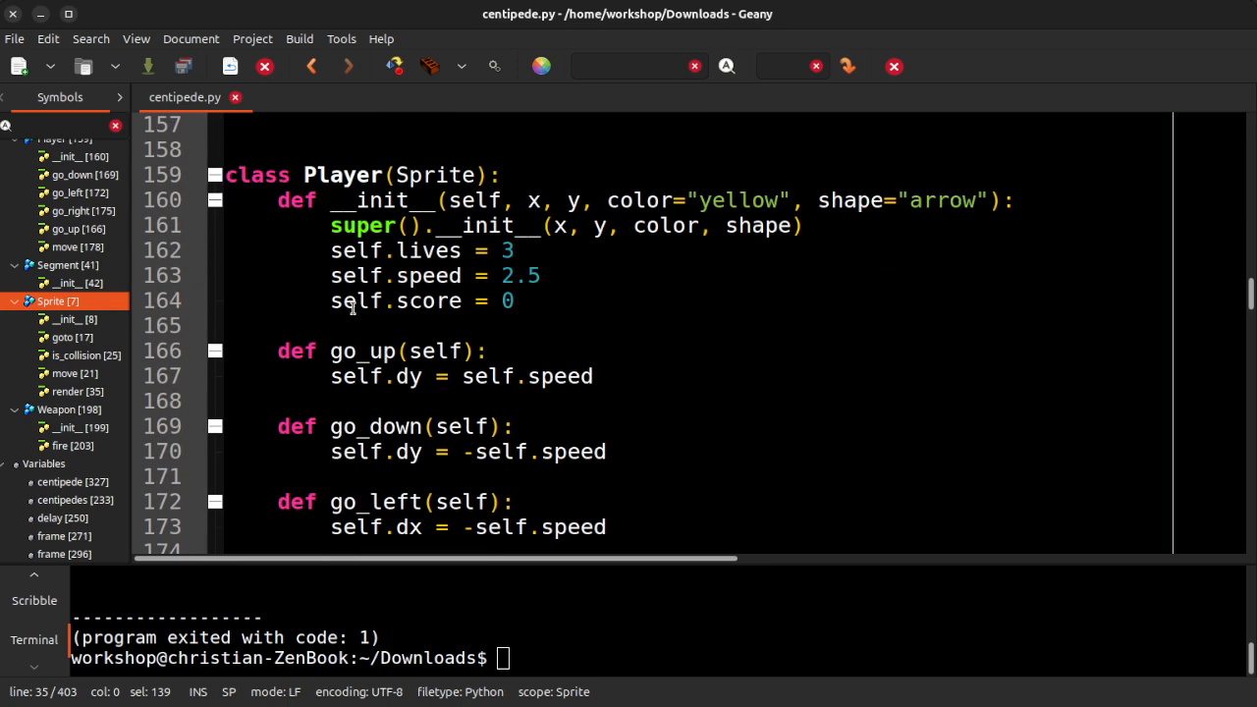
{"action": "scroll", "scroll_direction": "down", "scroll_amount": 3}
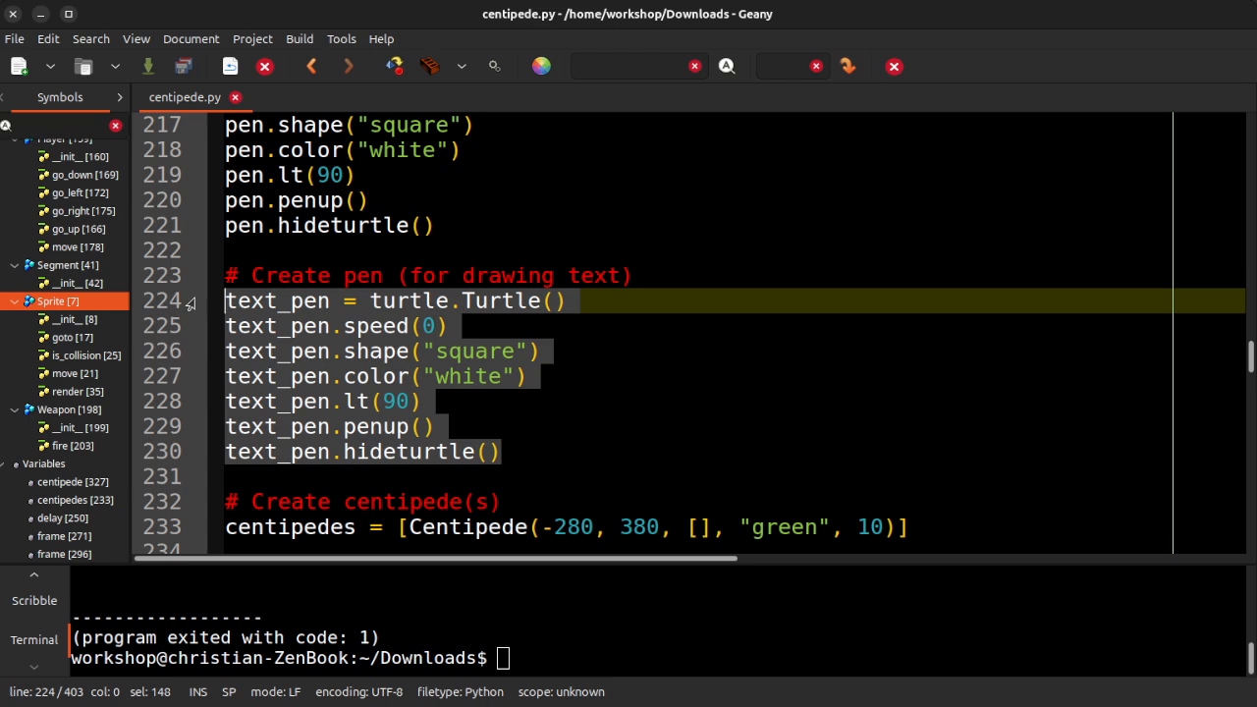
{"action": "scroll", "scroll_direction": "down", "scroll_amount": 3}
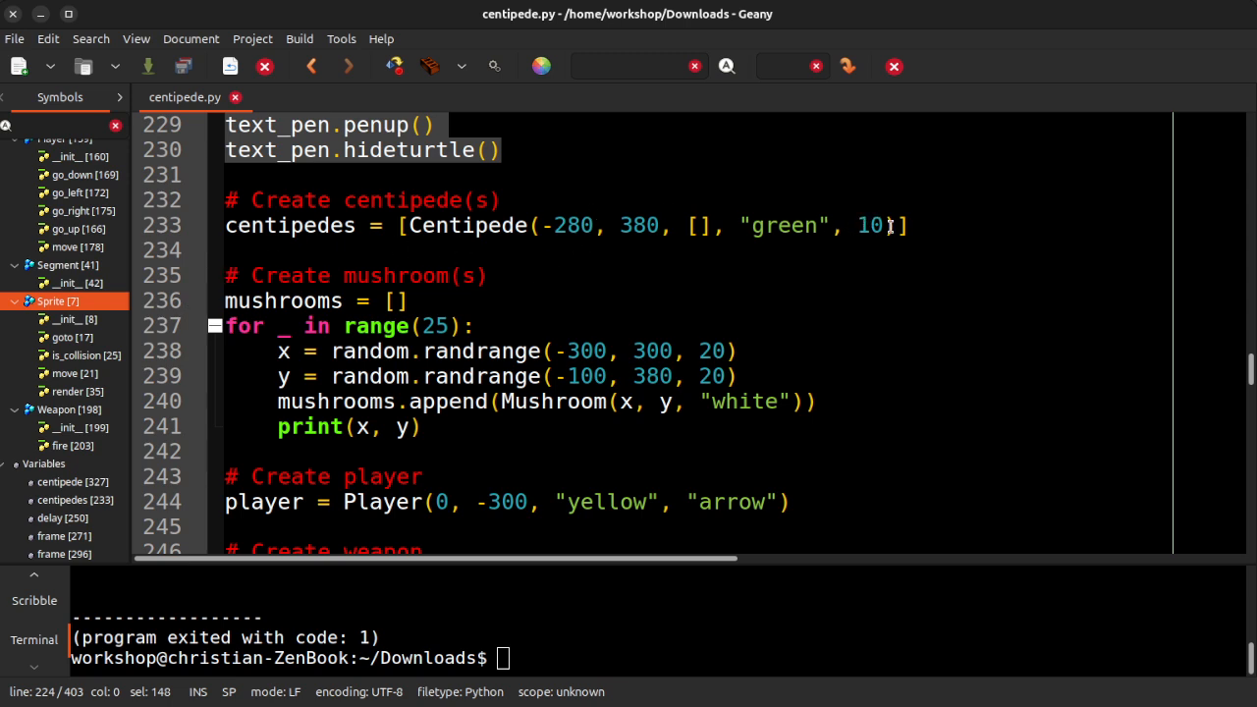
{"action": "double_click", "coordinate": [868, 224]}
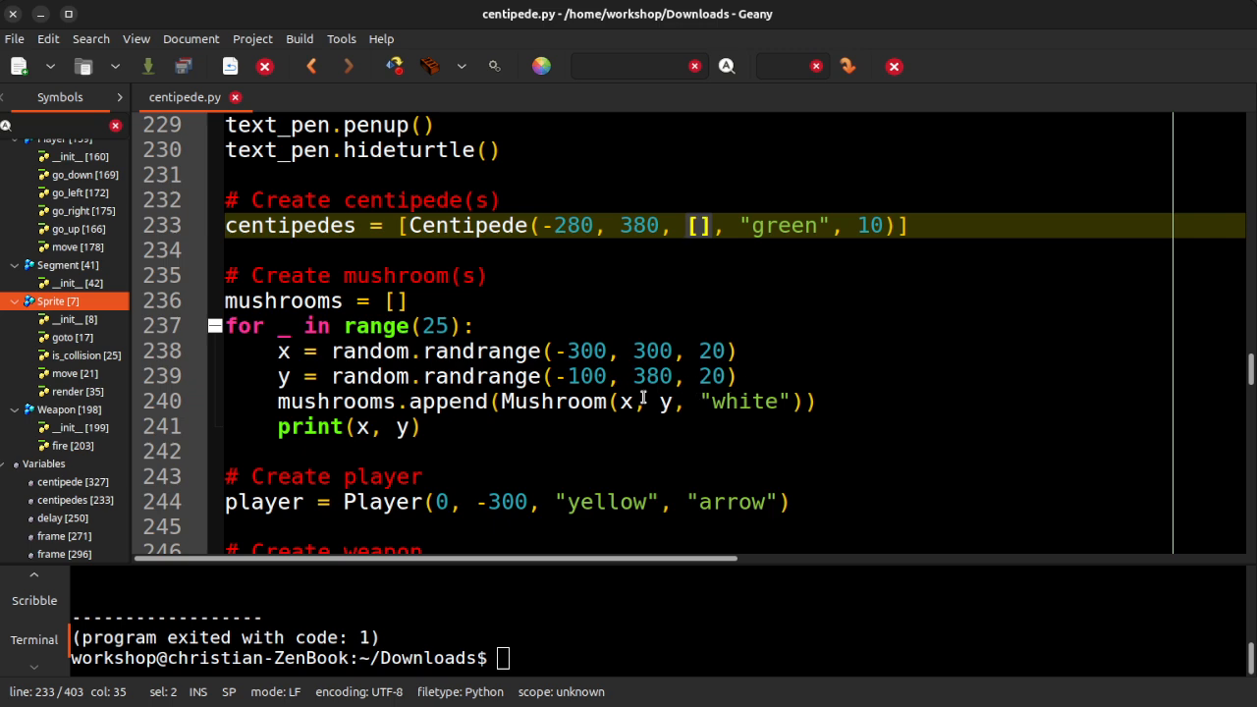
{"action": "scroll", "scroll_direction": "down", "scroll_amount": 3}
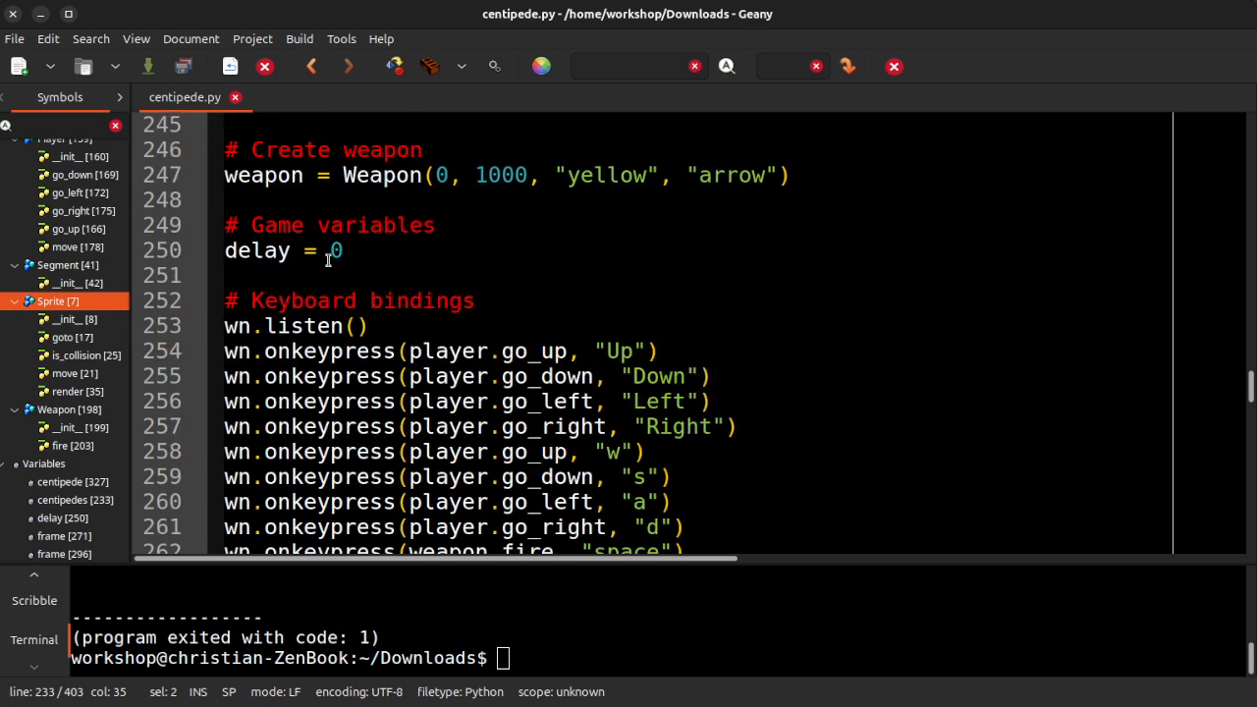
{"action": "mouse_move", "coordinate": [366, 246]}
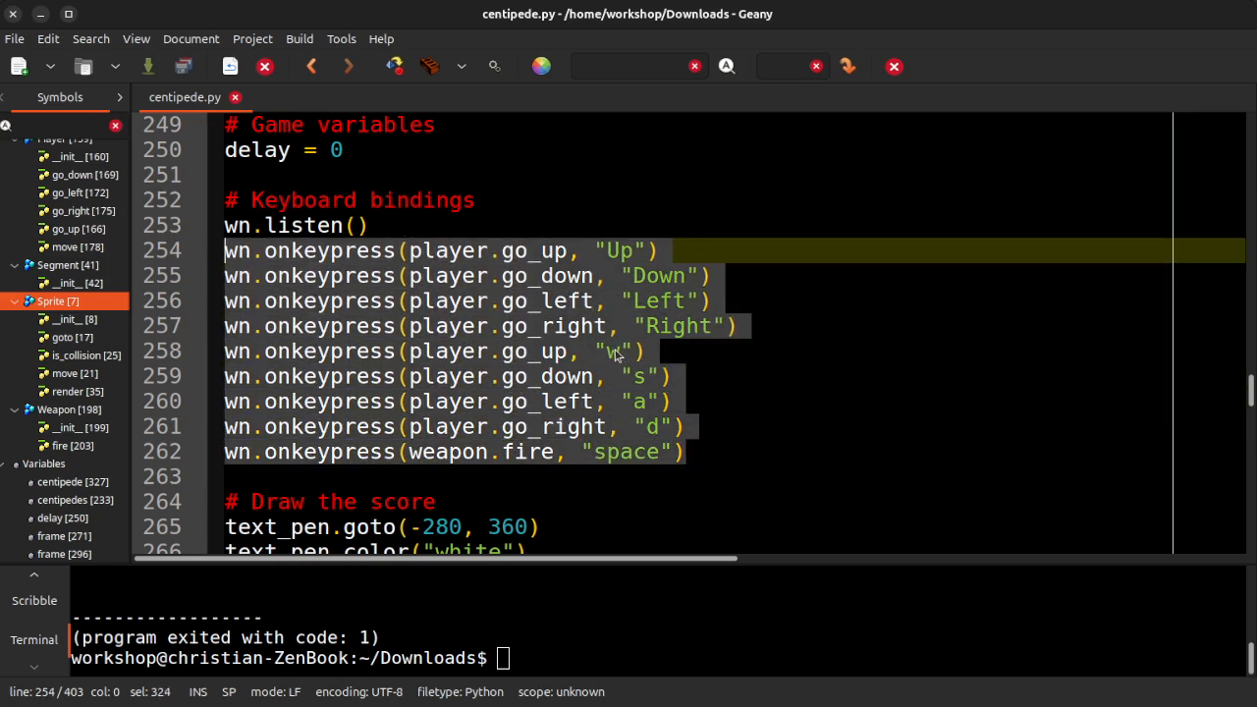
{"action": "mouse_move", "coordinate": [668, 440]}
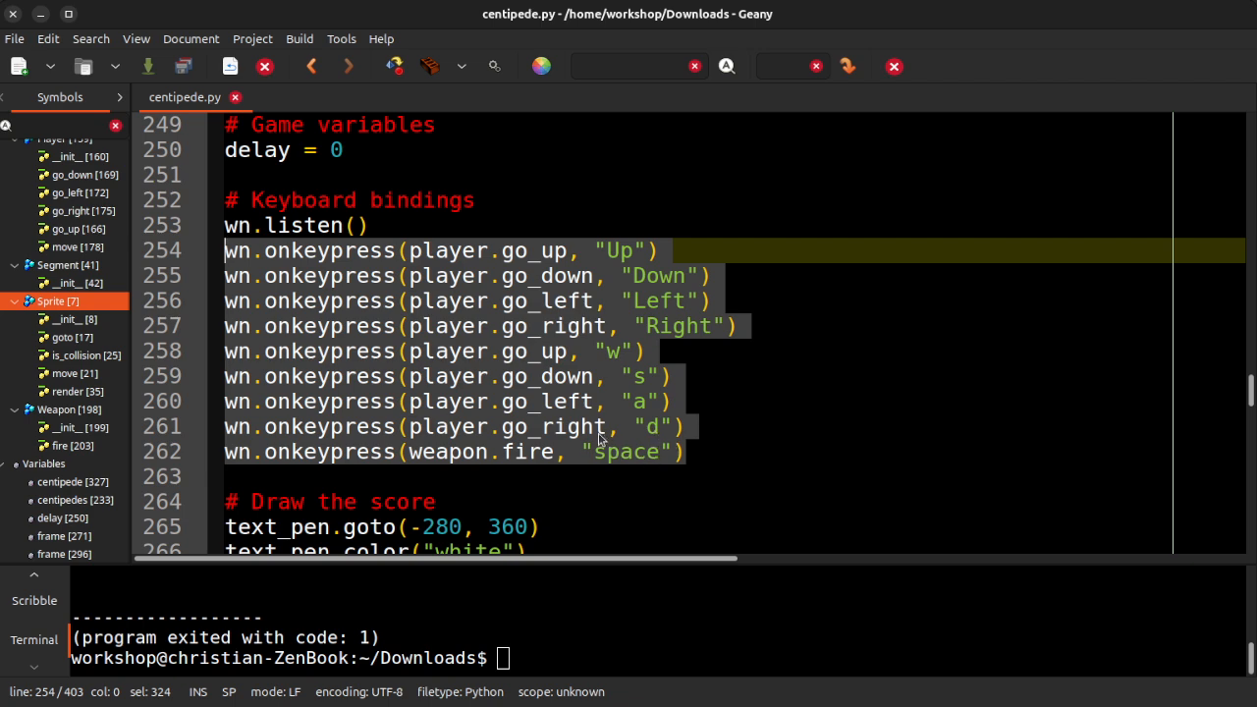
{"action": "scroll", "scroll_direction": "down", "scroll_amount": 3}
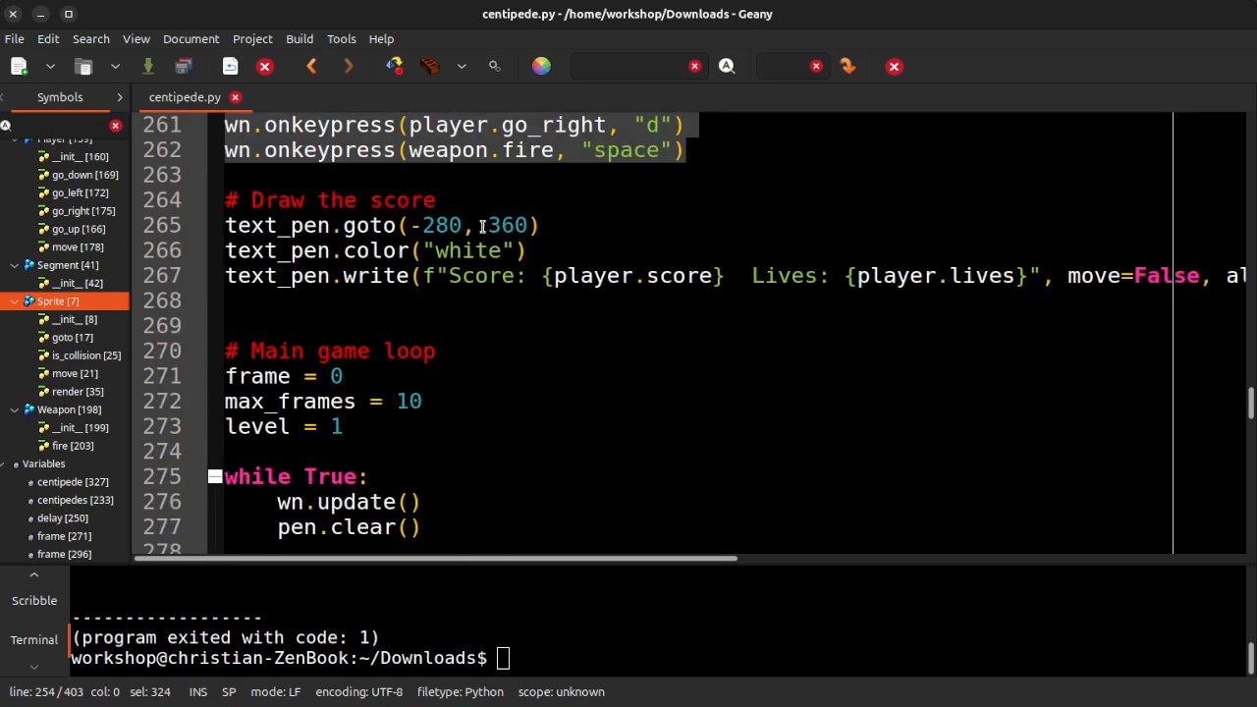
{"action": "scroll", "scroll_direction": "down", "scroll_amount": 3}
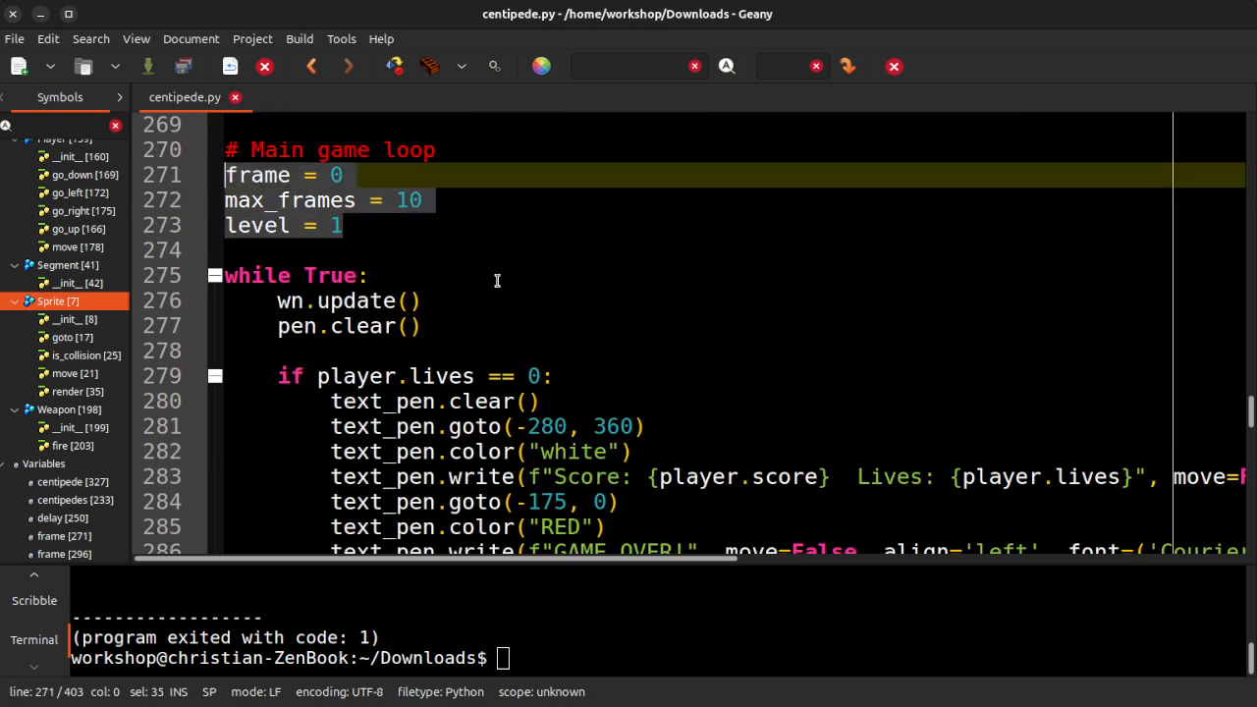
{"action": "mouse_move", "coordinate": [632, 312]}
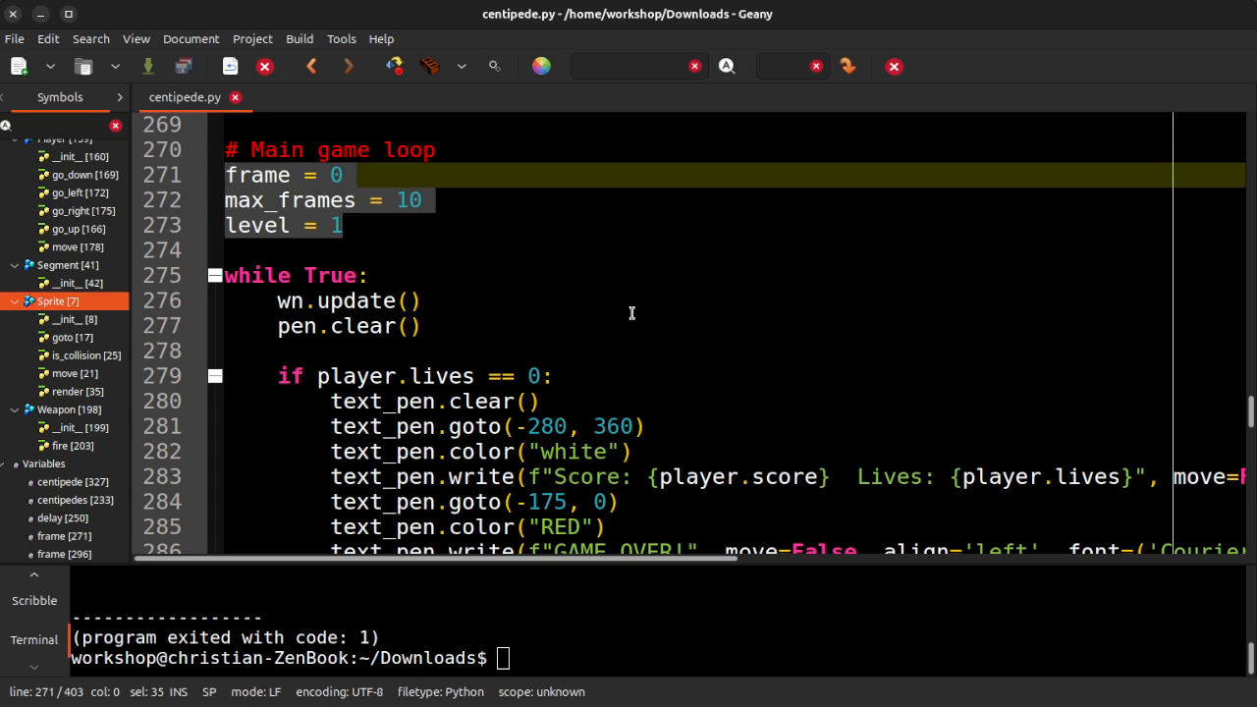
{"action": "mouse_move", "coordinate": [683, 298]}
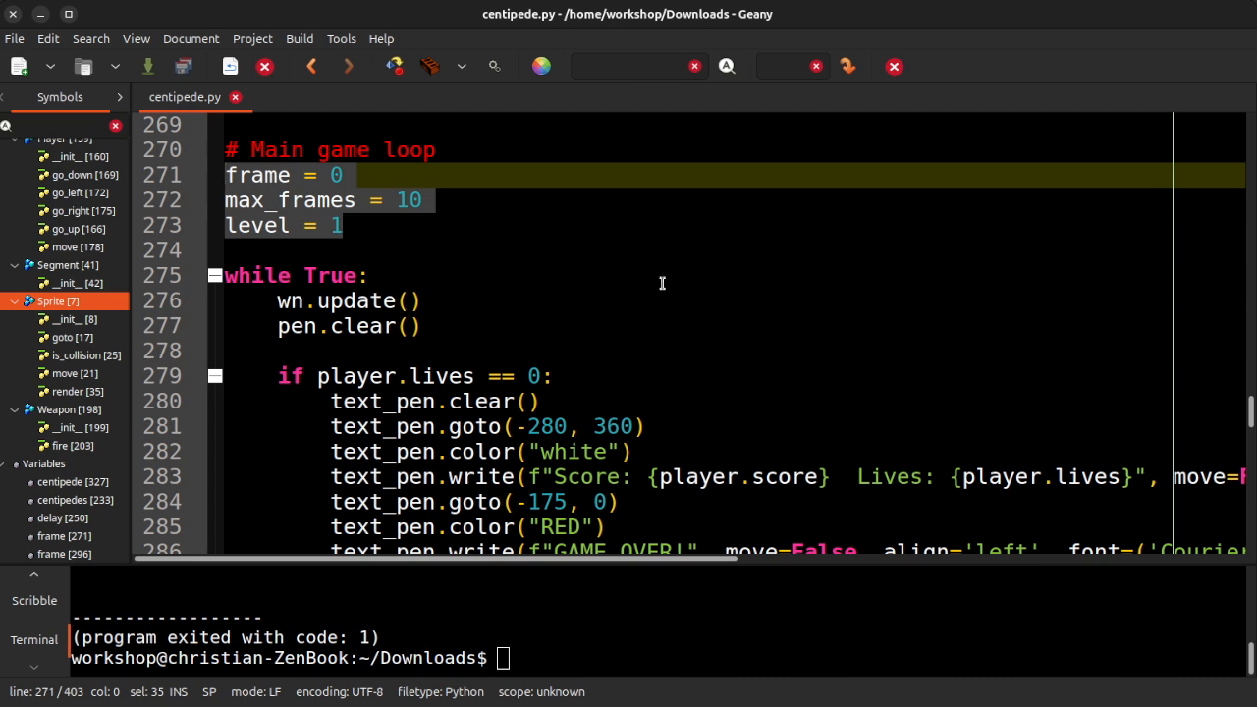
{"action": "scroll", "scroll_direction": "down", "scroll_amount": 3}
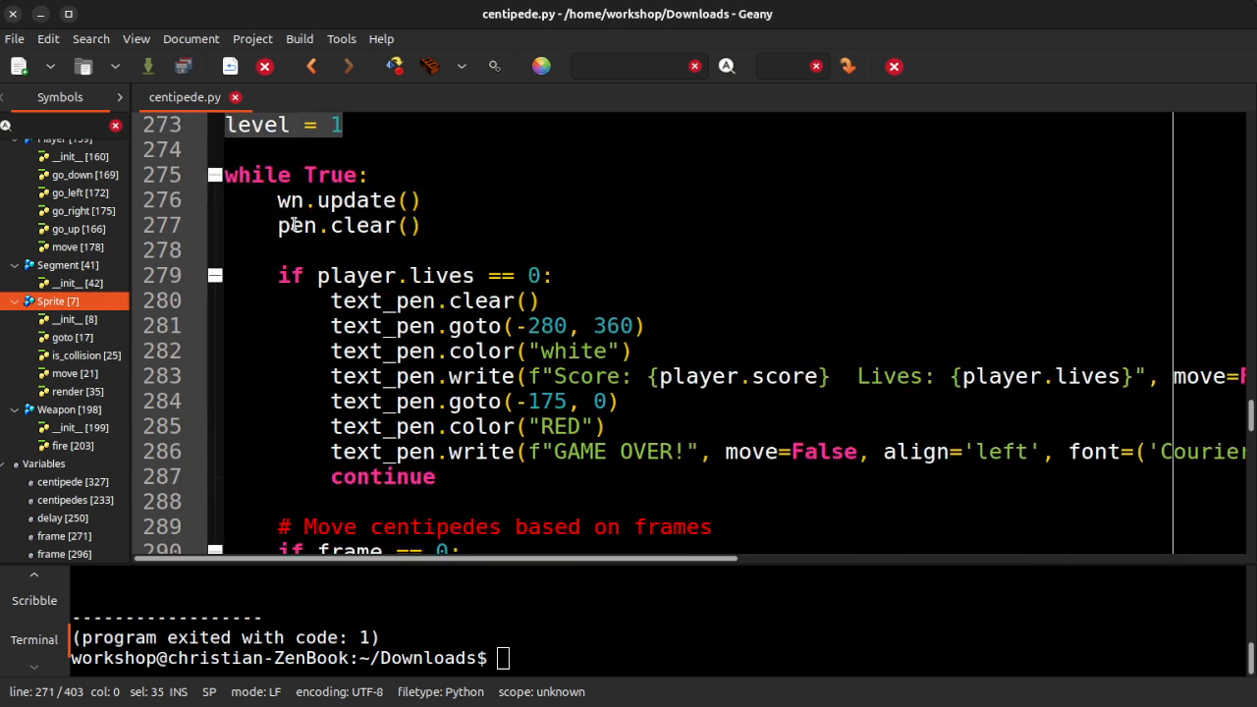
{"action": "mouse_move", "coordinate": [341, 265]}
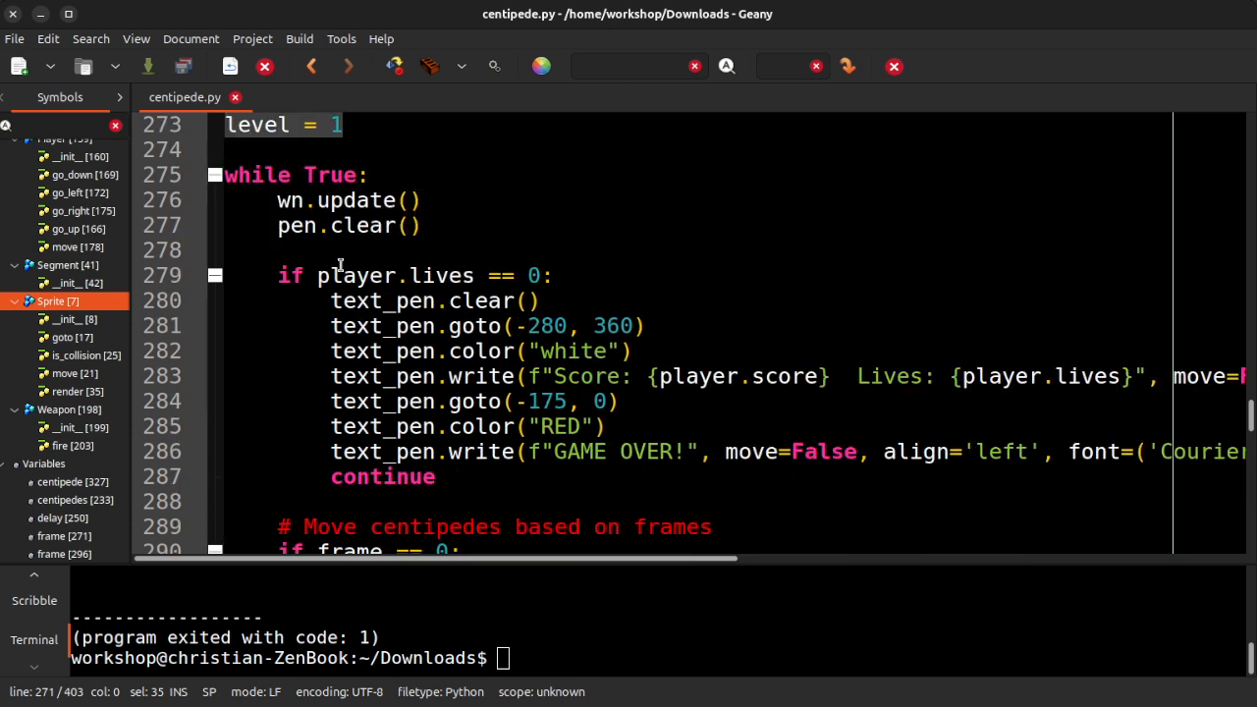
{"action": "left_click", "coordinate": [540, 300]}
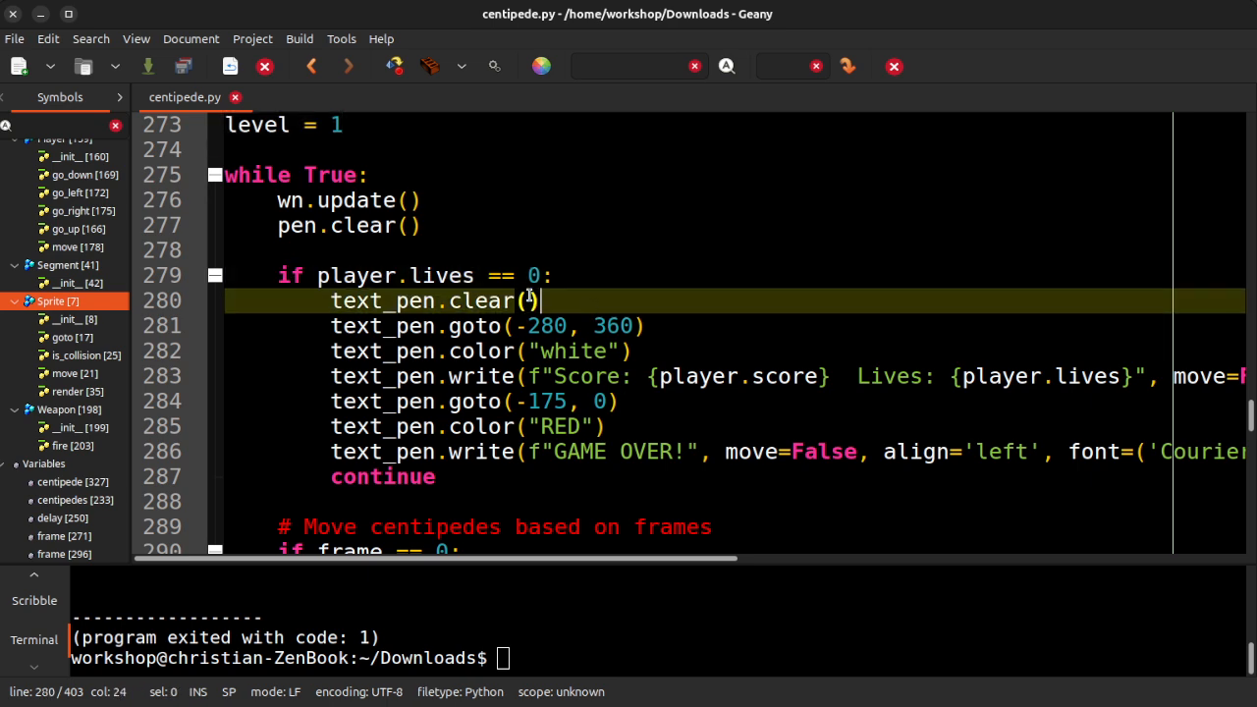
{"action": "scroll", "scroll_direction": "down", "scroll_amount": 3}
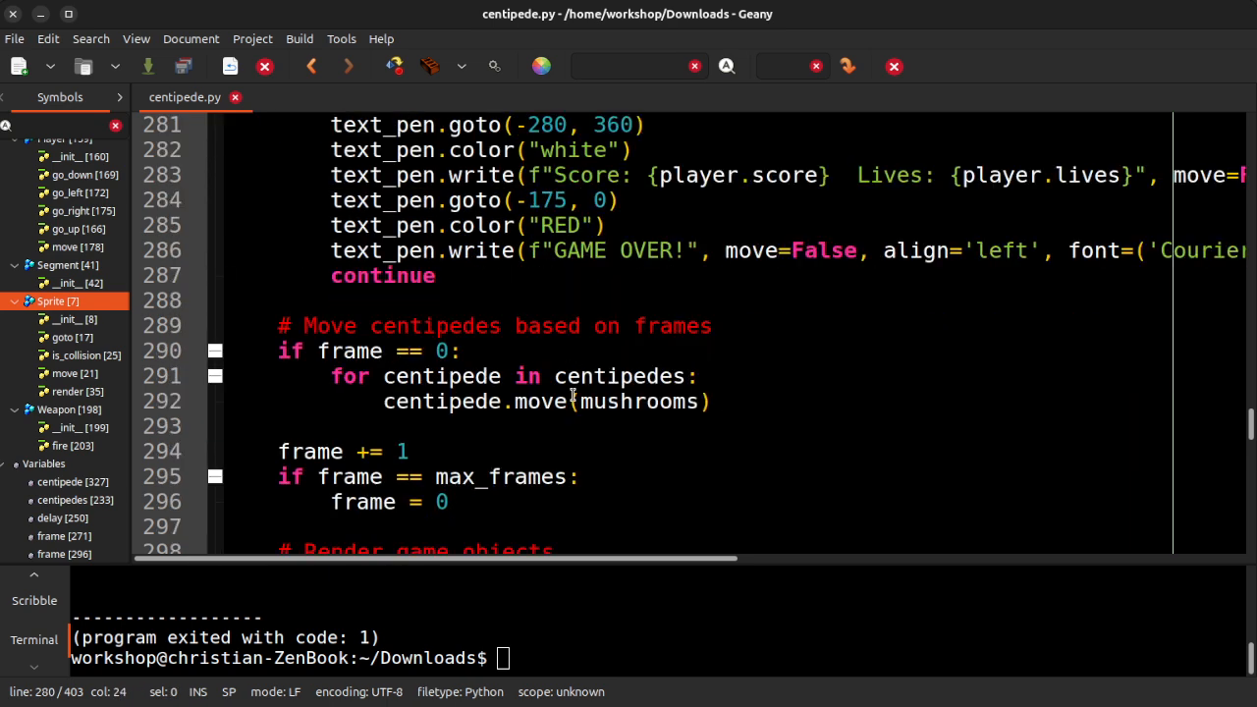
{"action": "scroll", "scroll_direction": "down", "scroll_amount": 3}
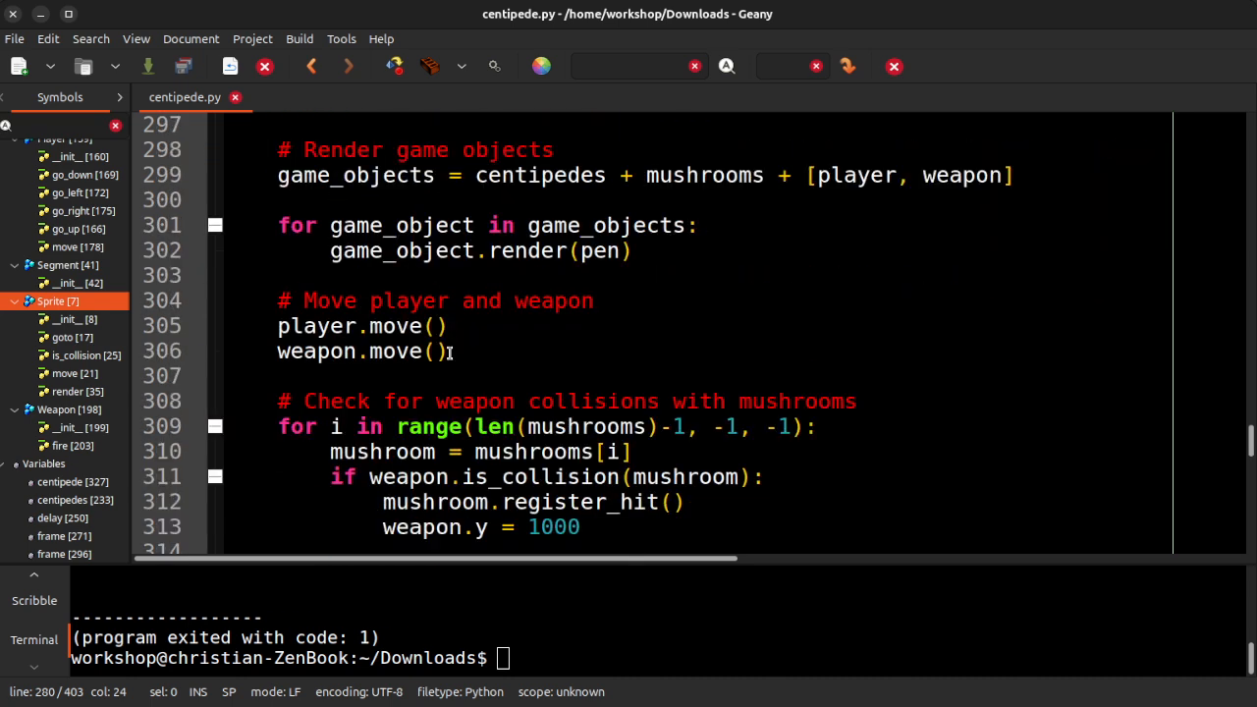
{"action": "scroll", "scroll_direction": "down", "scroll_amount": 3}
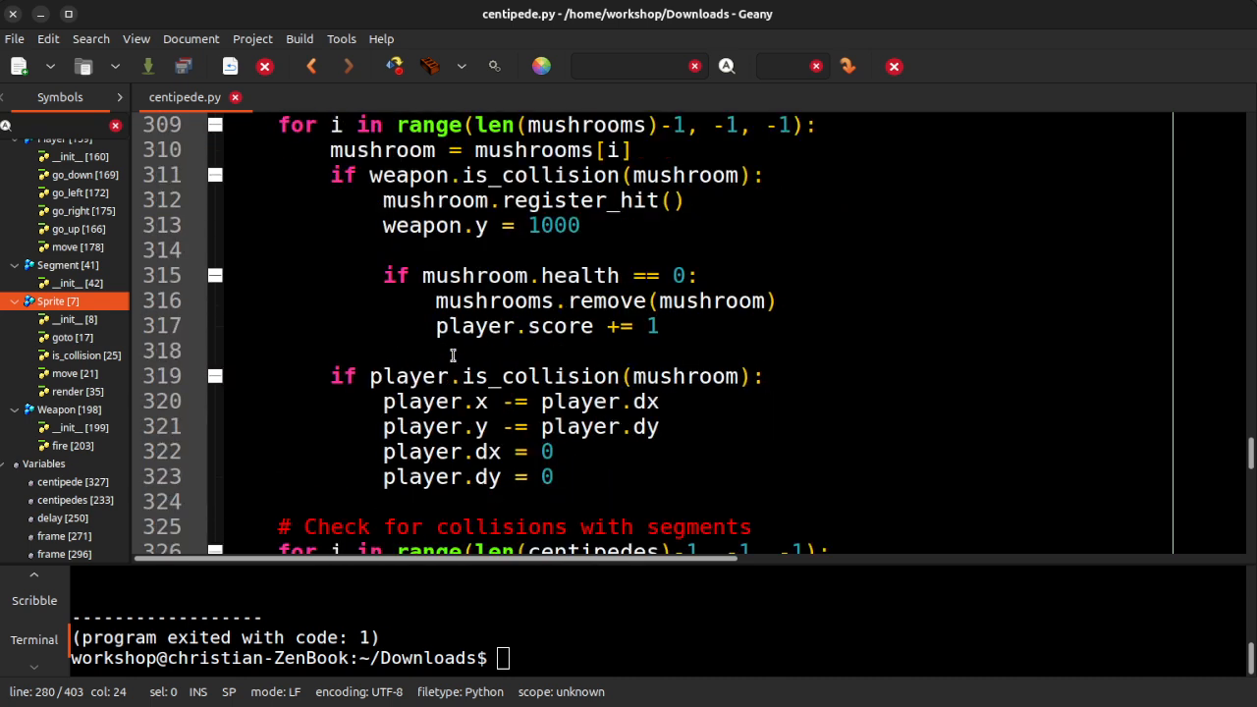
{"action": "scroll", "scroll_direction": "down", "scroll_amount": 3}
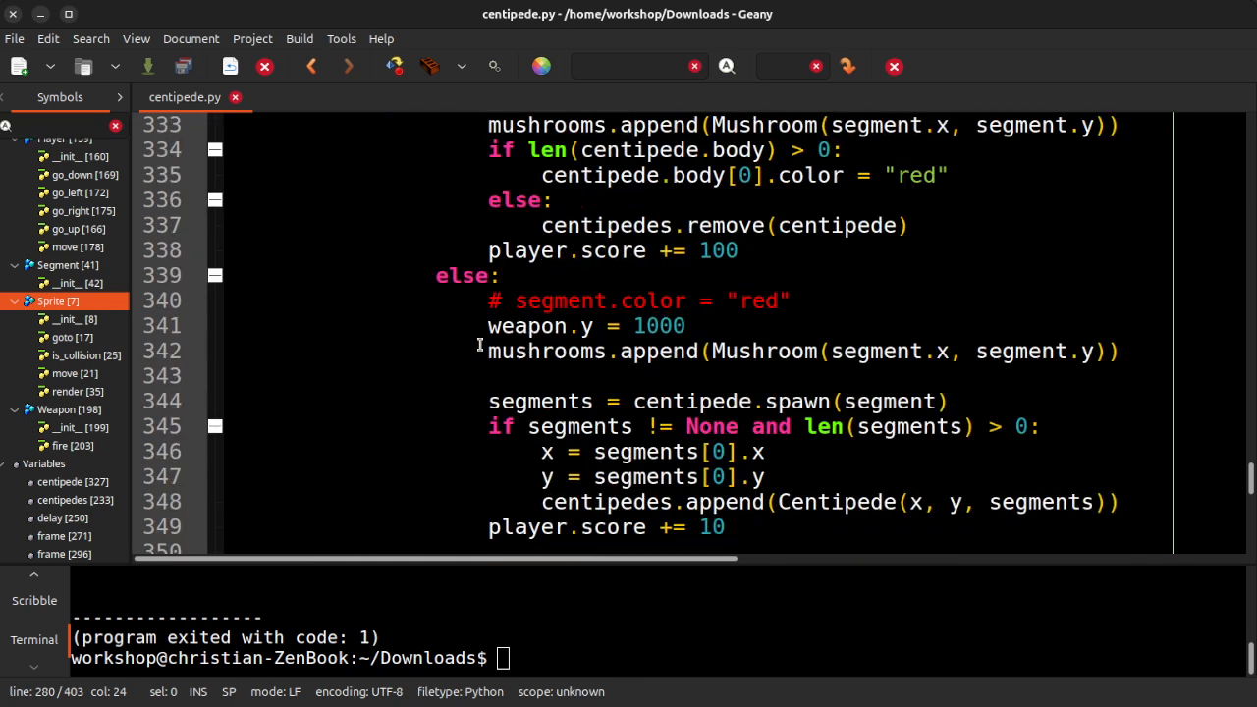
{"action": "scroll", "scroll_direction": "down", "scroll_amount": 3}
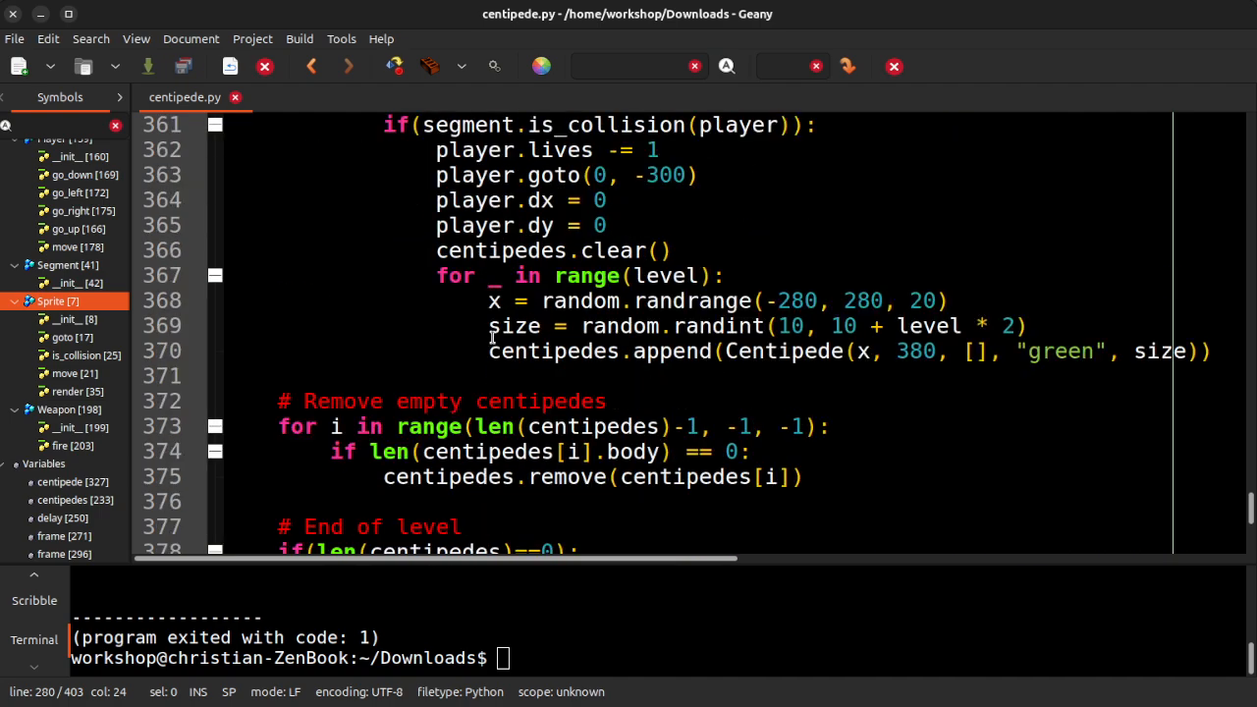
{"action": "scroll", "scroll_direction": "down", "scroll_amount": 3}
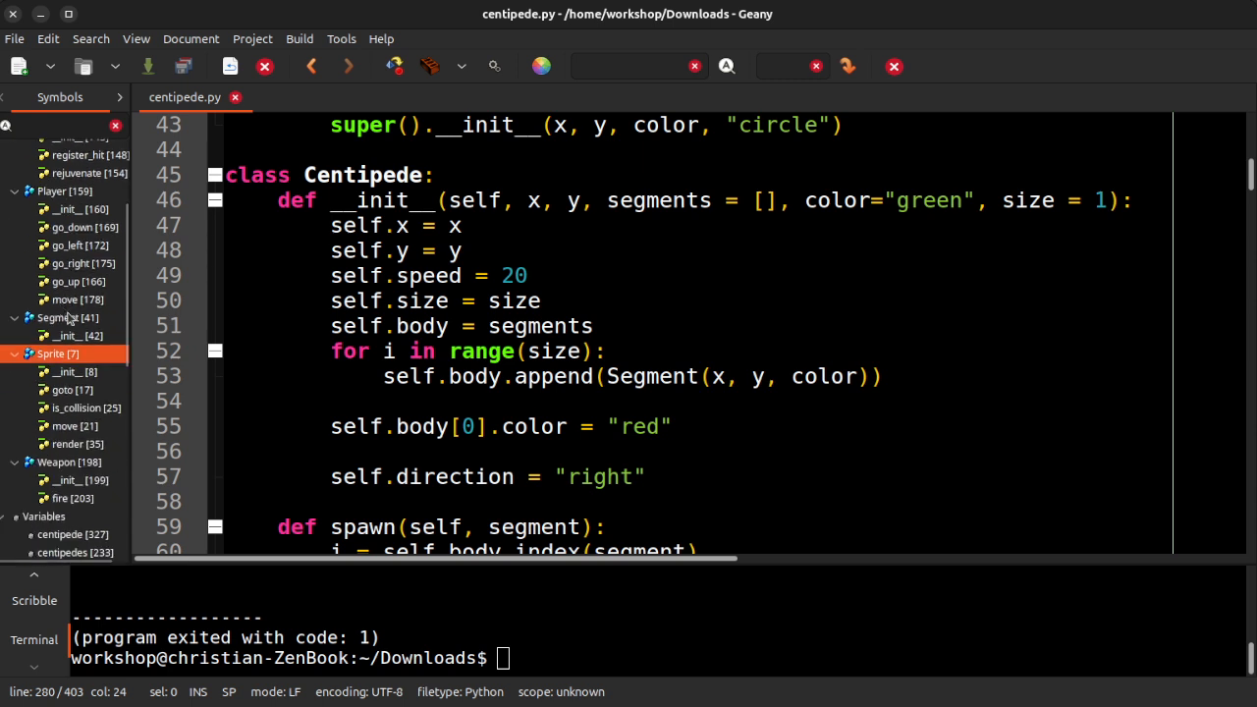
In the Player constructor, set self.lives to 0 and then back to 3
{"action": "left_click", "coordinate": [51, 190]}
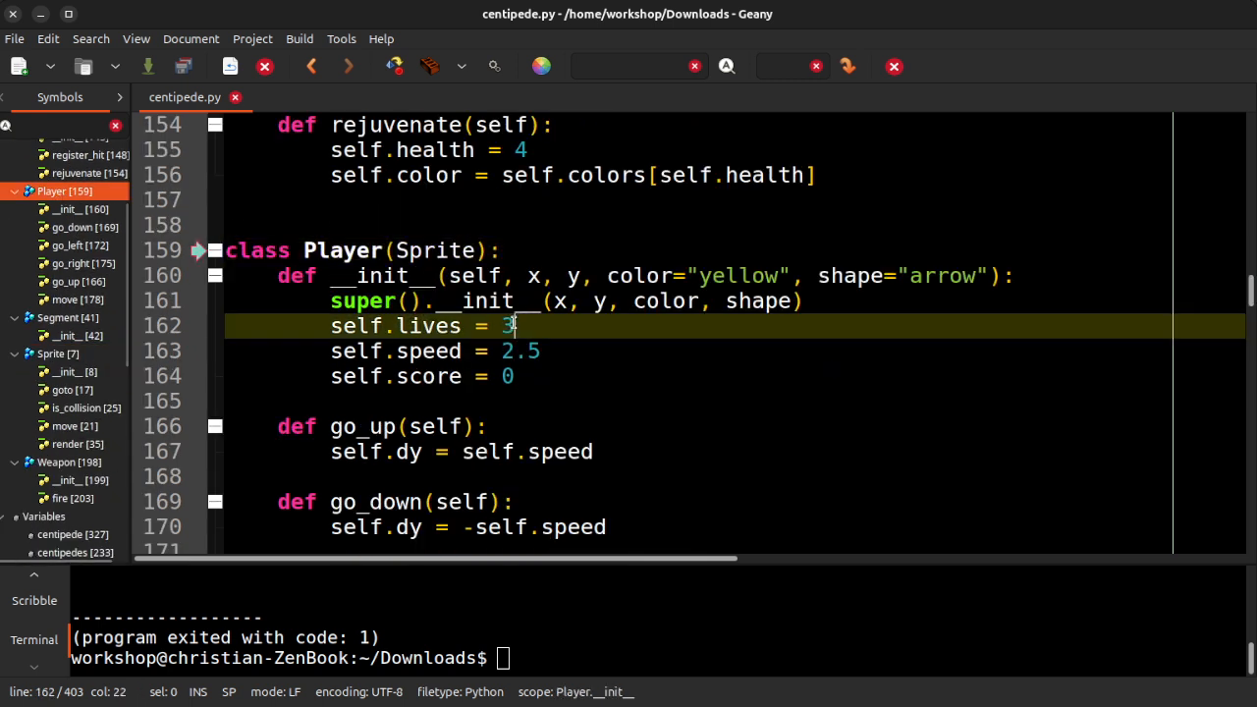
{"action": "type", "text": "0"}
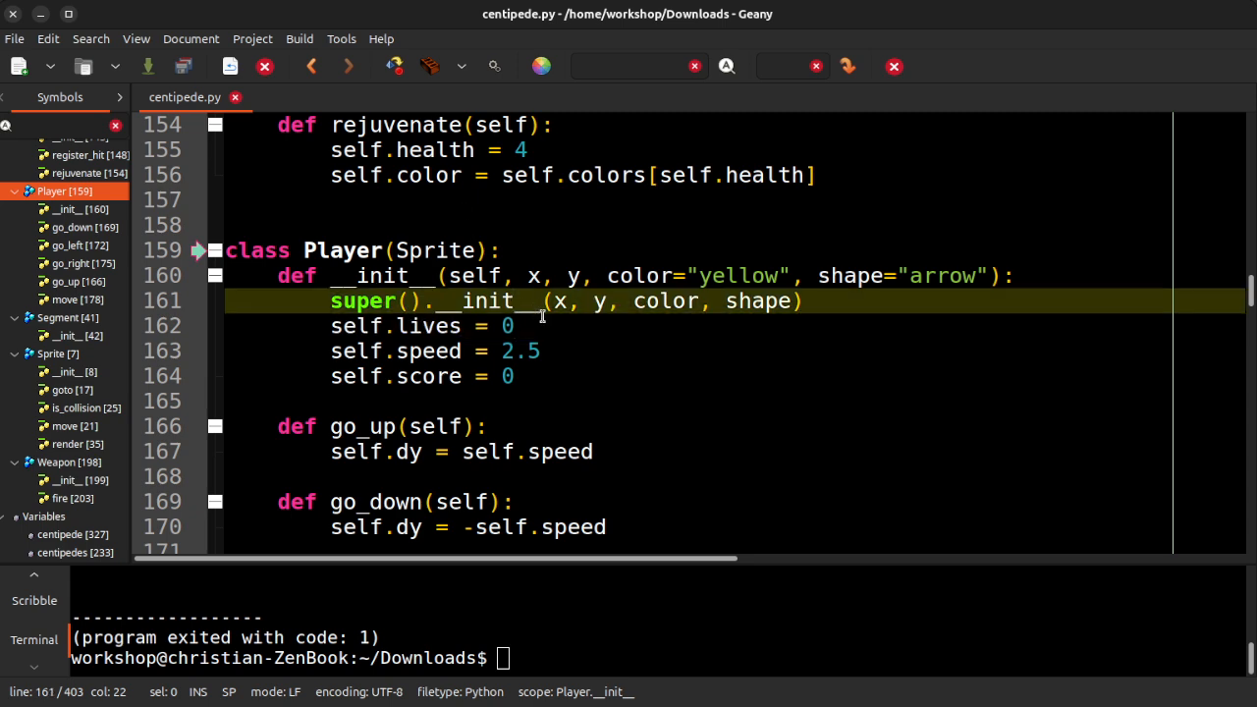
{"action": "type", "text": "3"}
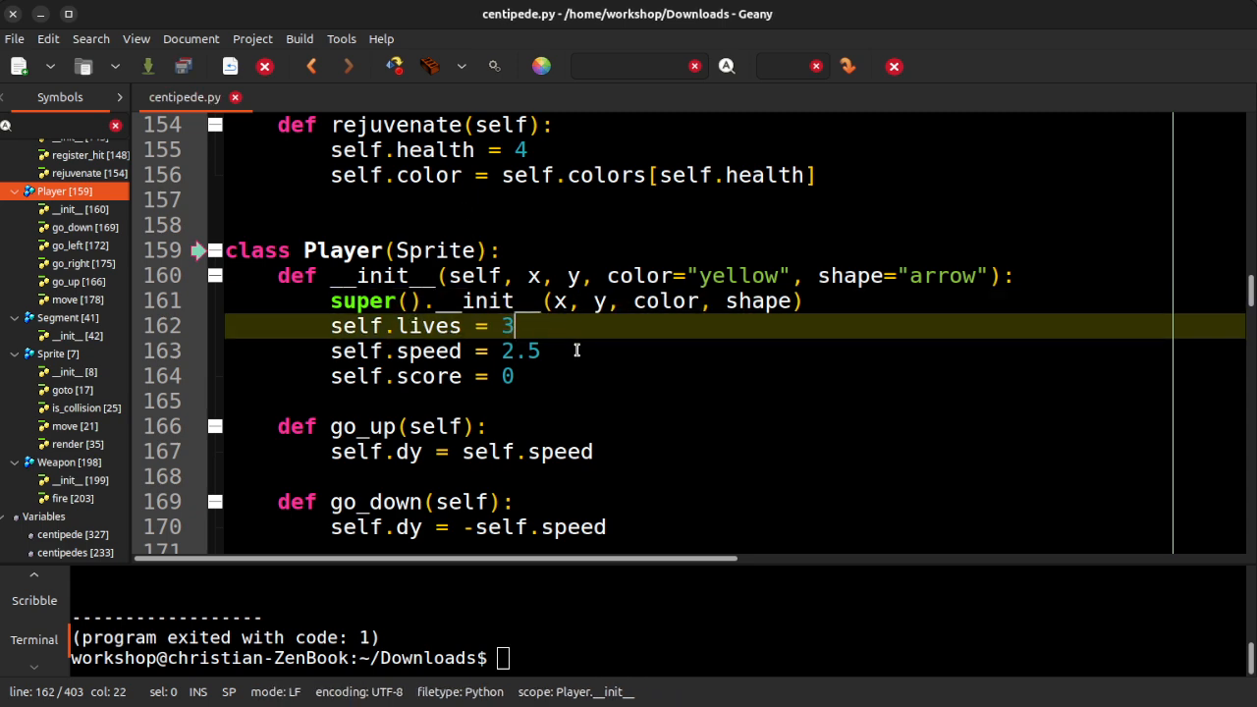